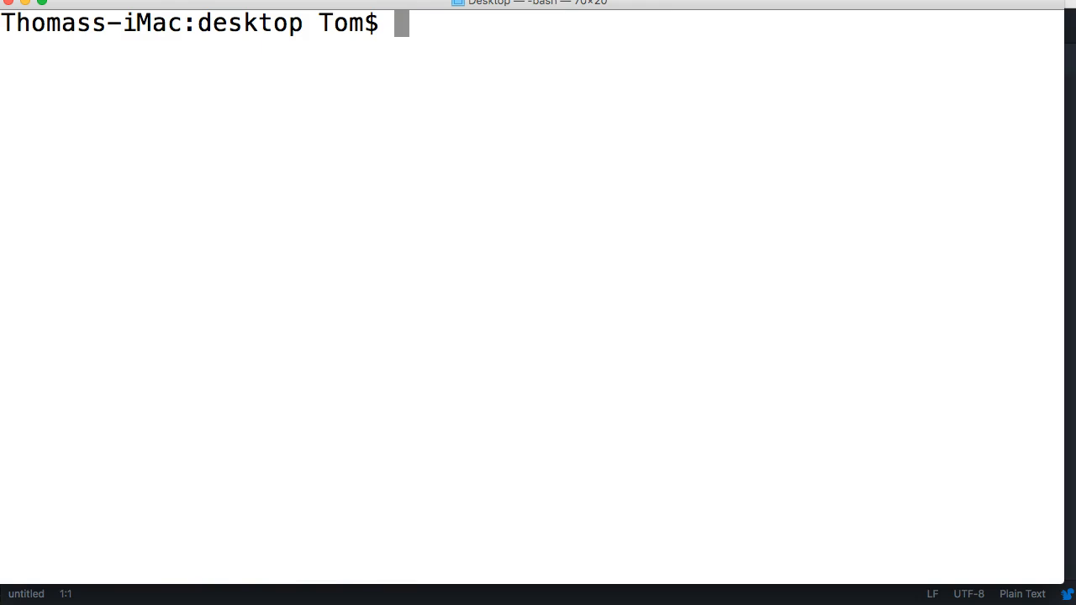
- Create the seo_program folder with mkdir and move into it with cd
type("mk")
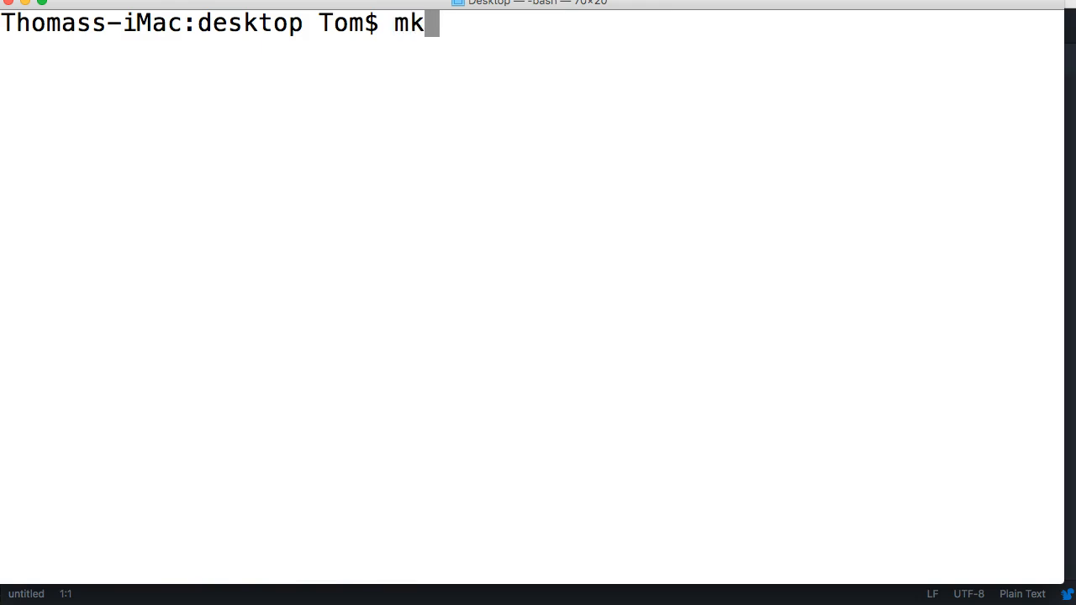
type("ir")
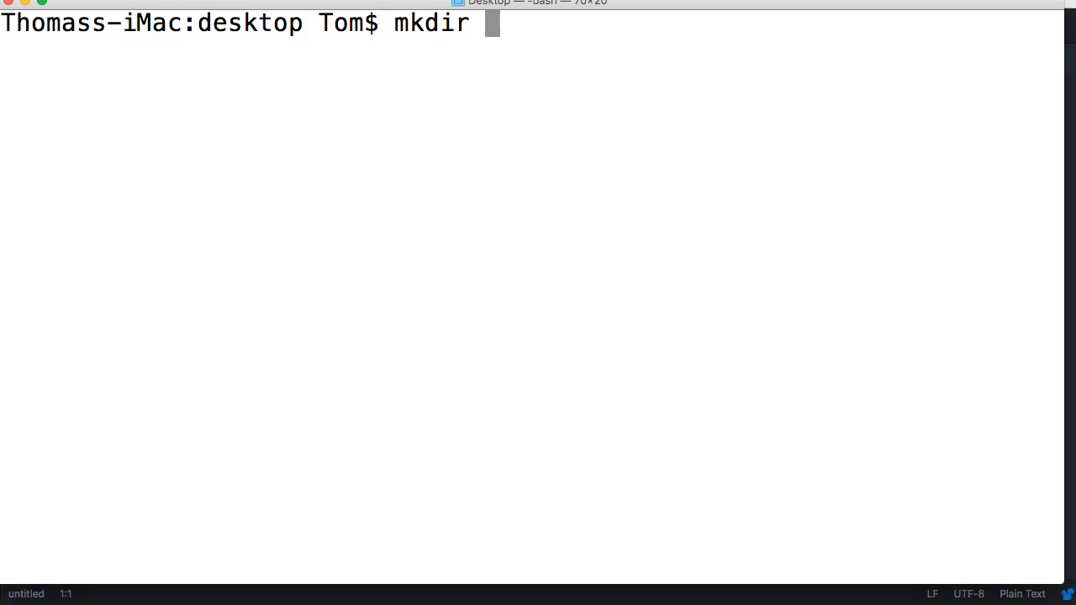
type("seo_program")
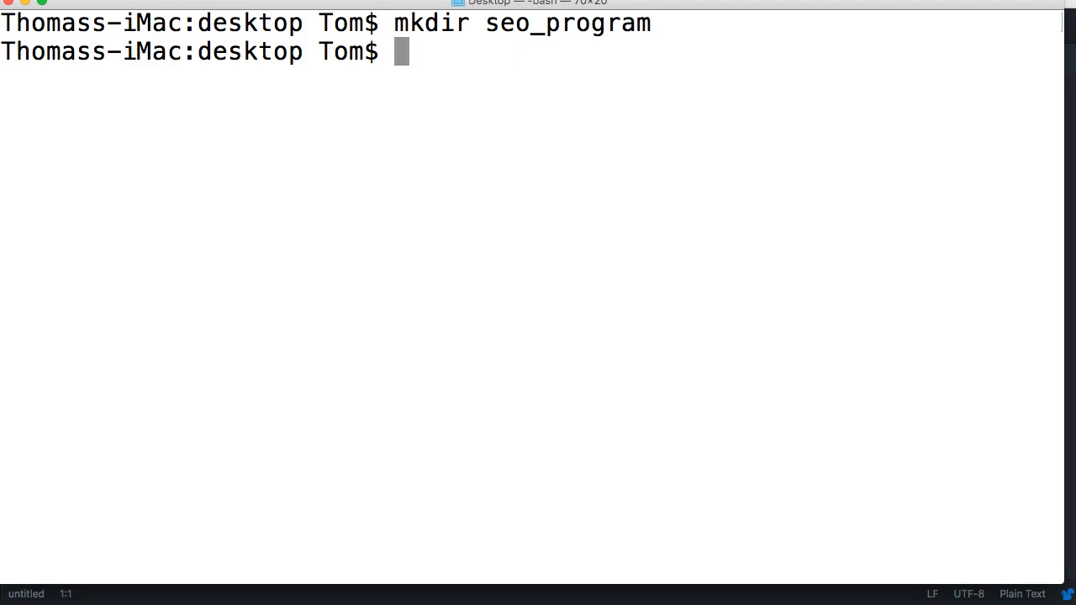
type("cd")
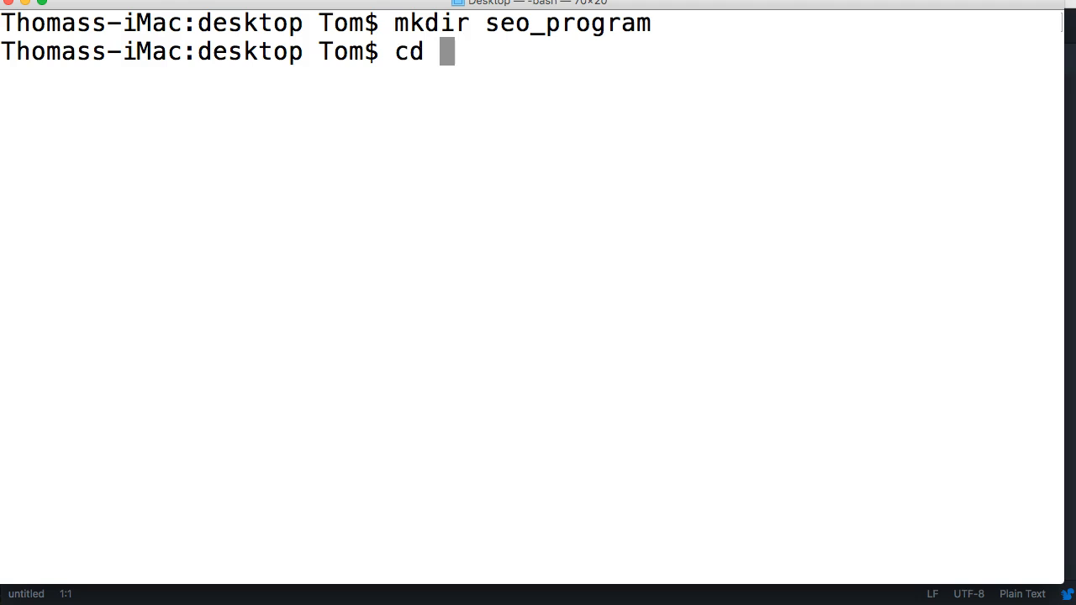
type("se0")
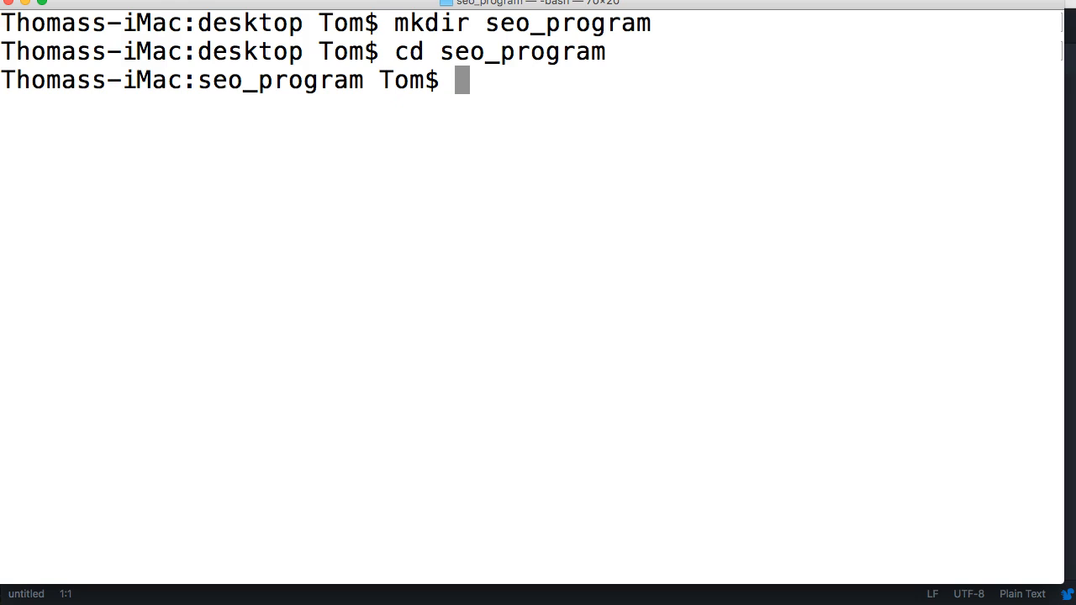
- Run pip3 install virtualenv inside the seo_program folder
type("pip3 inst")
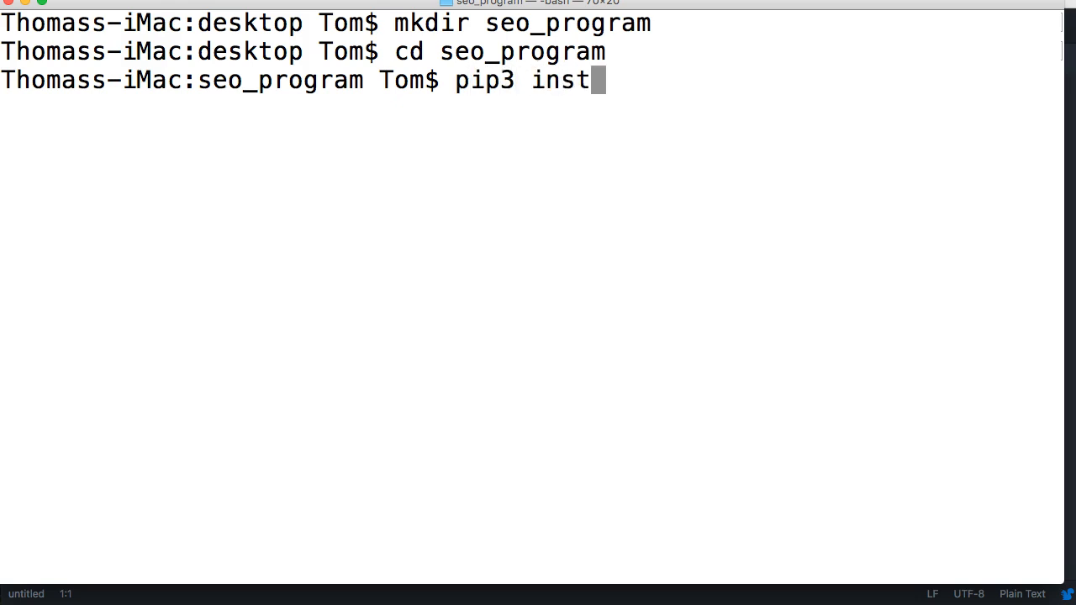
type("all")
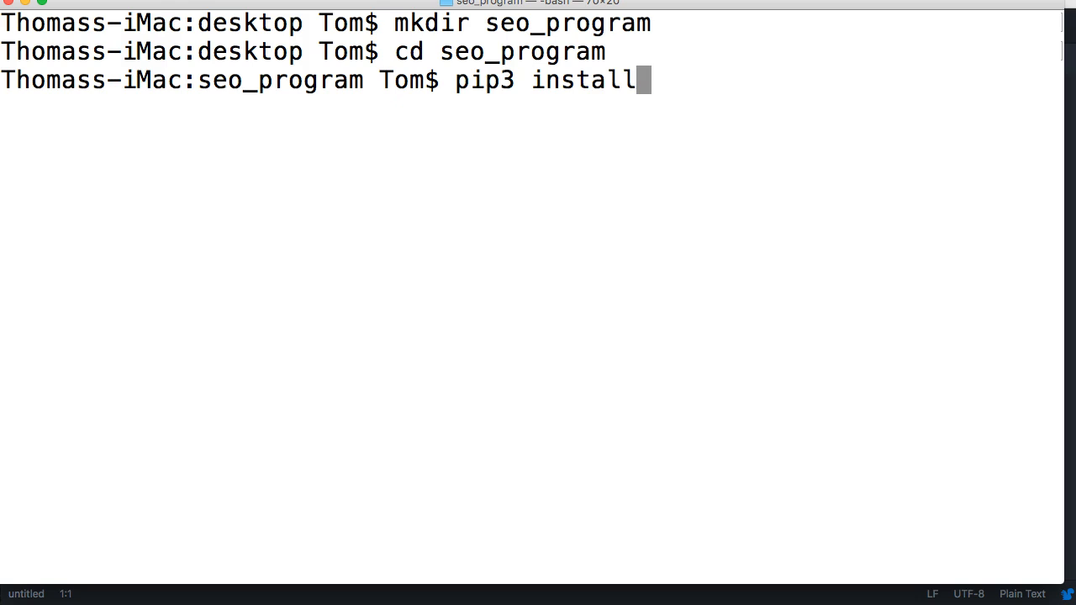
type("vi")
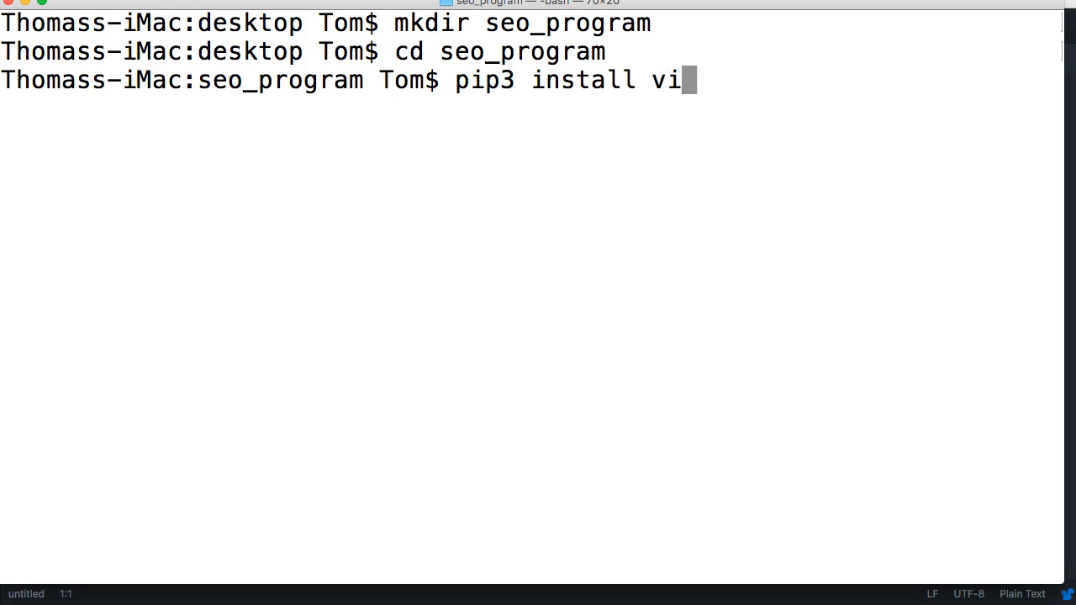
type("rtualenv")
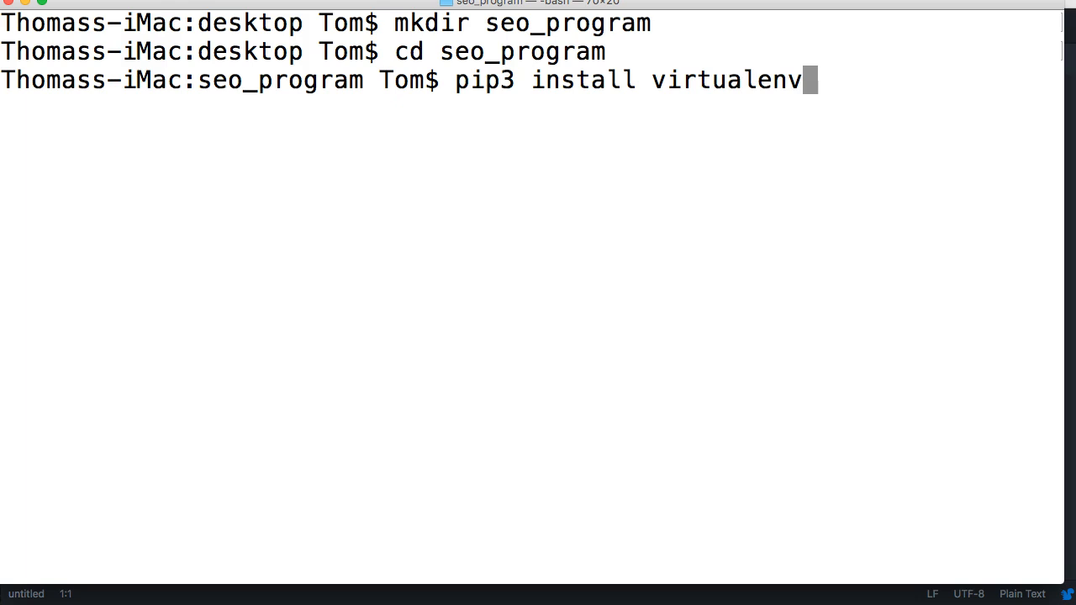
key("Backspace")
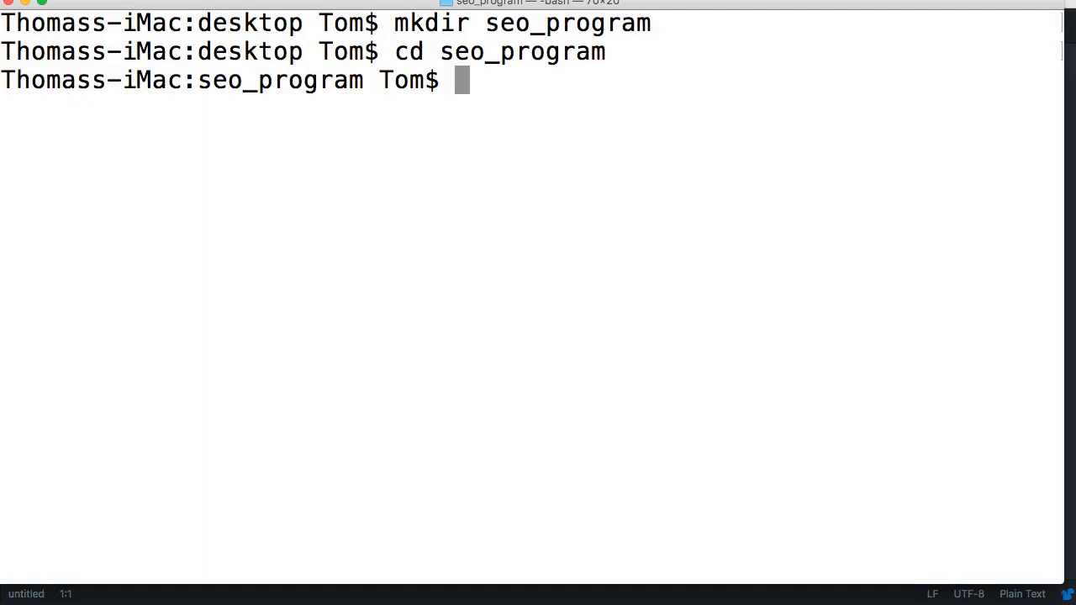
- Create a virtual environment named seo with virtualenv and cd into it
type("virtu")
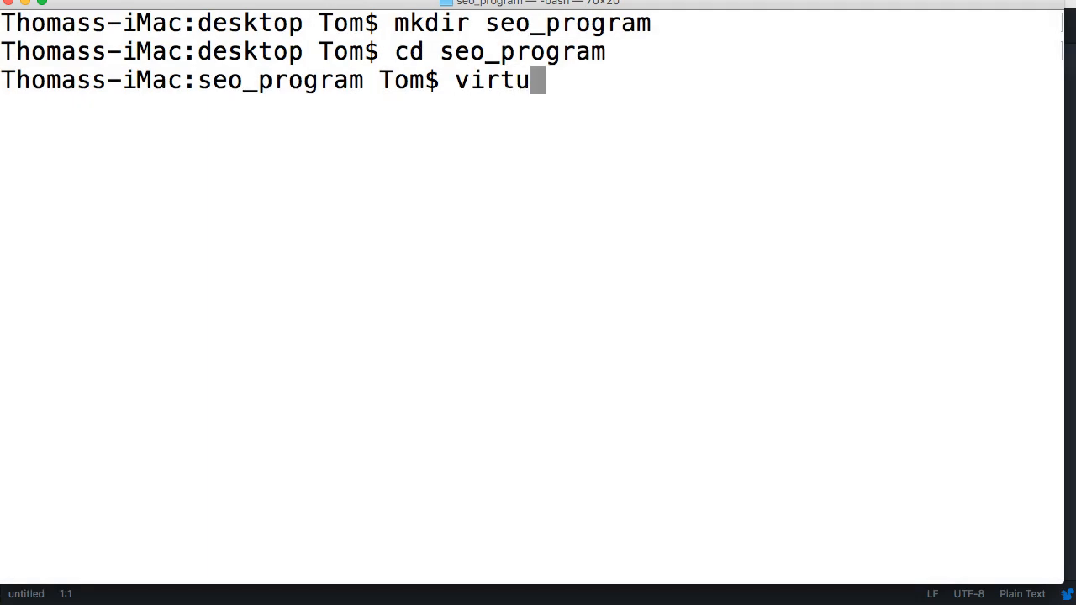
type("alenv")
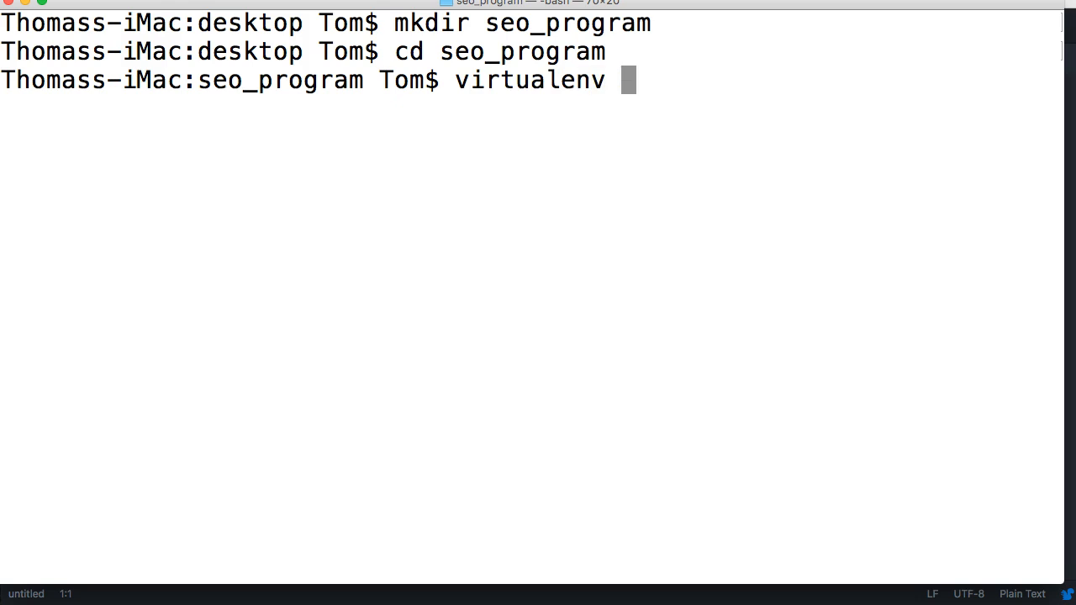
type("seo")
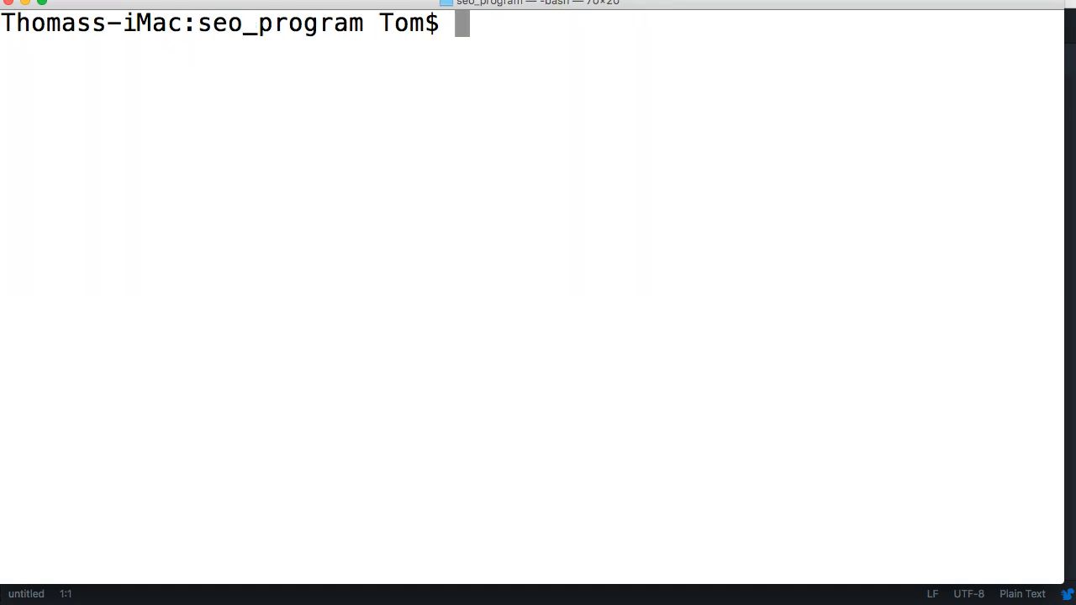
type("cd seo")
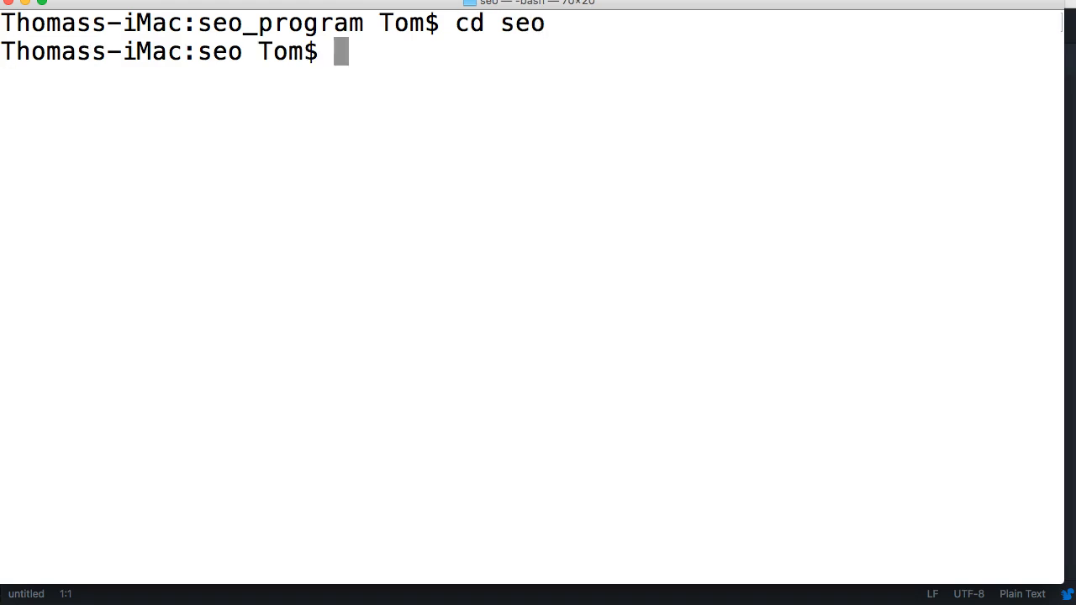
- Activate the seo environment with source bin/activate so the prompt shows (seo)
type("sour")
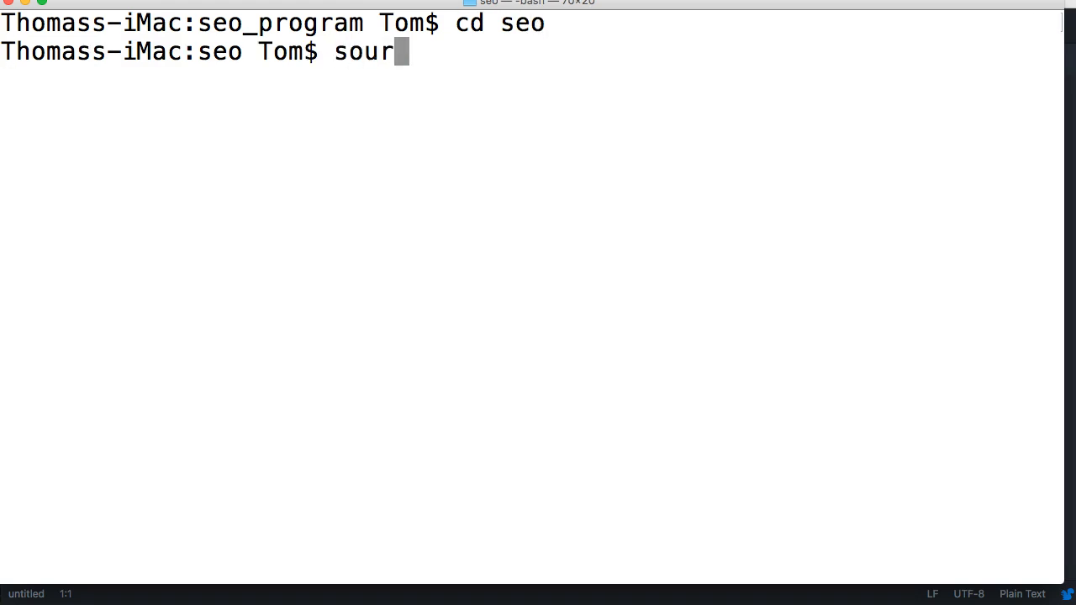
type("ce bin/")
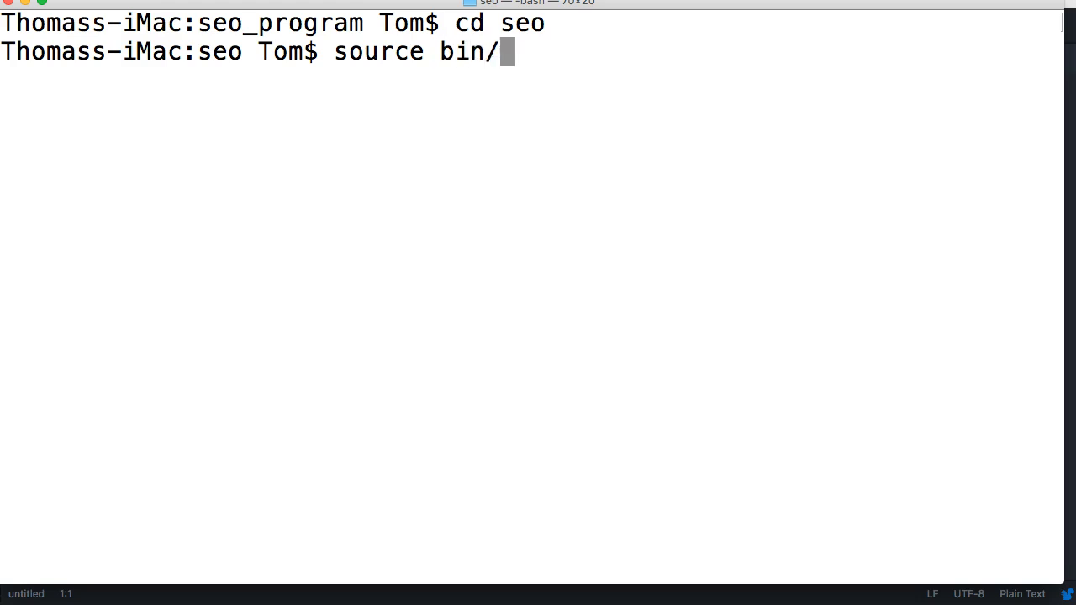
type("activate")
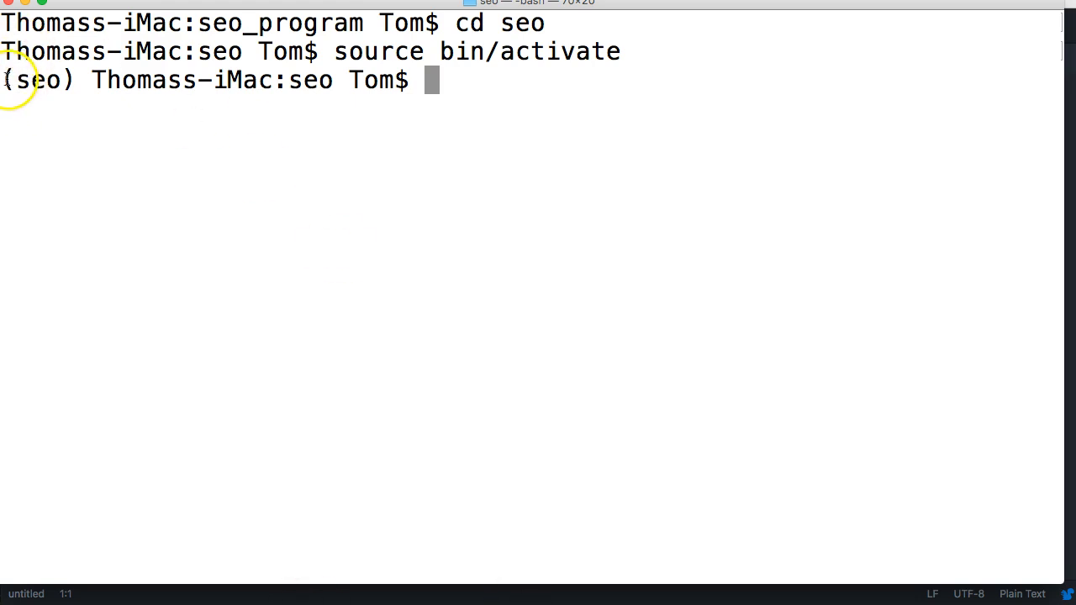
double_click(37, 80)
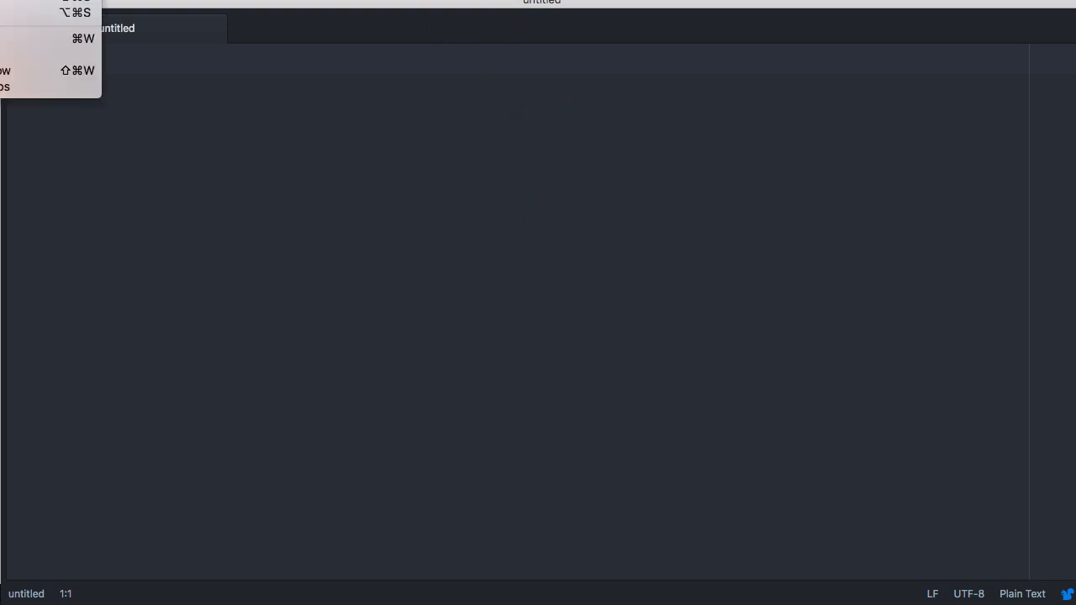
- Open the seo_program folder from the Desktop as the Atom project
left_click(505, 210)
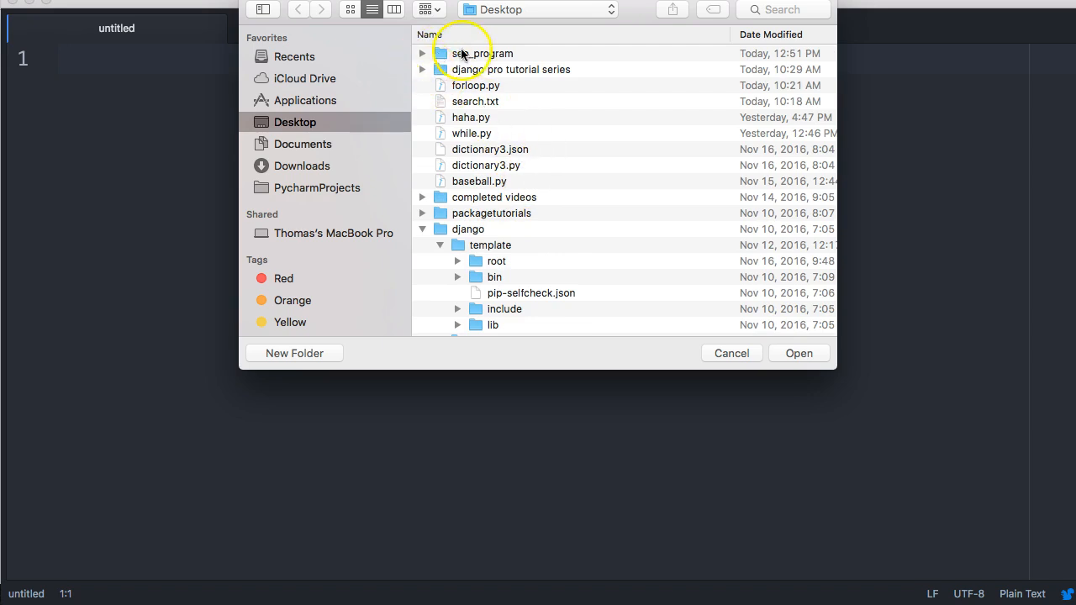
left_click(797, 353)
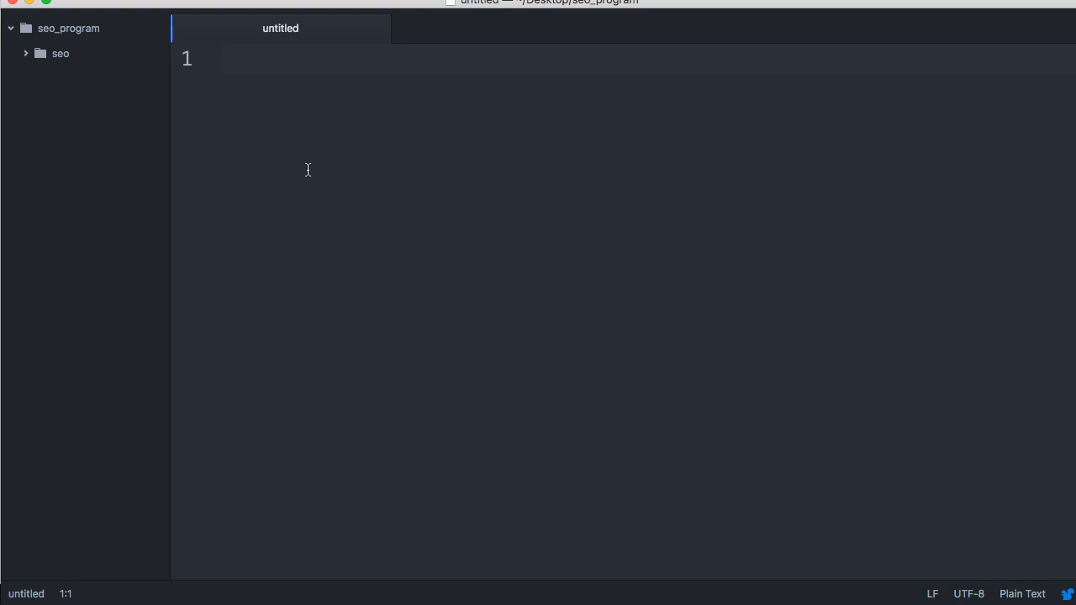
left_click(222, 59)
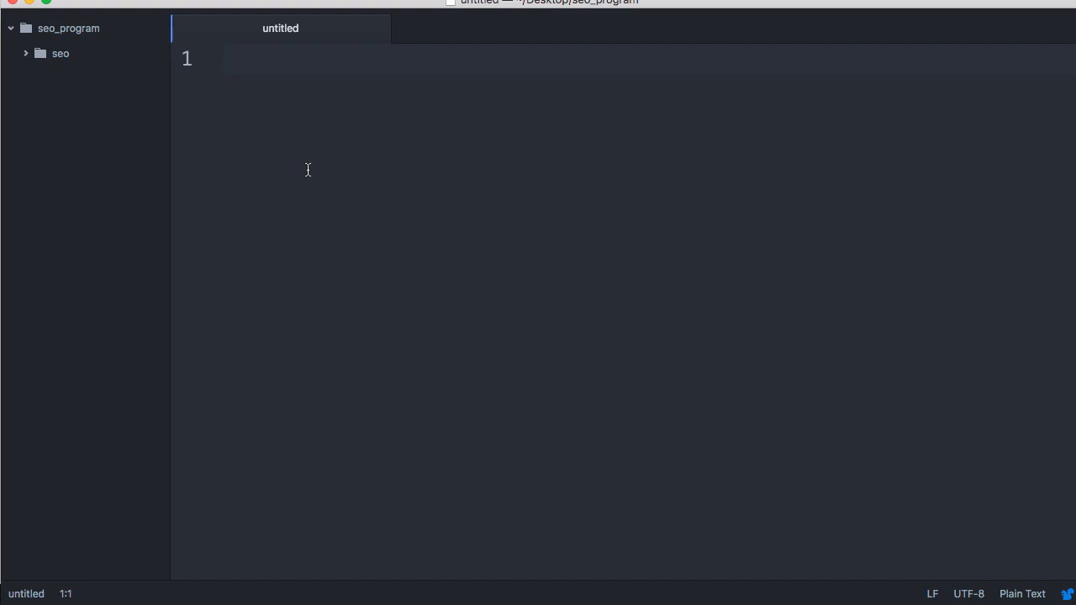
left_click(222, 59)
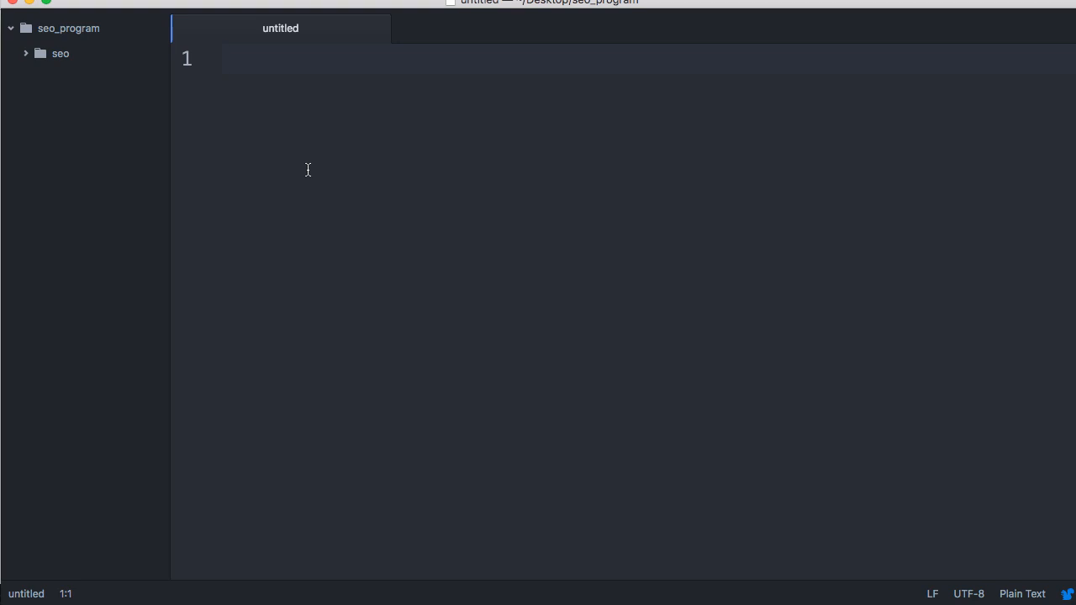
left_click(235, 58)
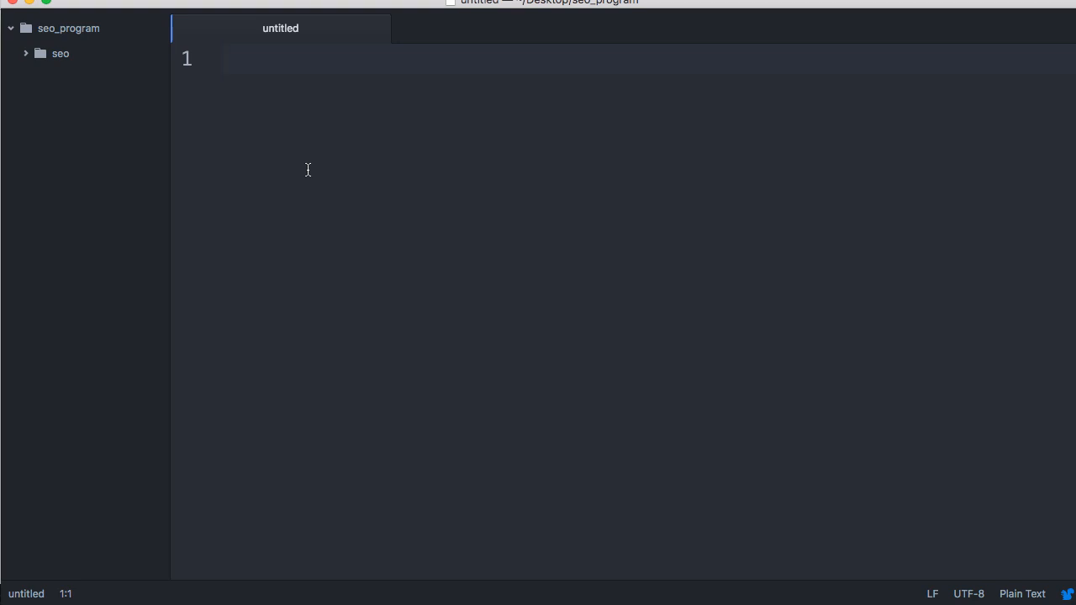
left_click(222, 59)
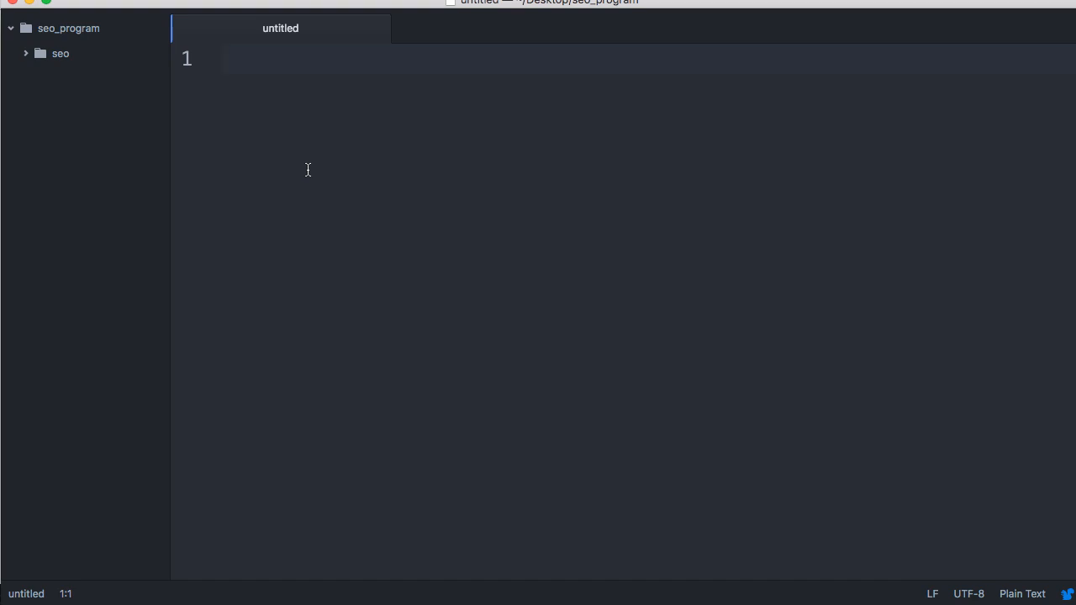
left_click(222, 59)
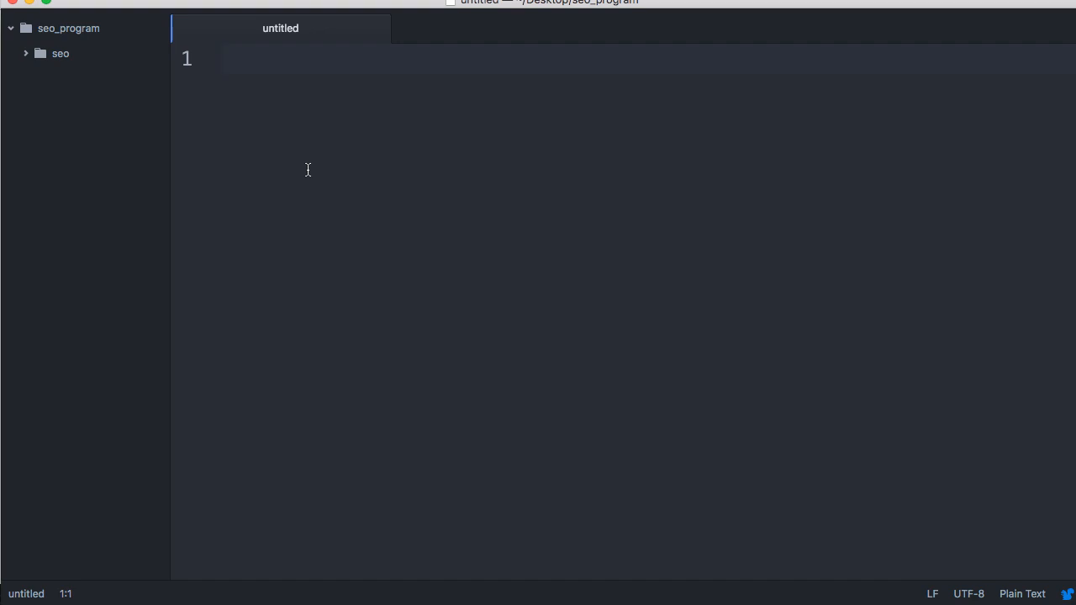
left_click(410, 177)
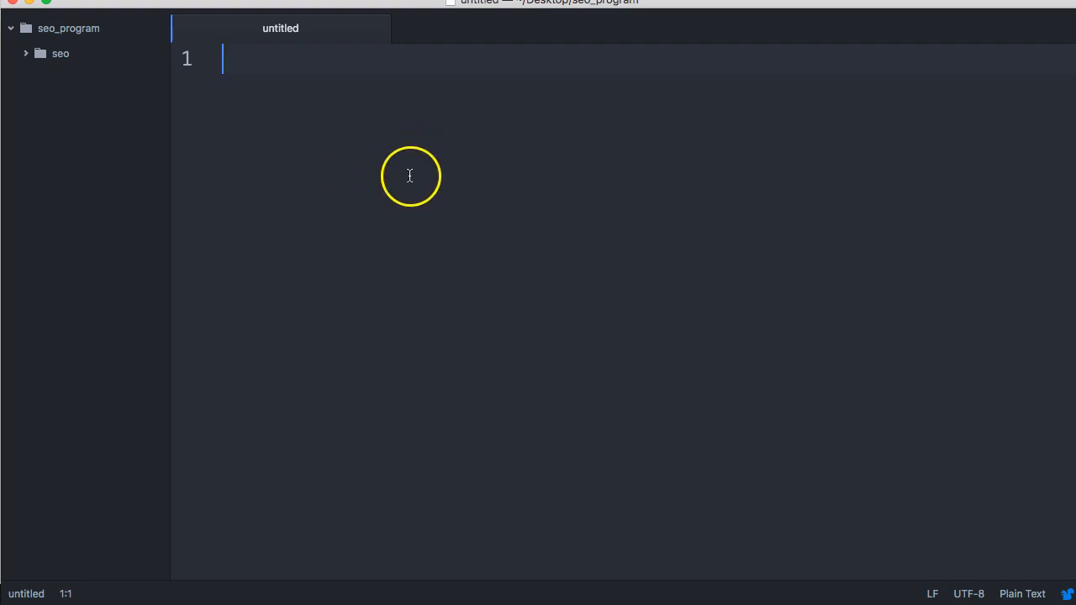
mouse_move(357, 222)
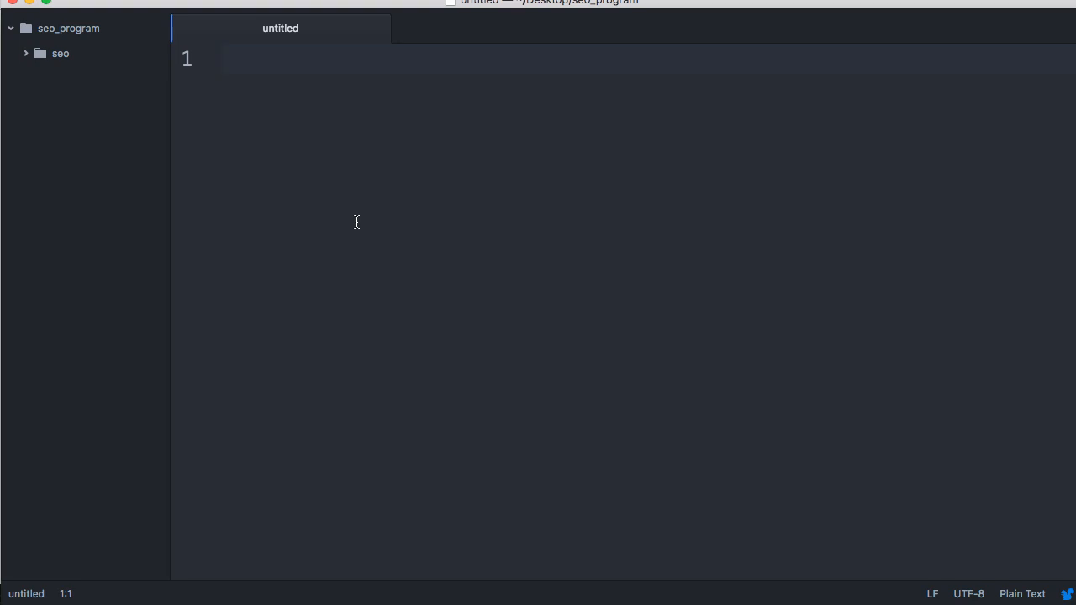
type("from url")
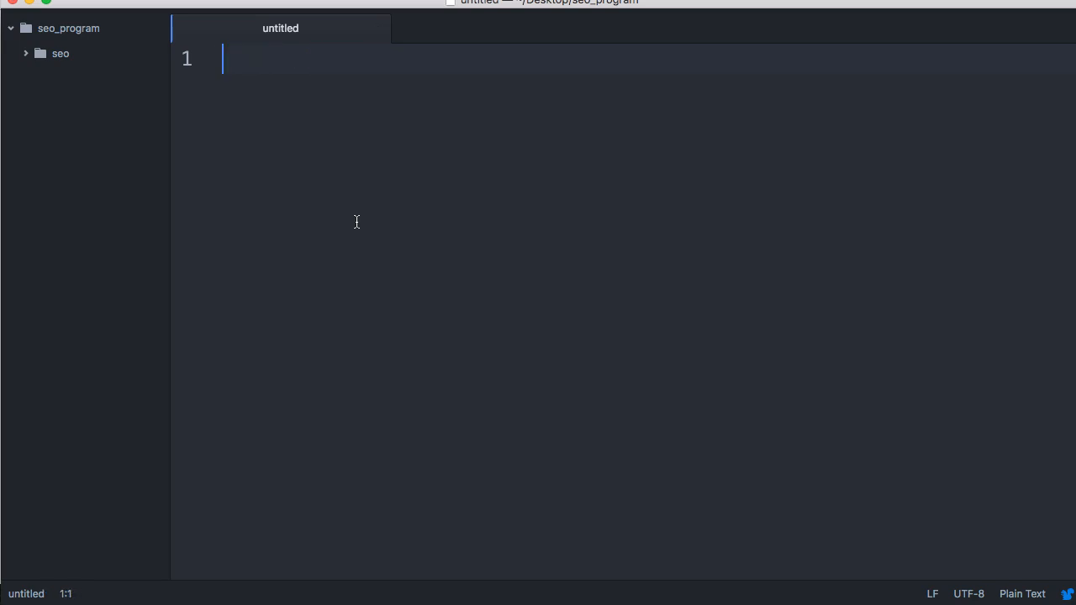
- Save the new empty file as main.py inside the seo folder
key("cmd+s")
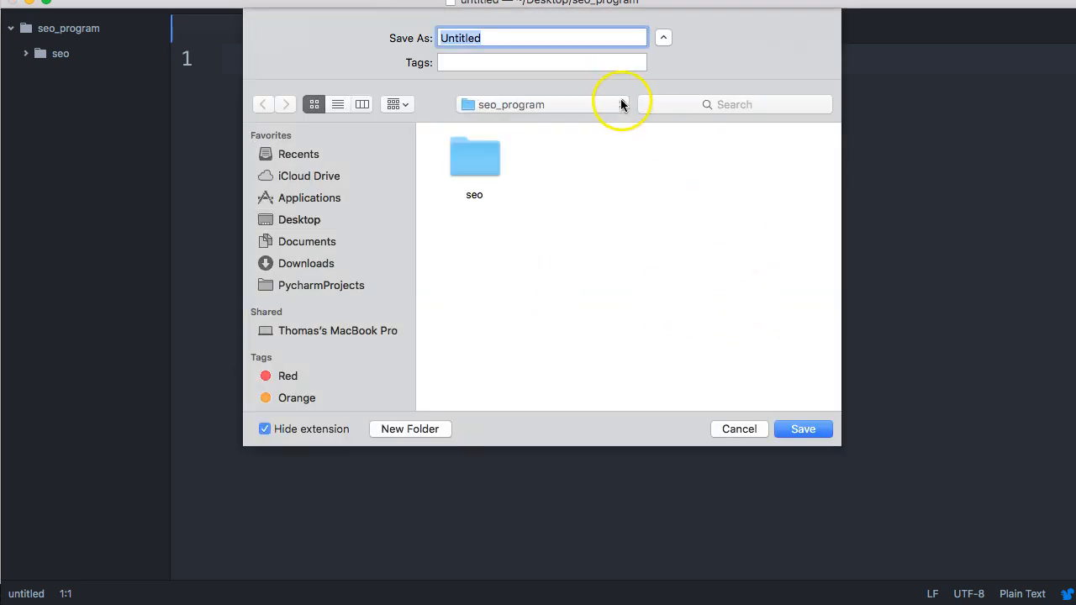
double_click(474, 156)
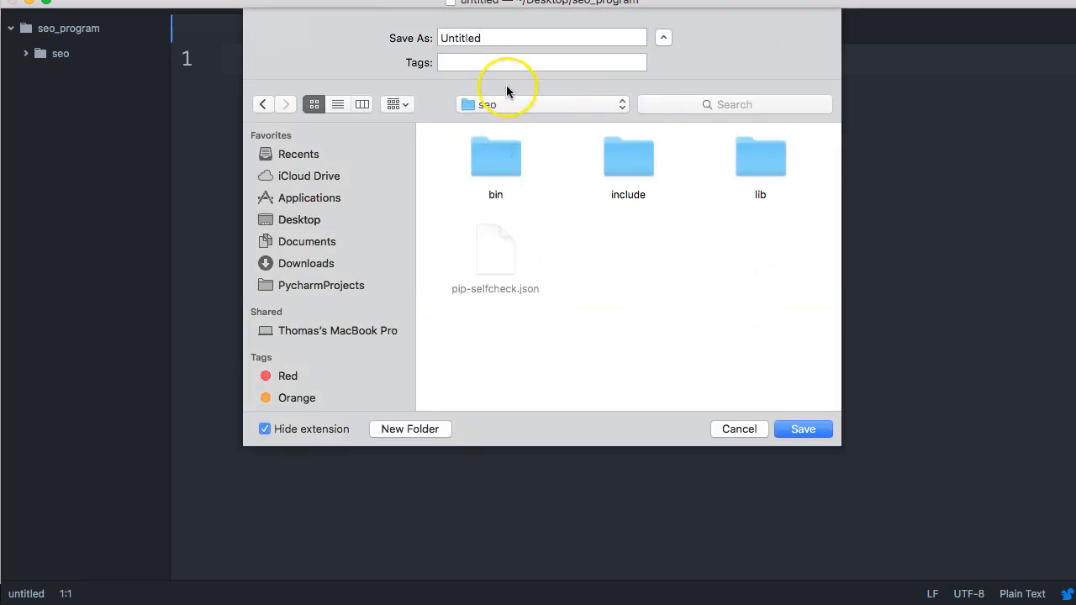
left_click(541, 37)
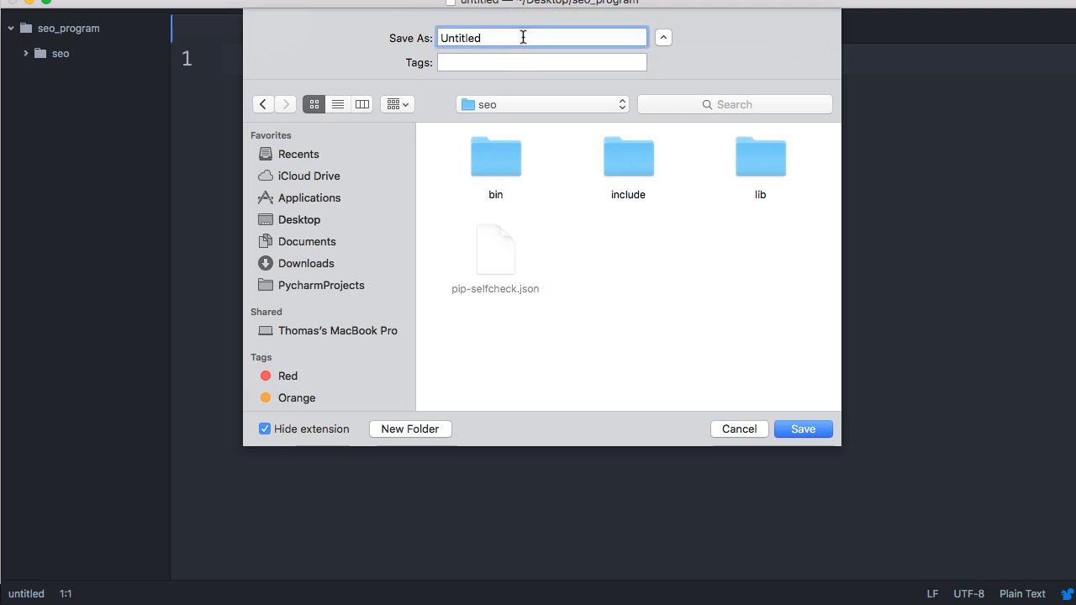
left_click(266, 429)
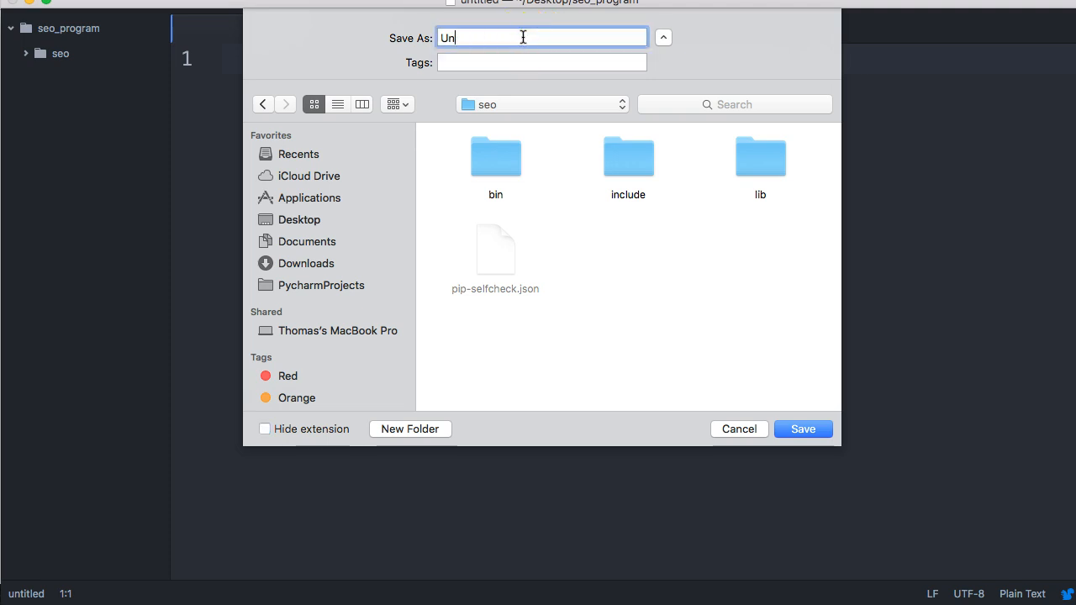
type("main")
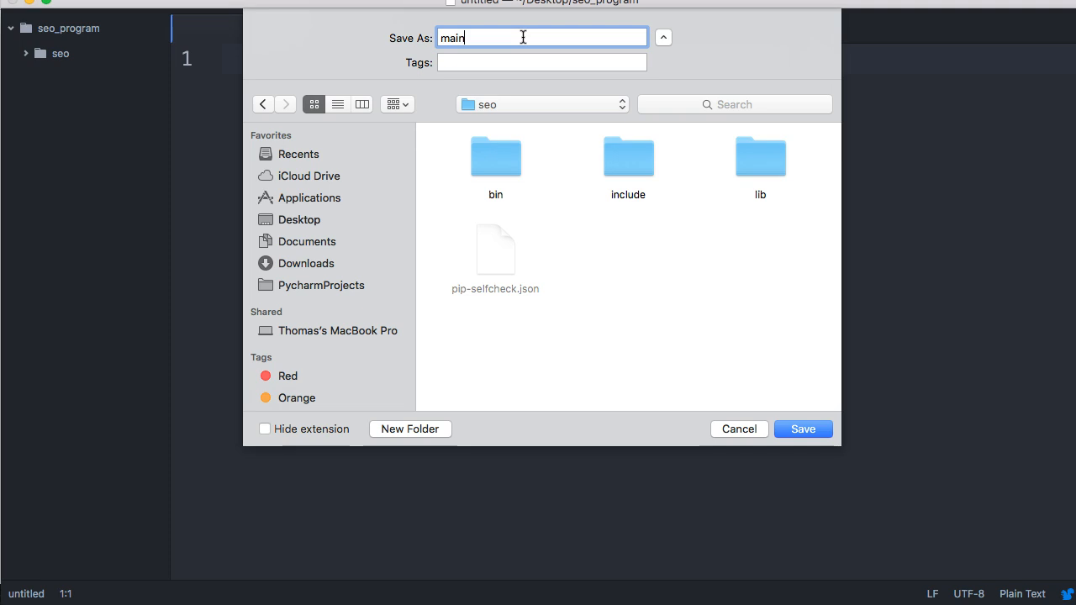
type(".py")
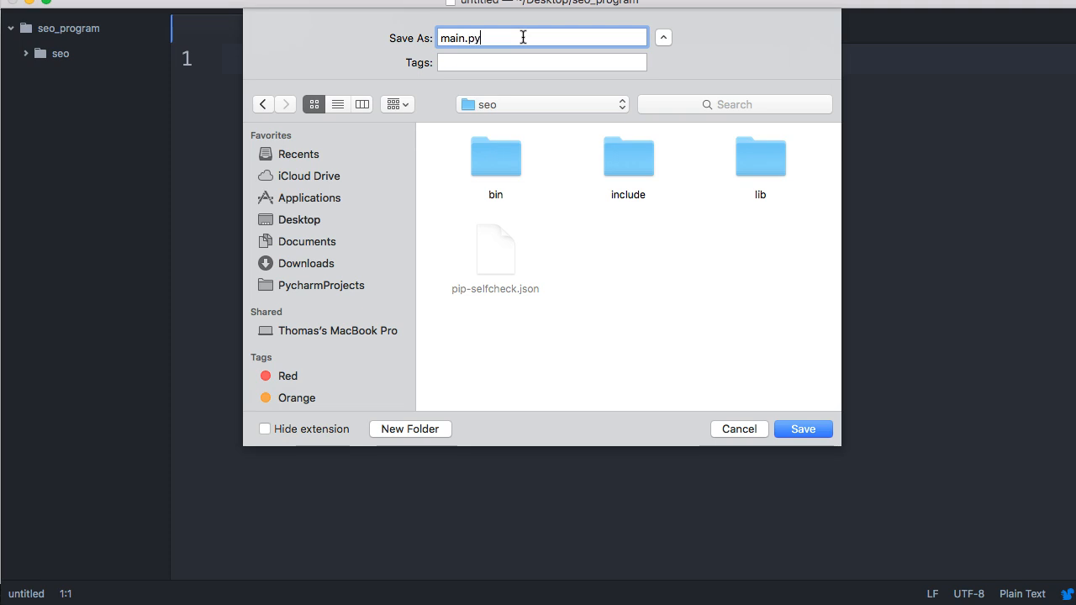
left_click(801, 429)
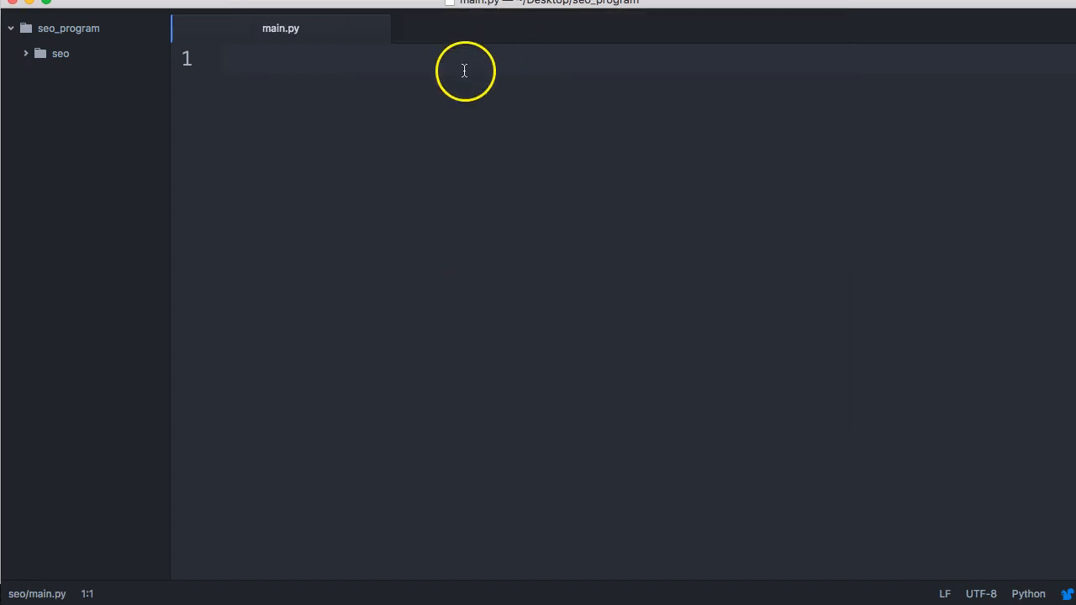
mouse_move(317, 111)
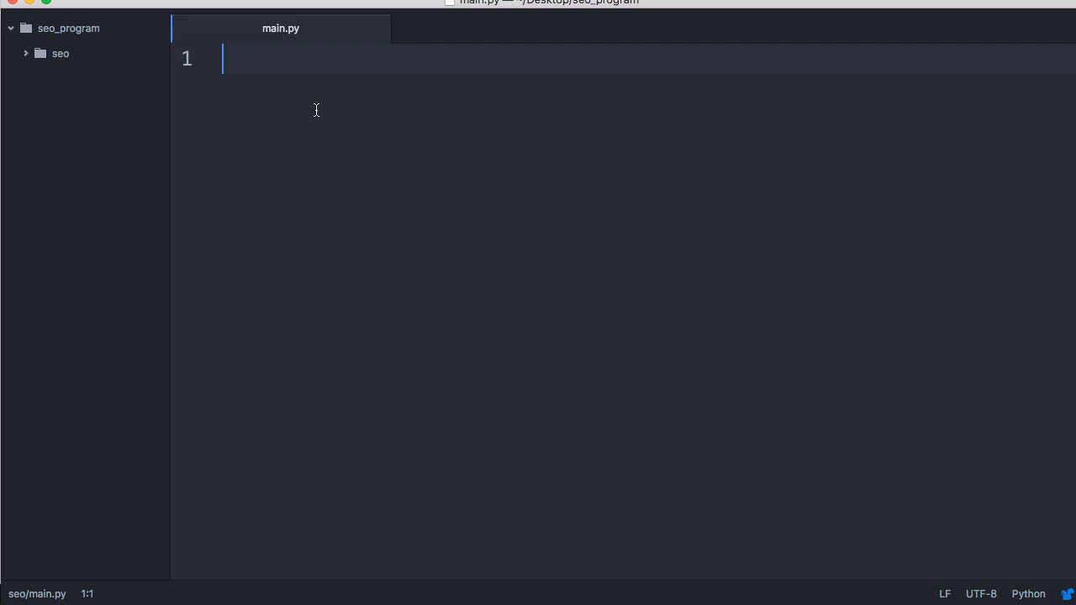
- Write 'from urllib.request import urlopen' on line 1 of main.py
type("from")
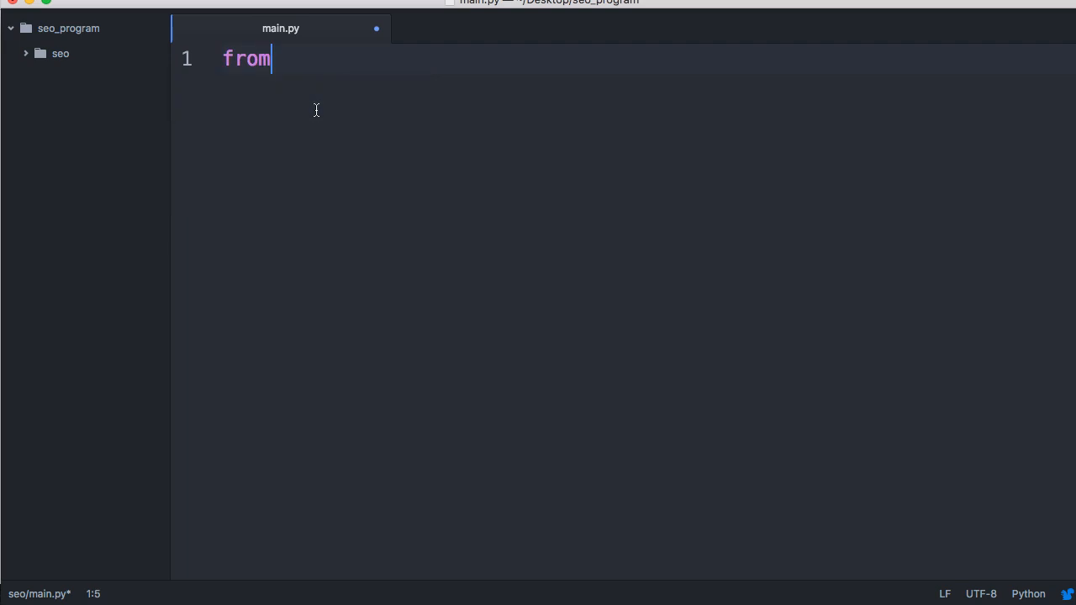
type("ur")
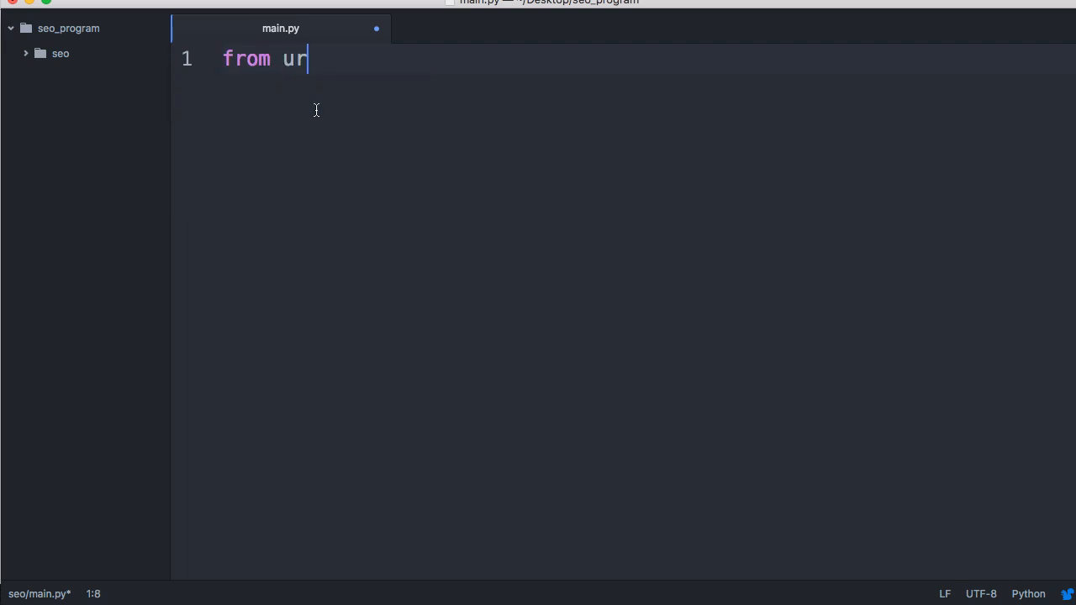
type("llib.request")
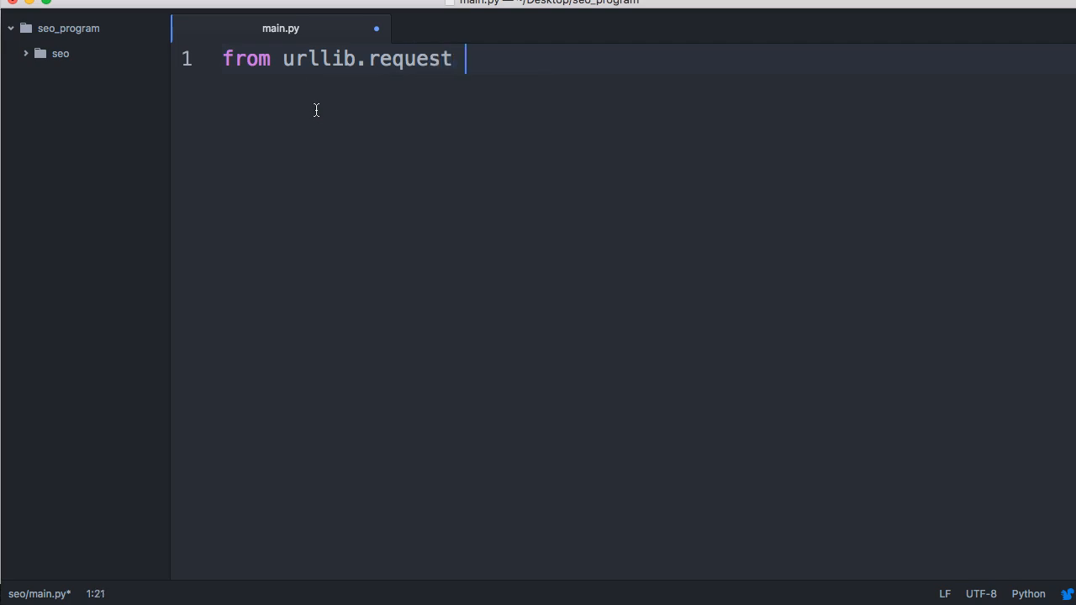
type("import url")
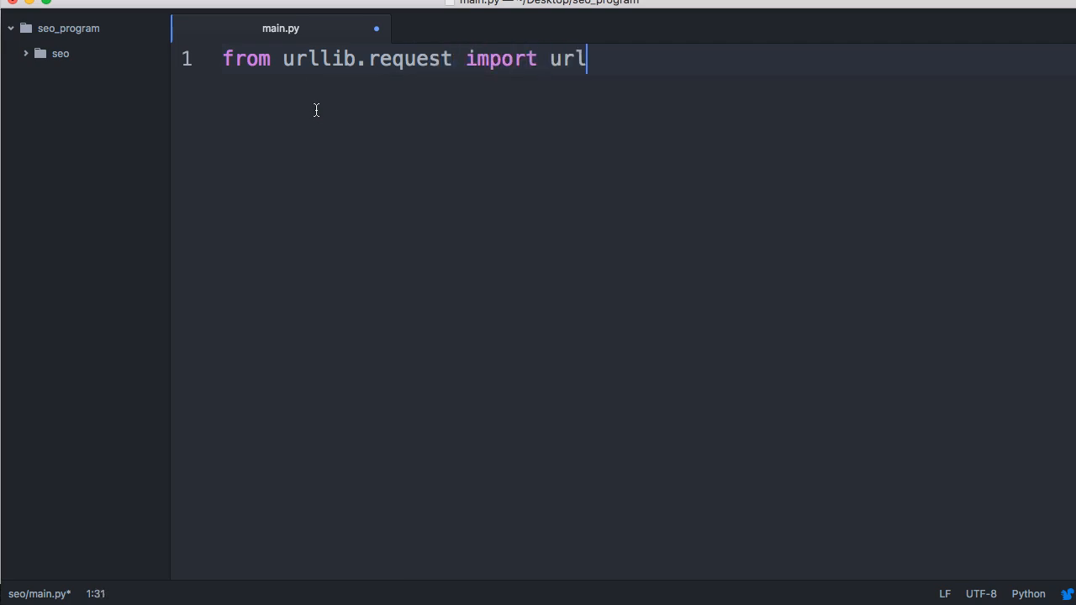
type("open")
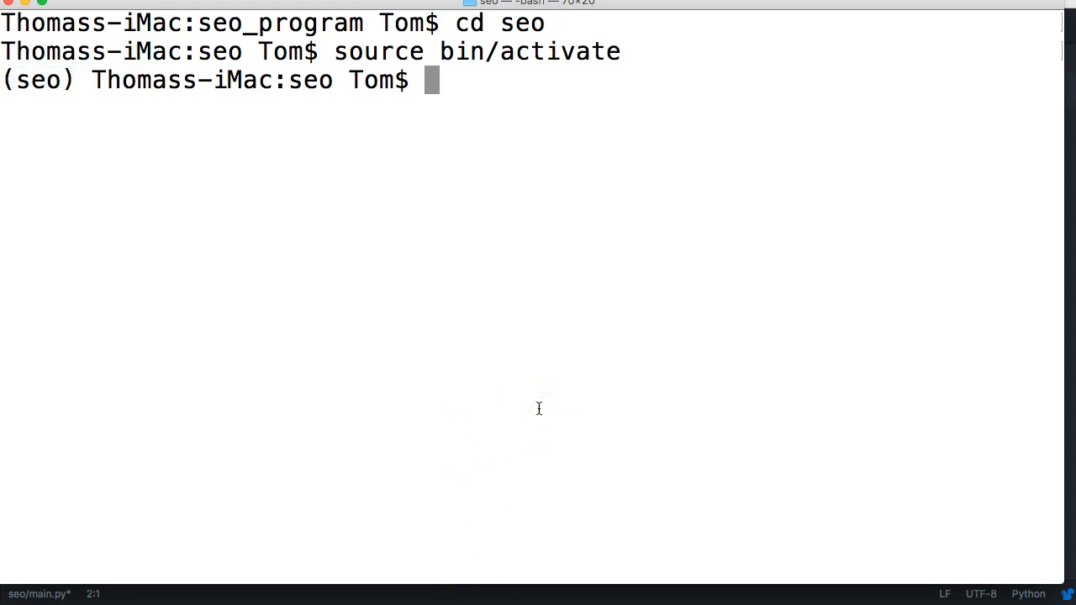
- Run pip3 install BeautifulSoup4 in the activated seo environment
type("pip3")
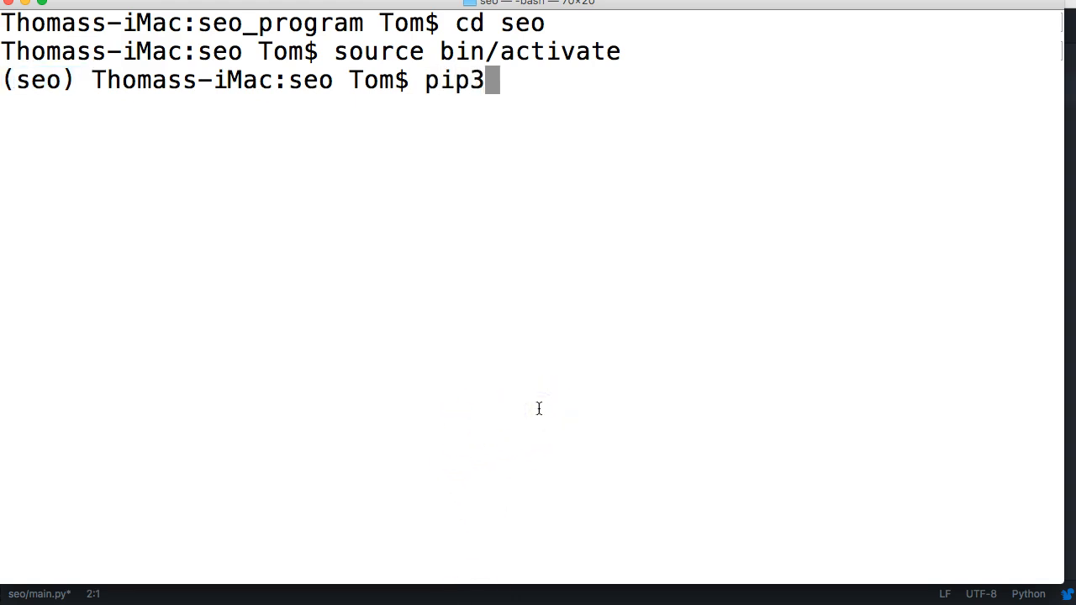
type("install")
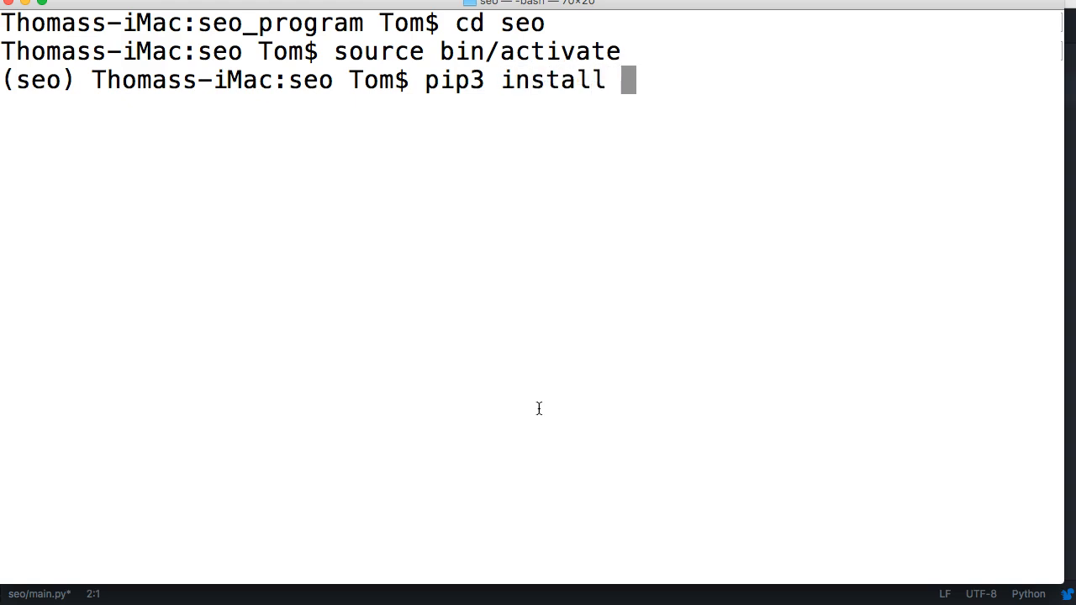
type("Bea")
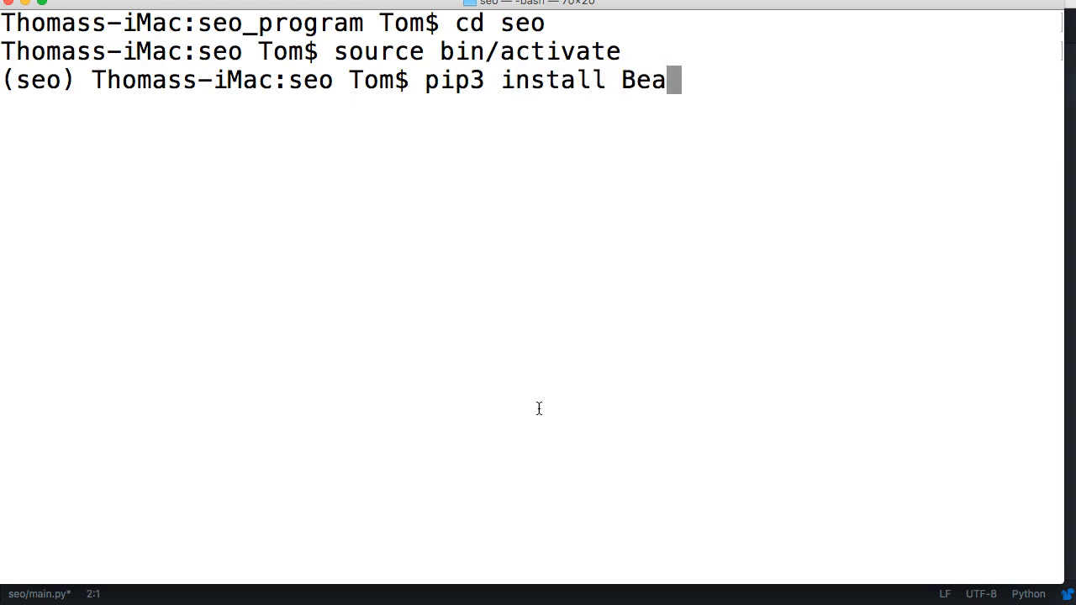
type("utifu")
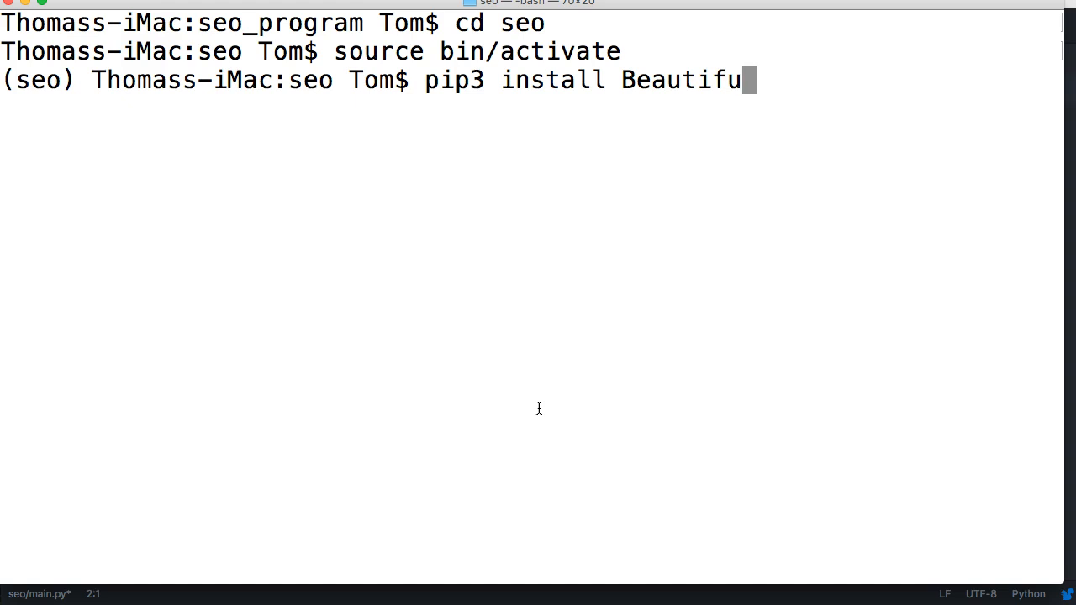
type("lSoup")
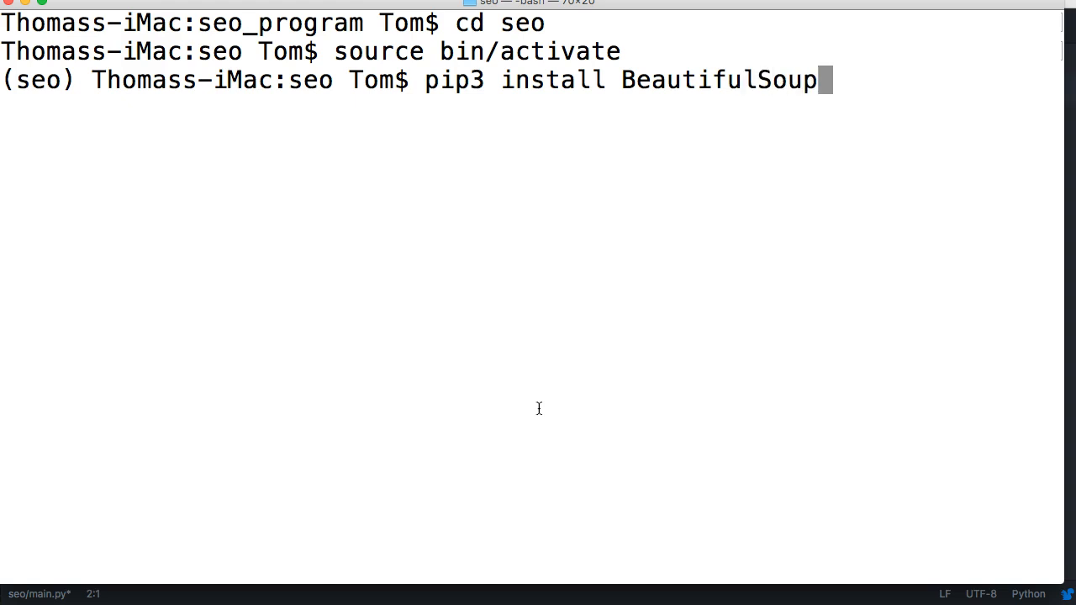
type("4")
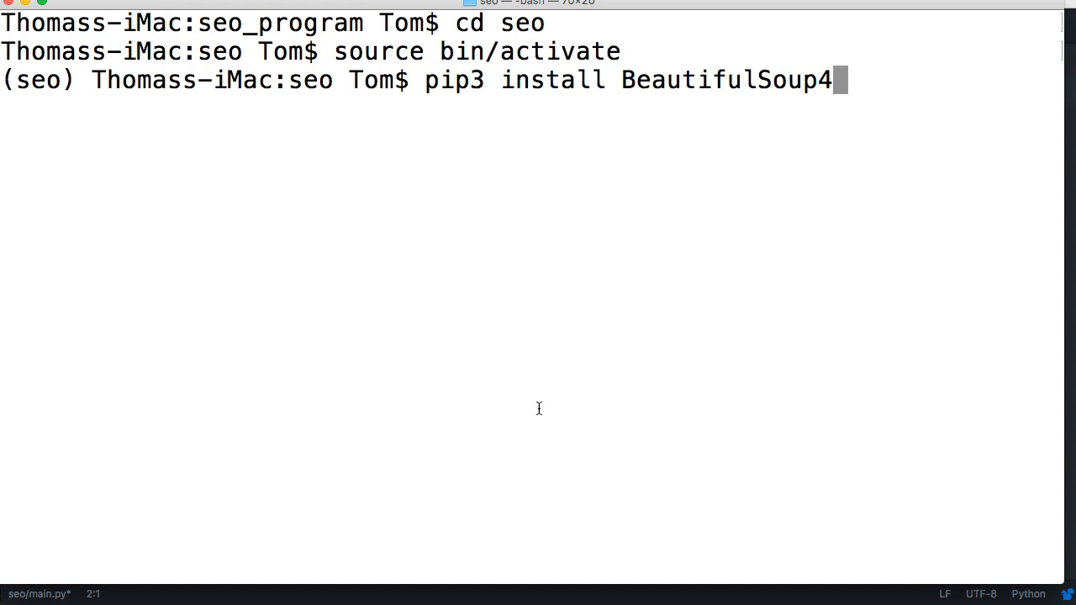
key("enter")
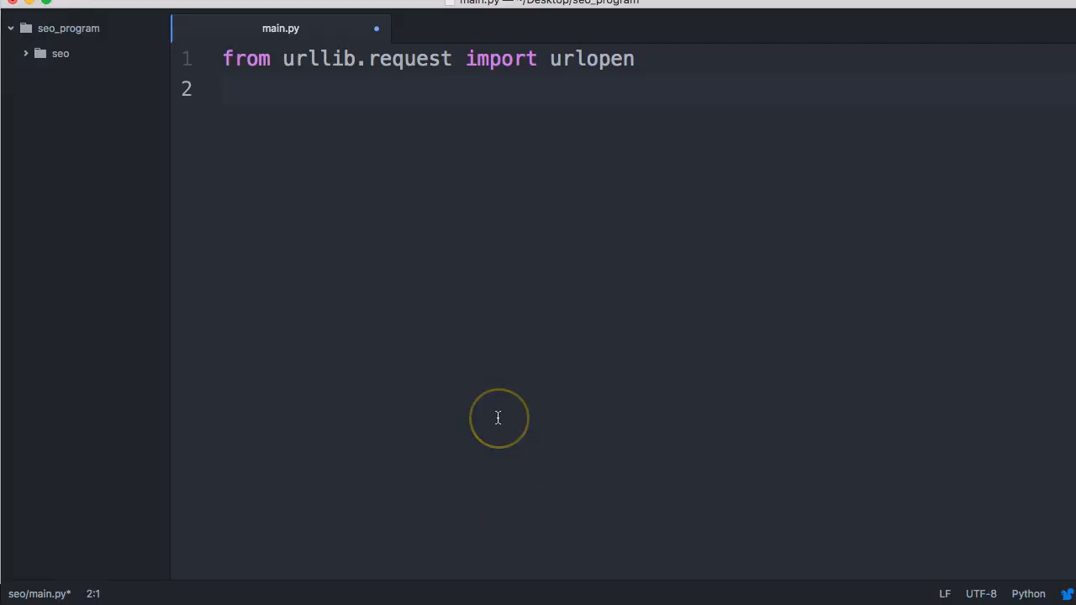
- Write 'from bs4 import BeautifulSoup' on line 2 of main.py
type("from bs")
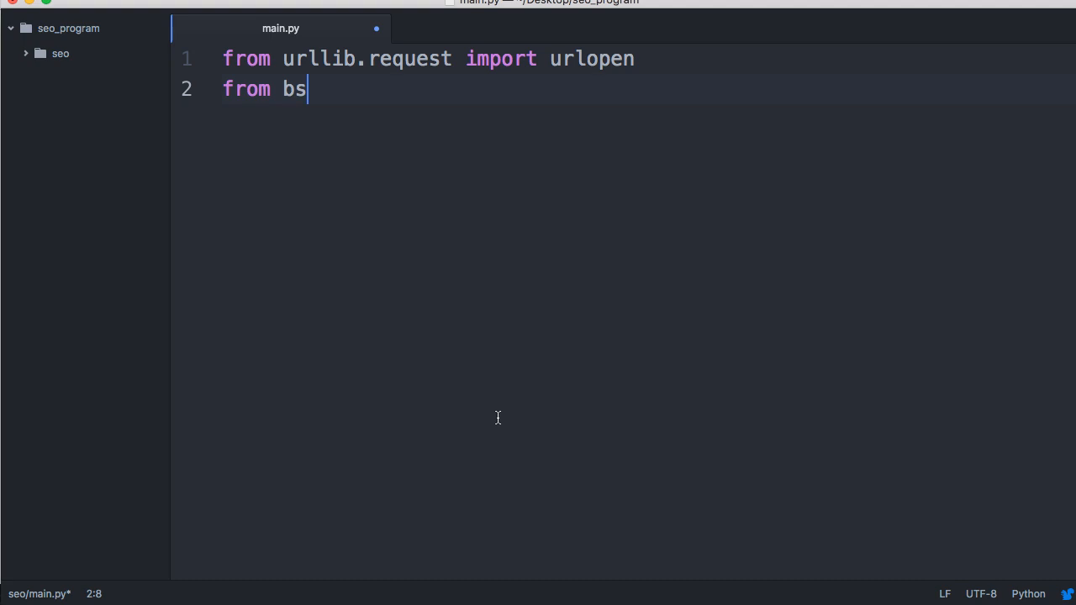
type("4 import")
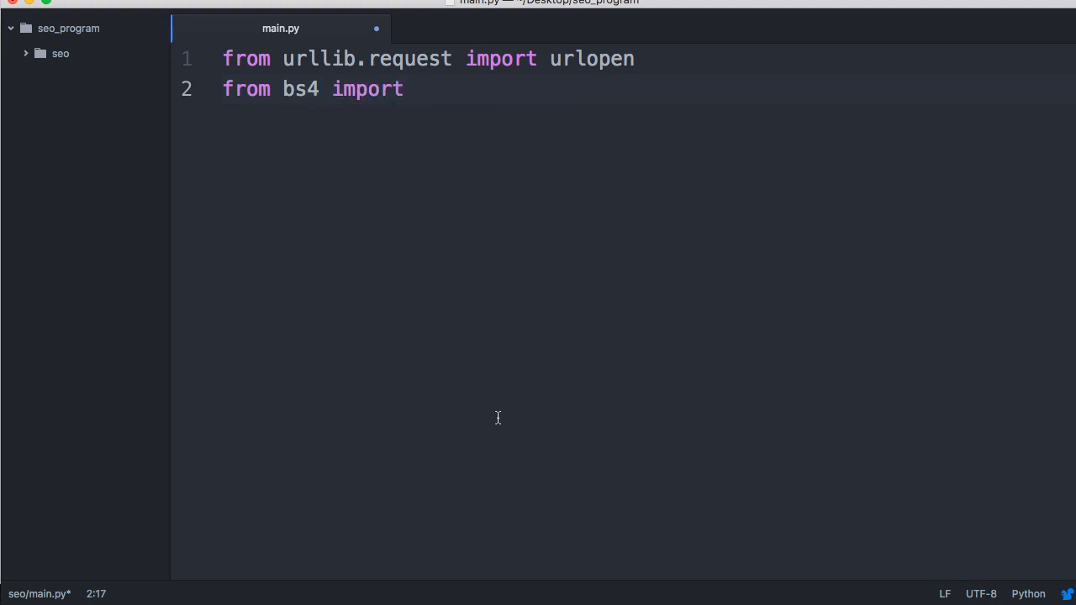
type("Beau")
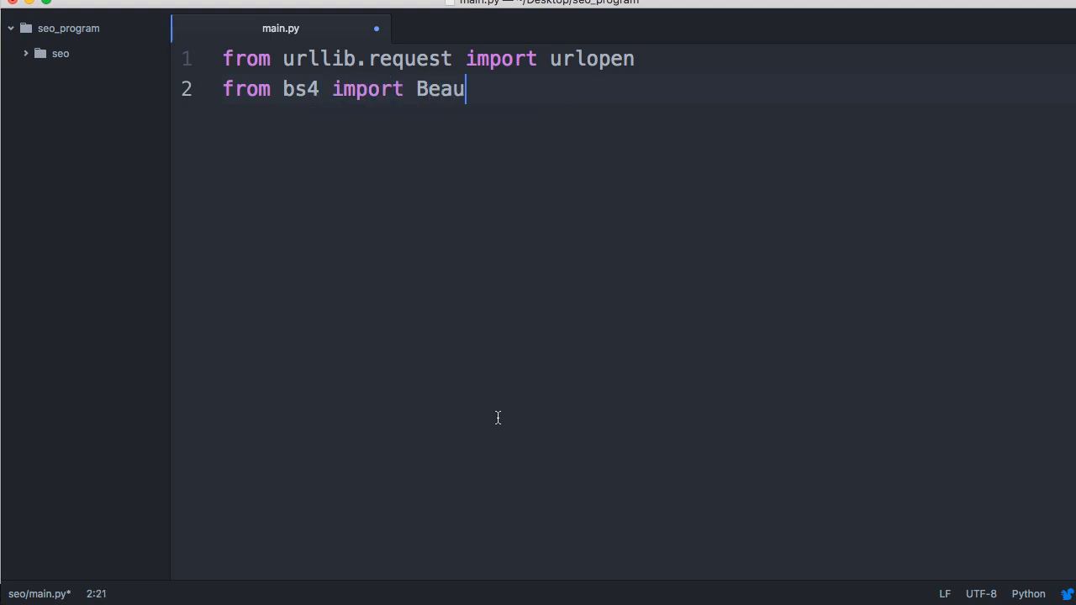
type("tifulS")
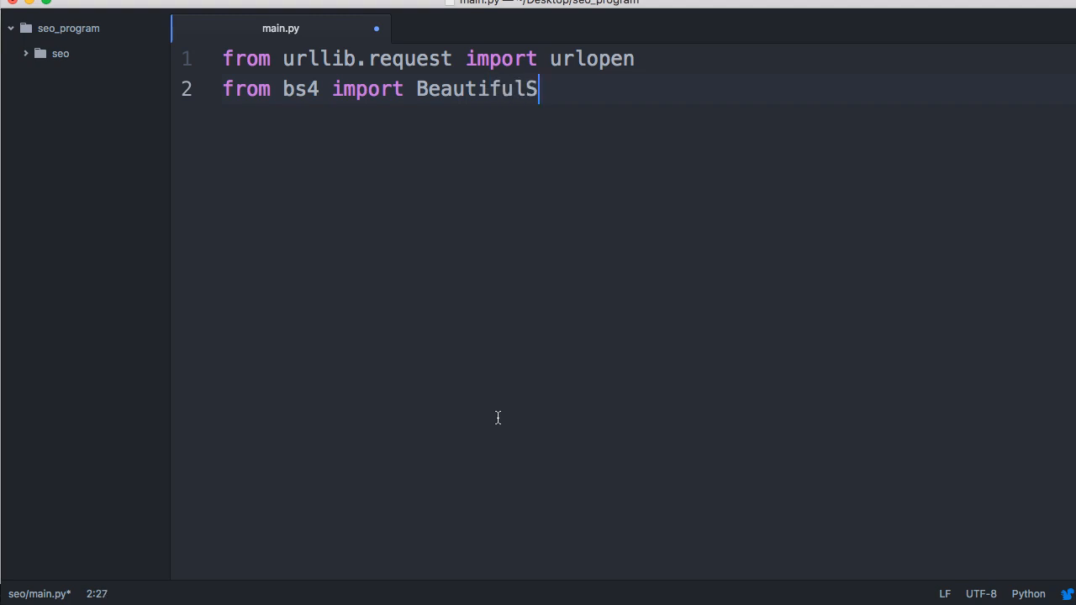
type("oup")
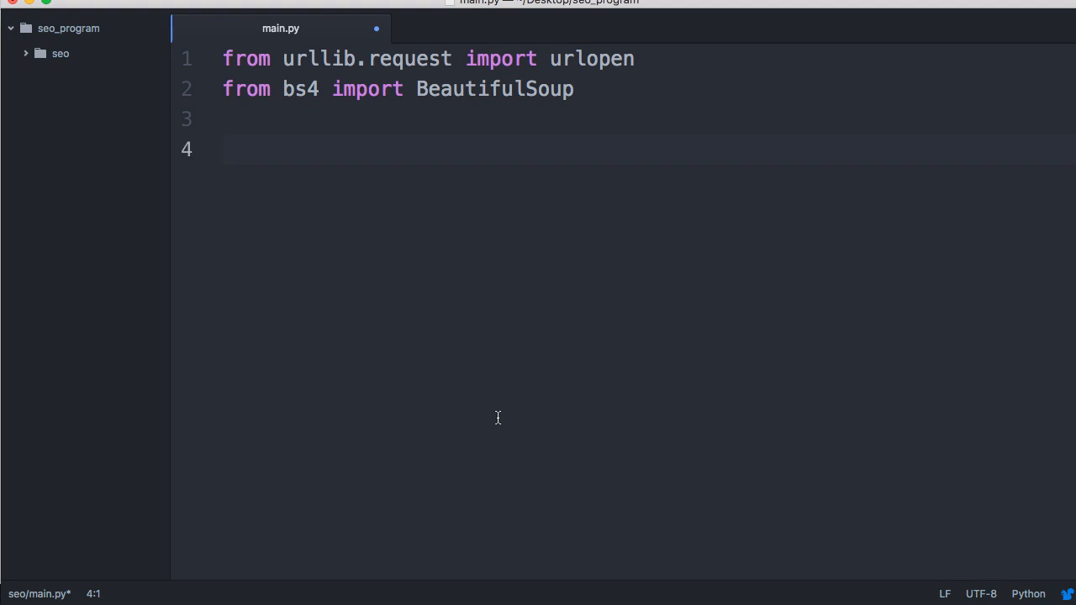
- Start line 4 with url = input( using the suggested input function
type("url")
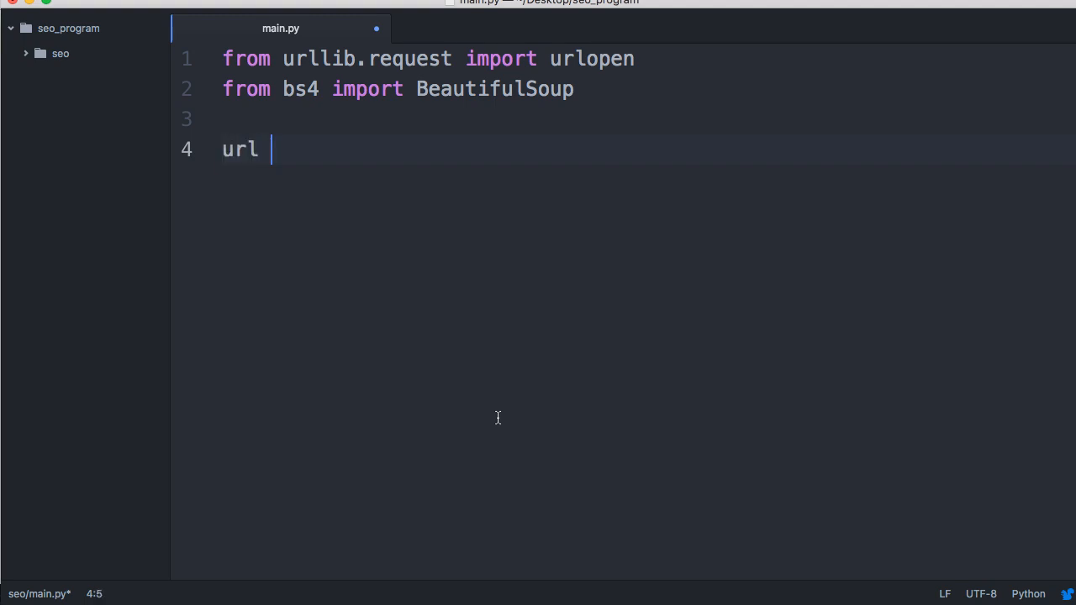
type("=")
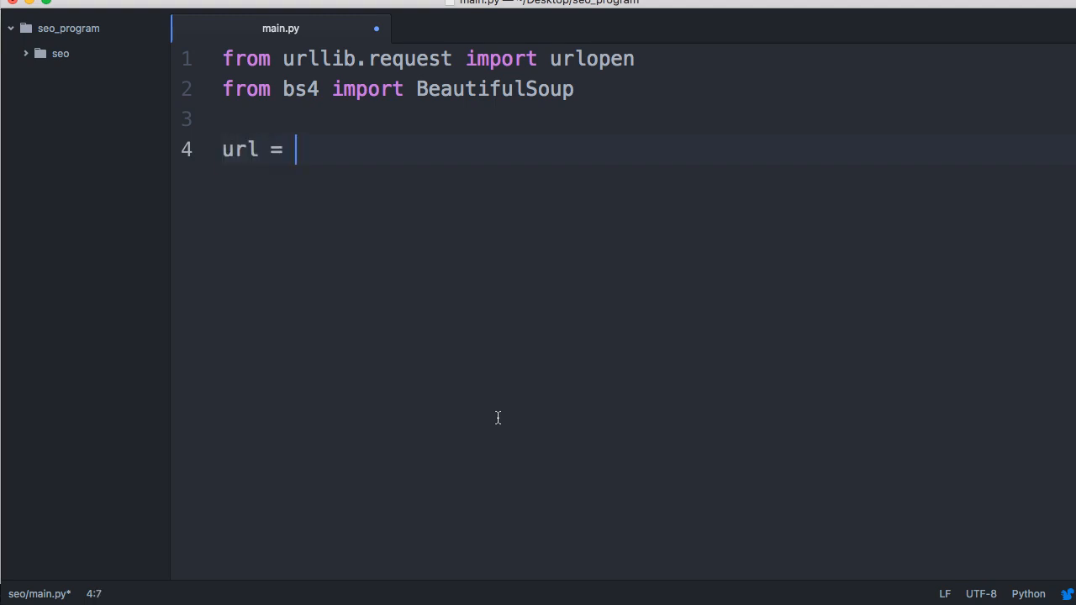
type("input_")
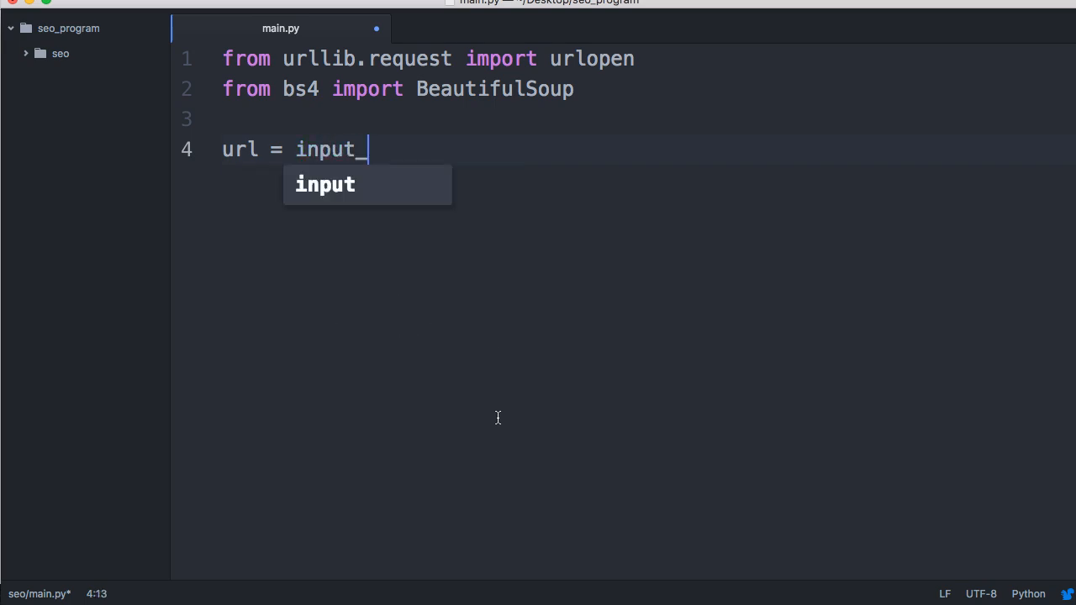
key("backspace")
type("(\"")
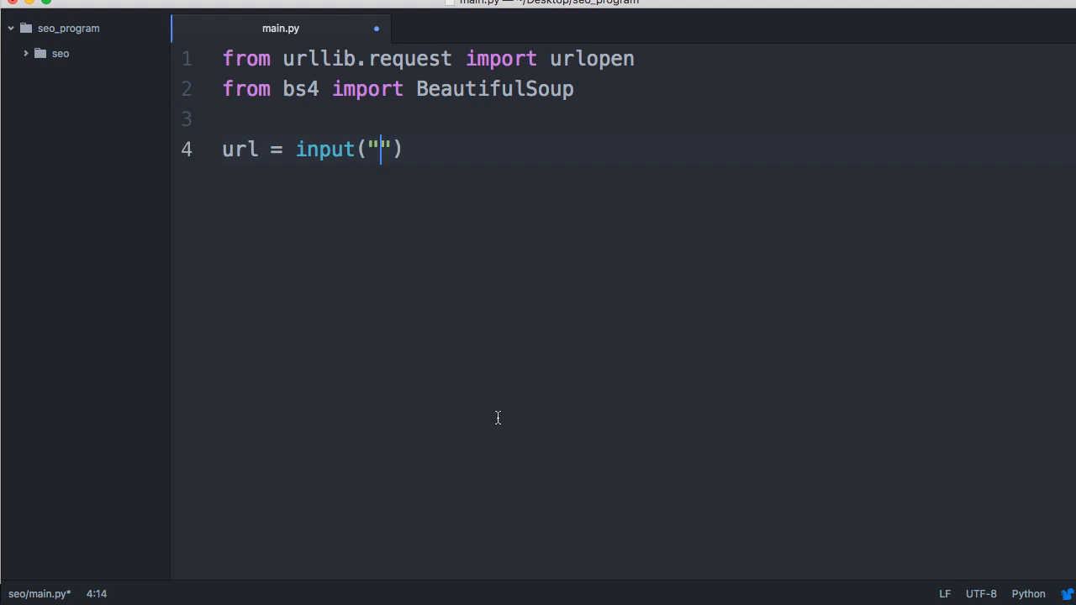
- Write the prompt "Which page would you like to check? Enter Full URL: " inside input()
type("W")
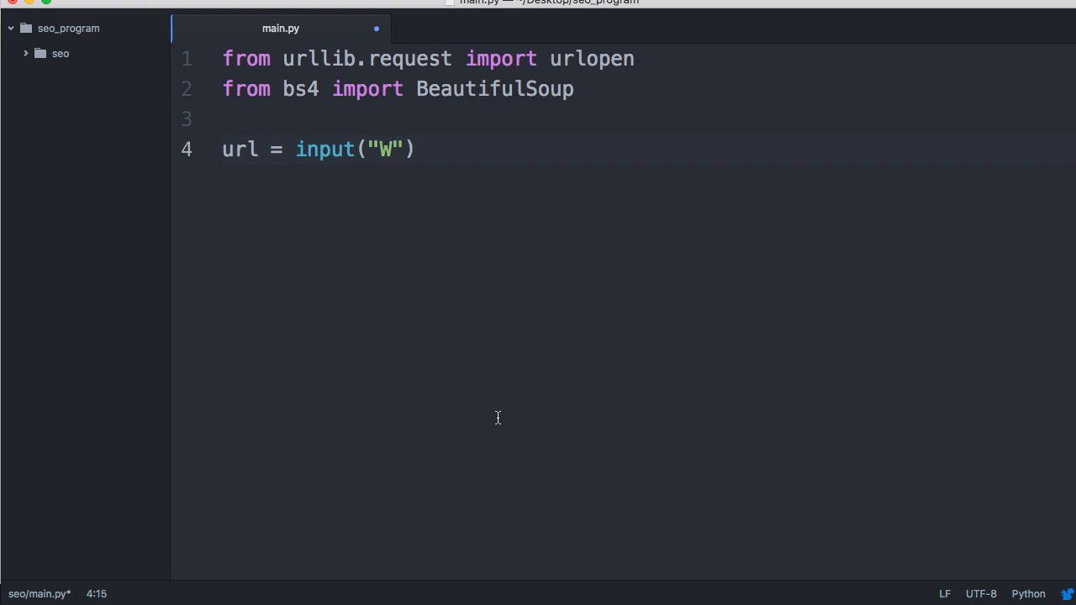
type("Which pag")
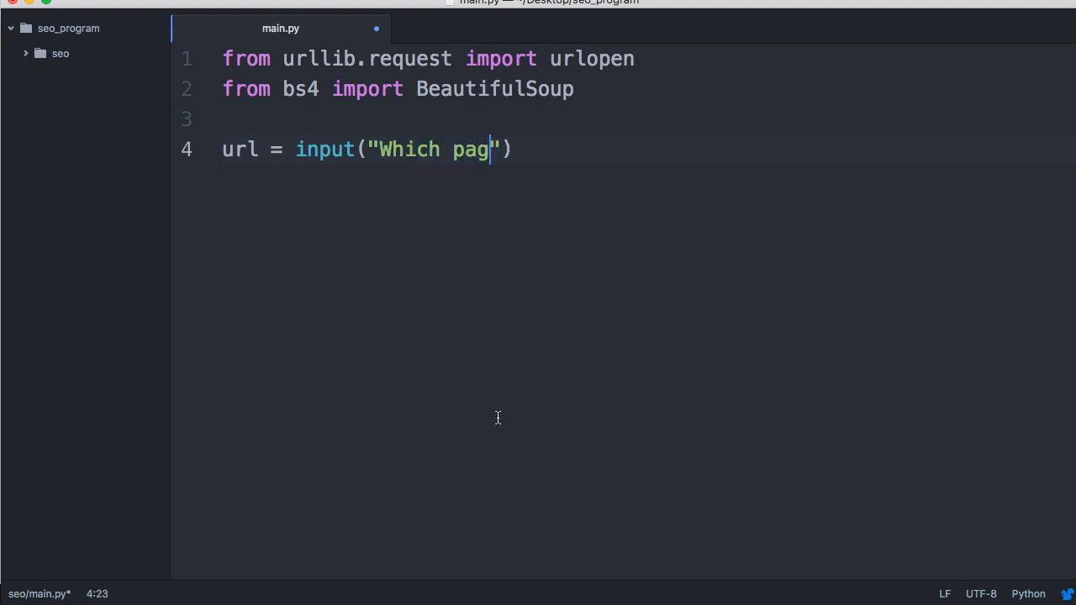
type("e would")
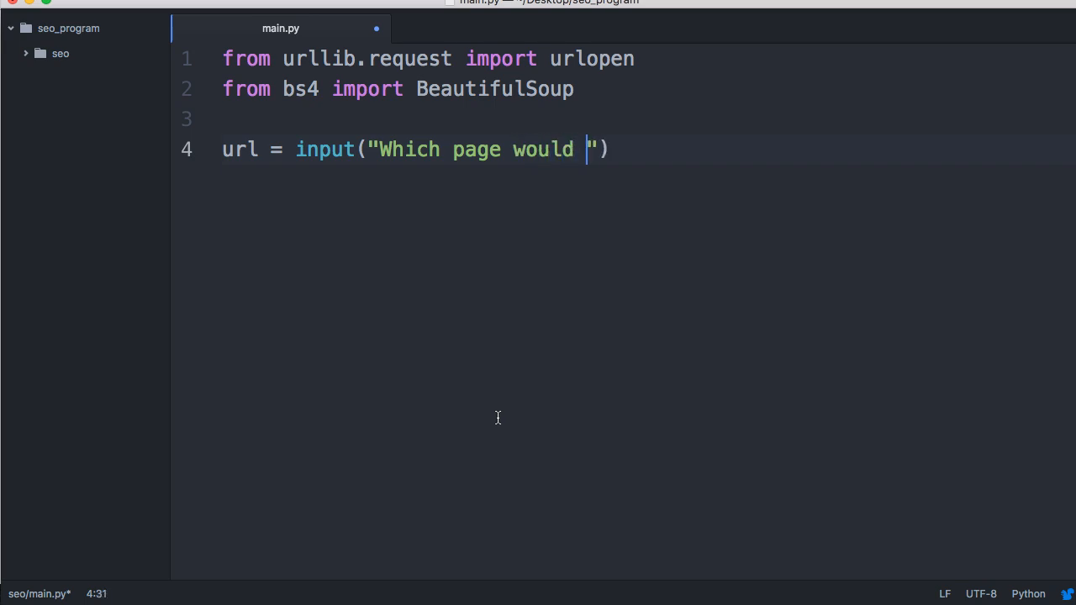
type("you like to chec")
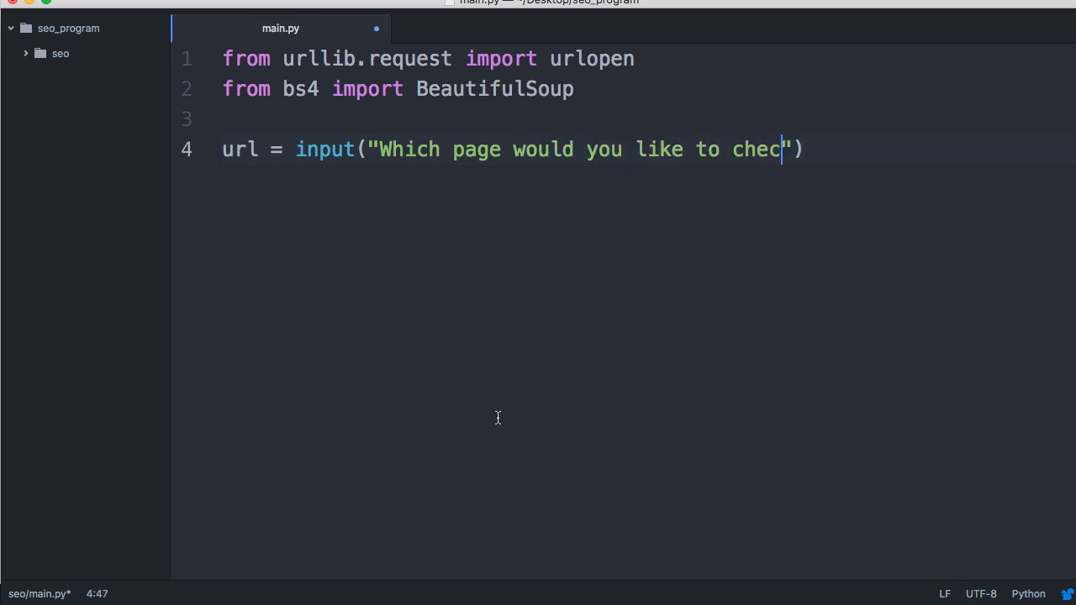
type("k?")
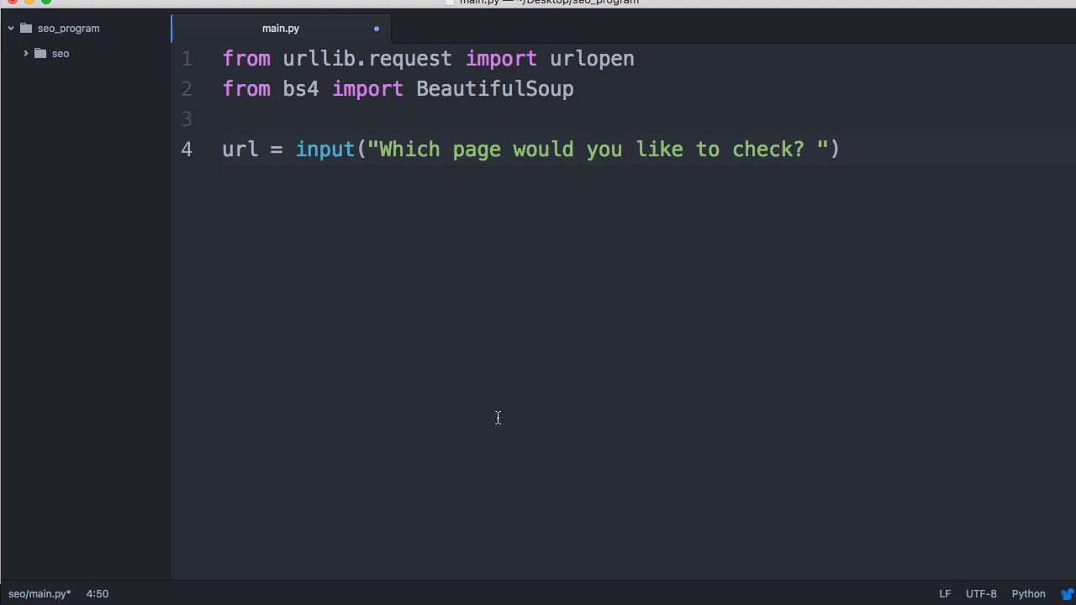
type("E")
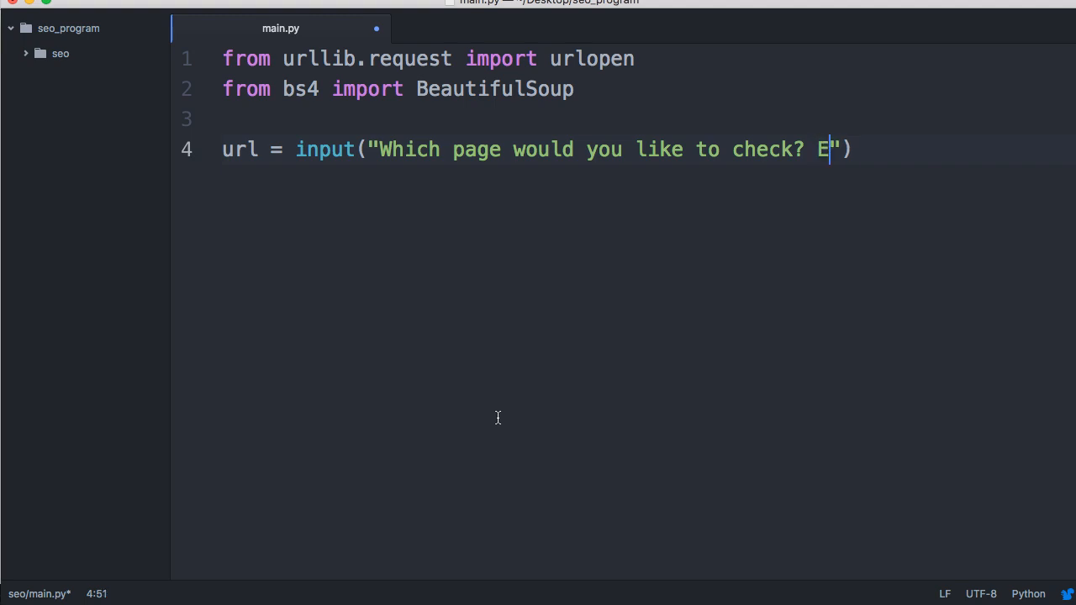
type("nter Full URL")
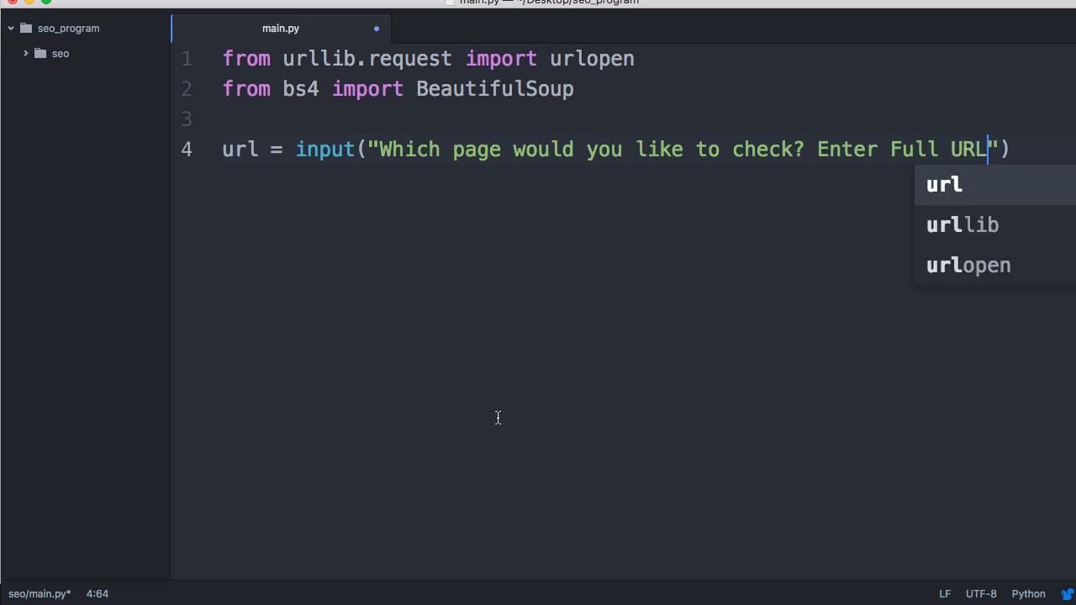
type(":")
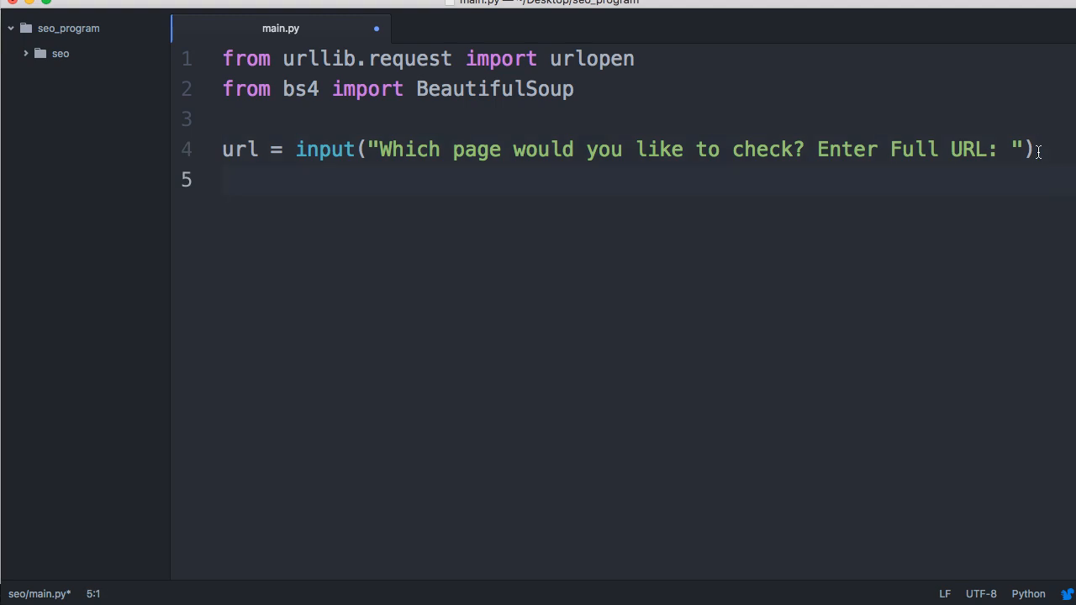
- Add keyword = input("What is your seo keyword? ") on line 5 with a blank line below
type("key")
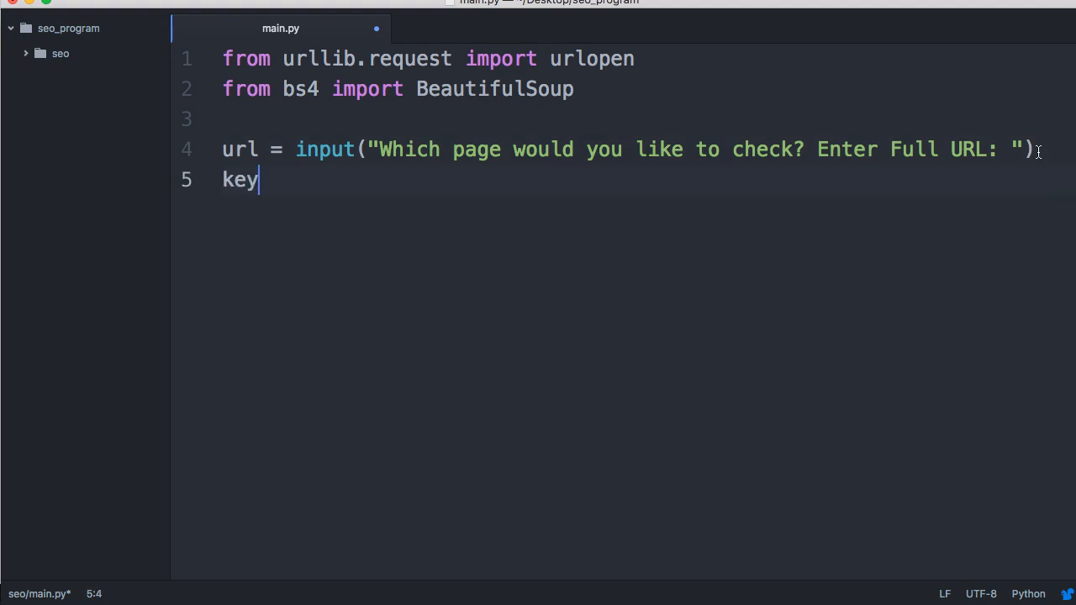
type("word =")
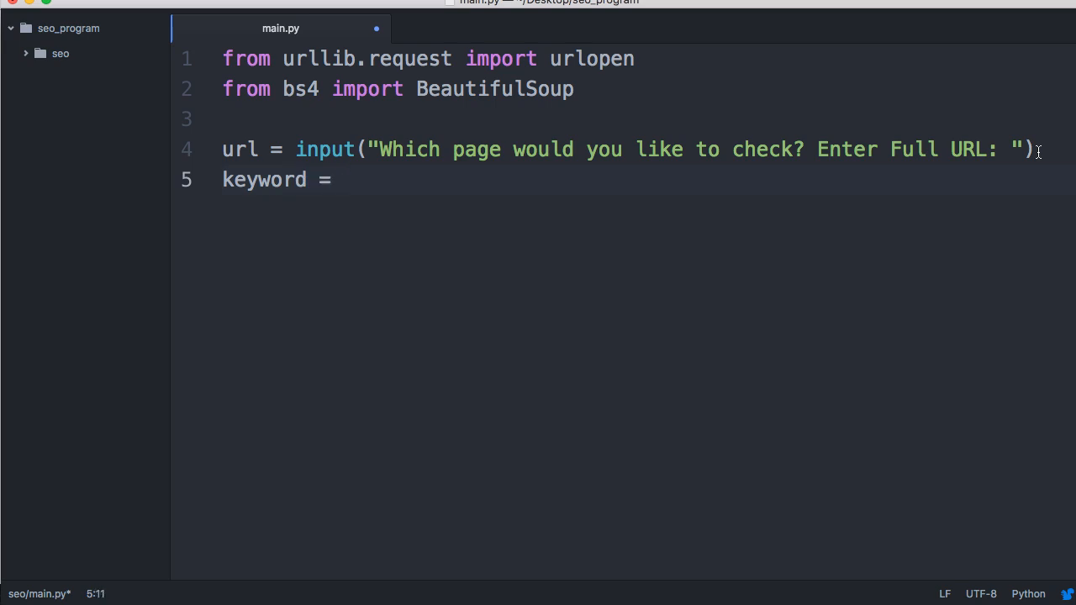
type("input(\"")
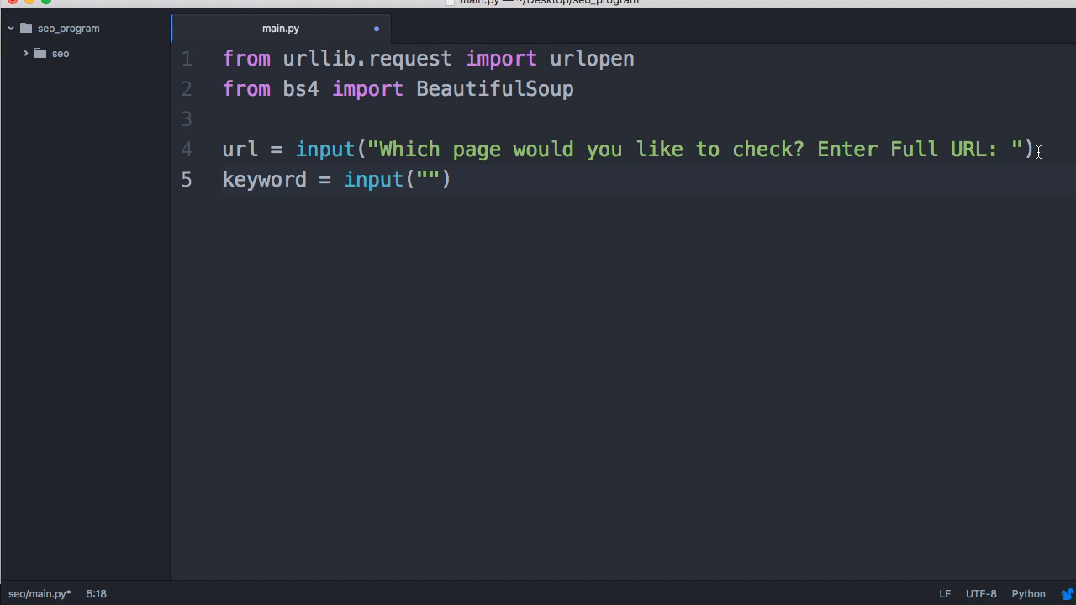
type("Whiat is y")
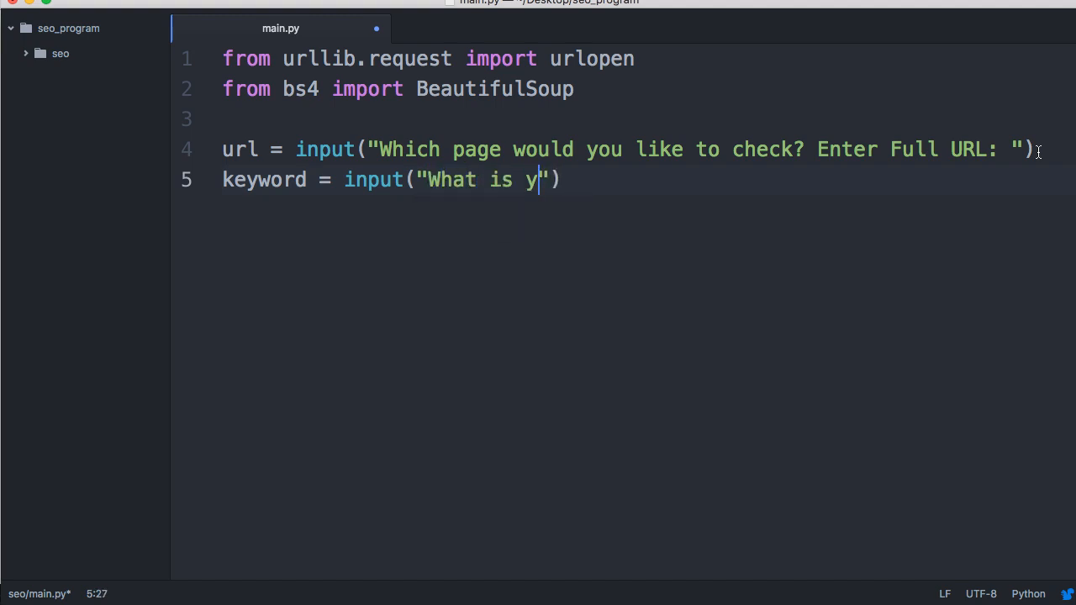
type("our seo key")
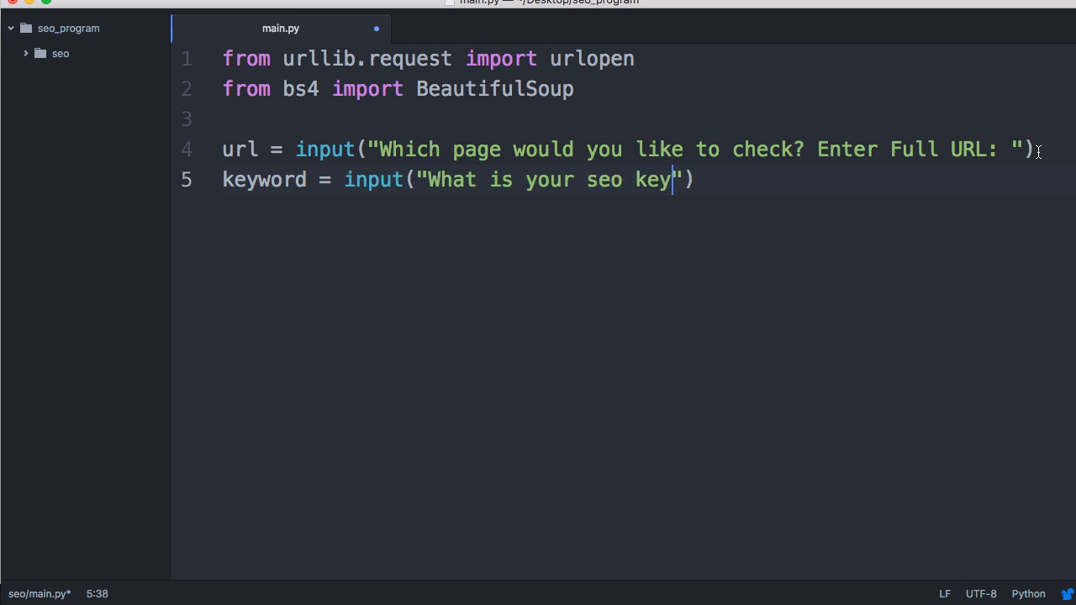
type("word?")
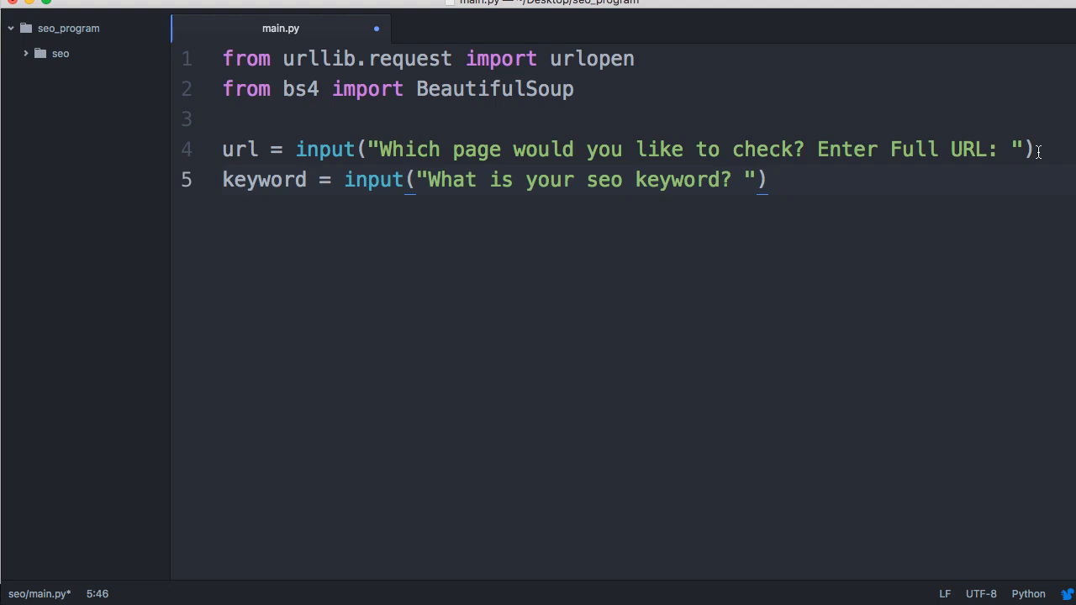
key("enter")
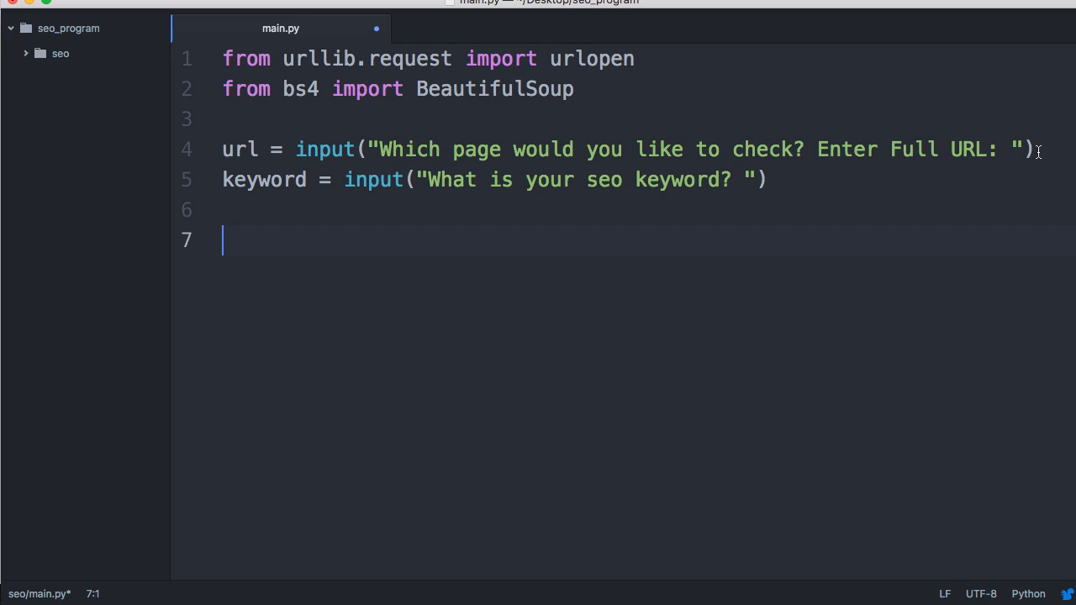
- Add html = urlopen(url) on line 7 to fetch the entered page
type("htm")
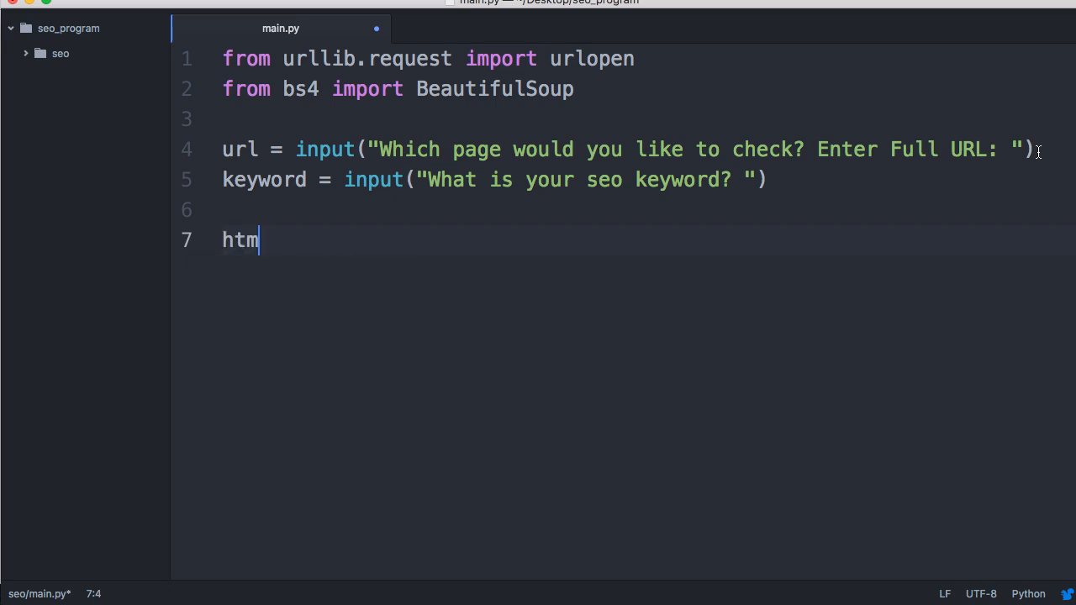
type("l =")
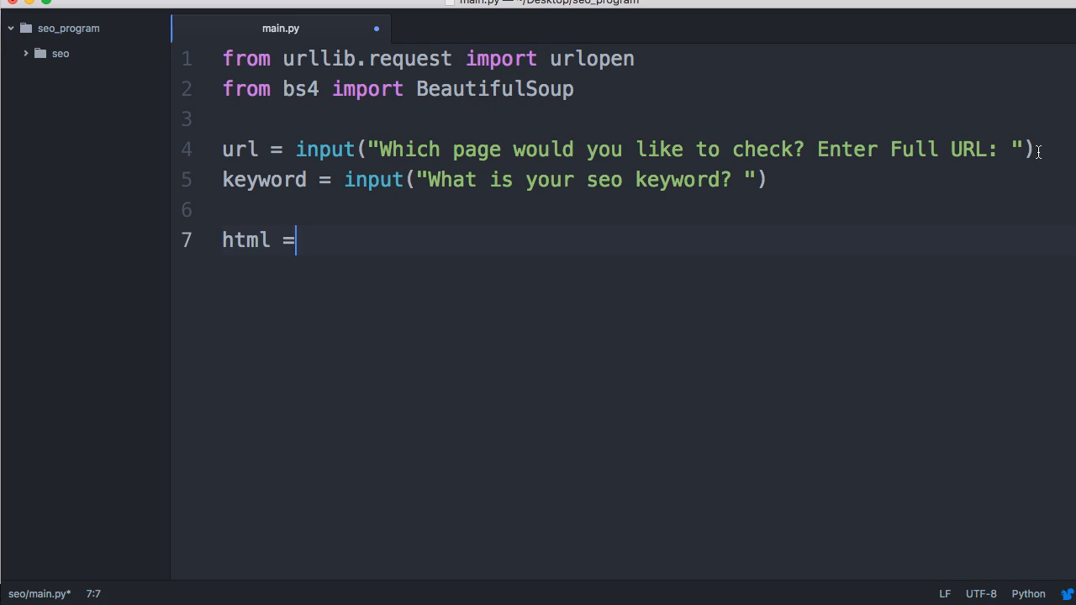
type("url")
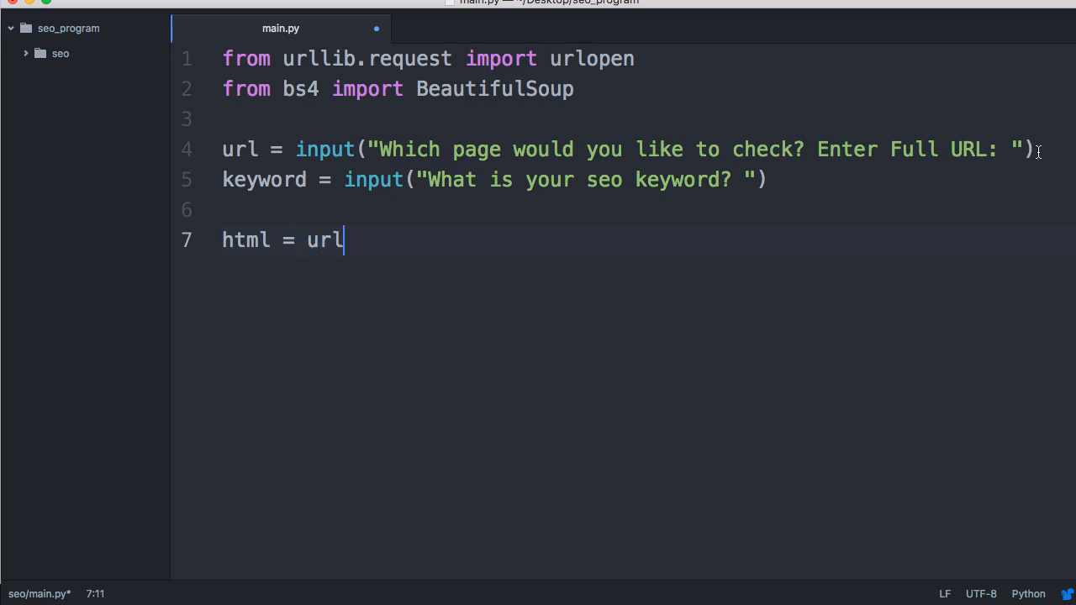
type("open()")
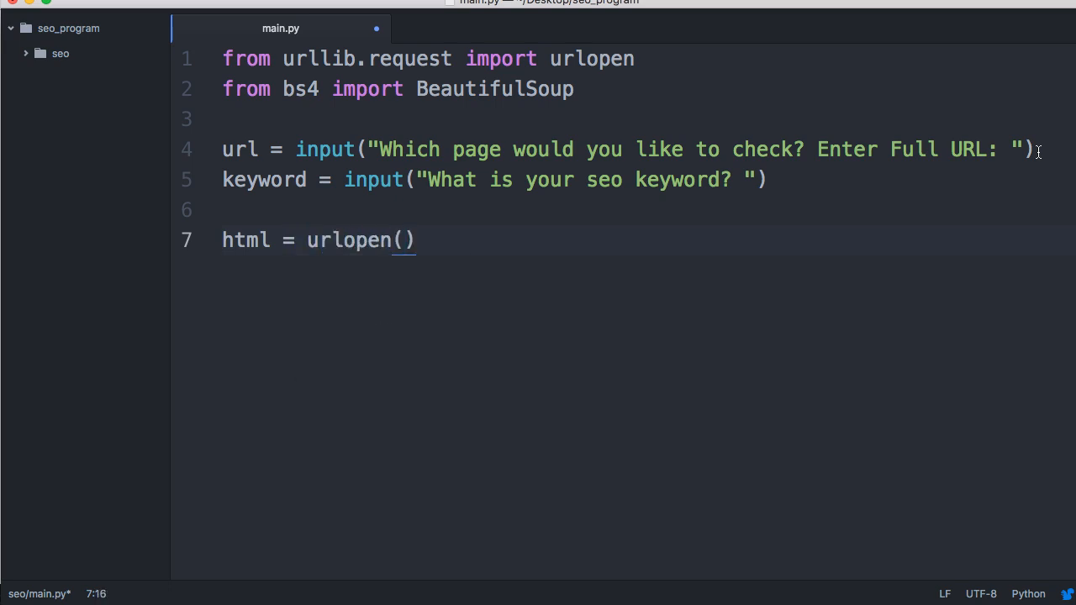
type("url")
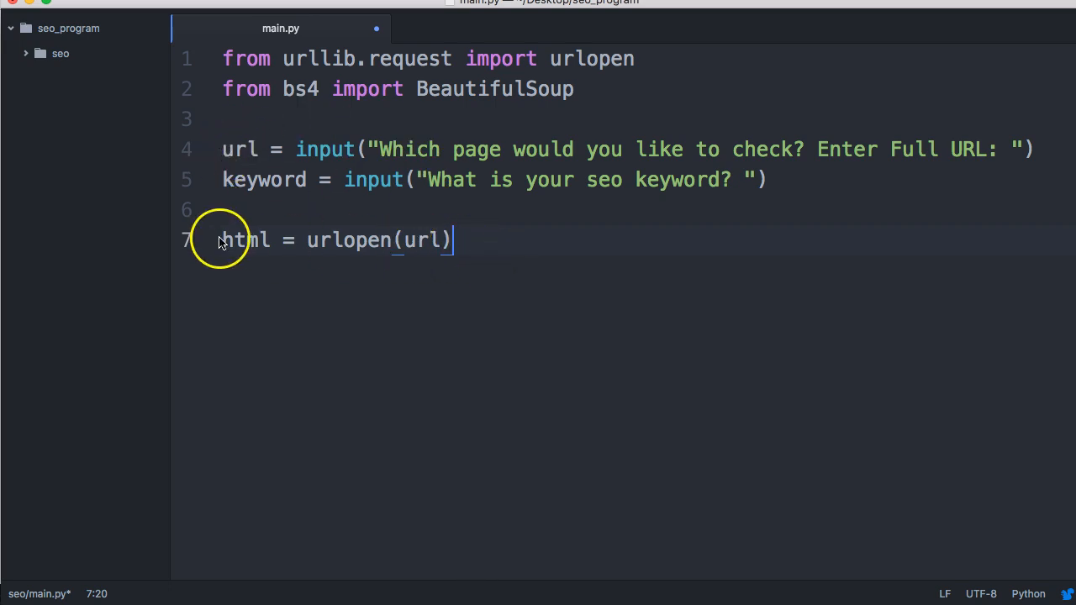
left_click(222, 239)
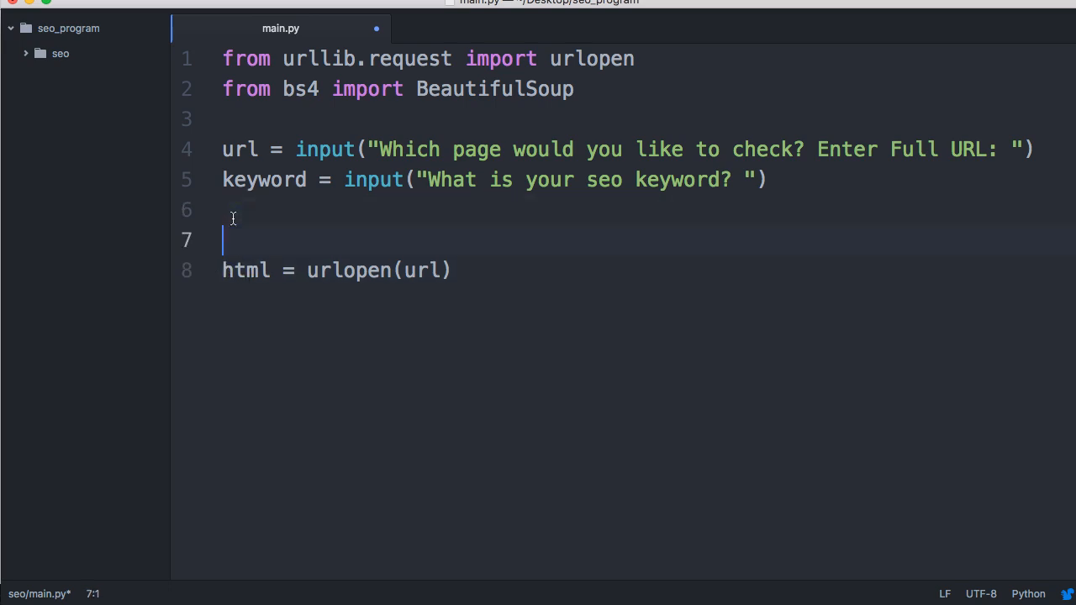
- Add try: above the urlopen line and an except HTTPError as e: clause below it
type("try:")
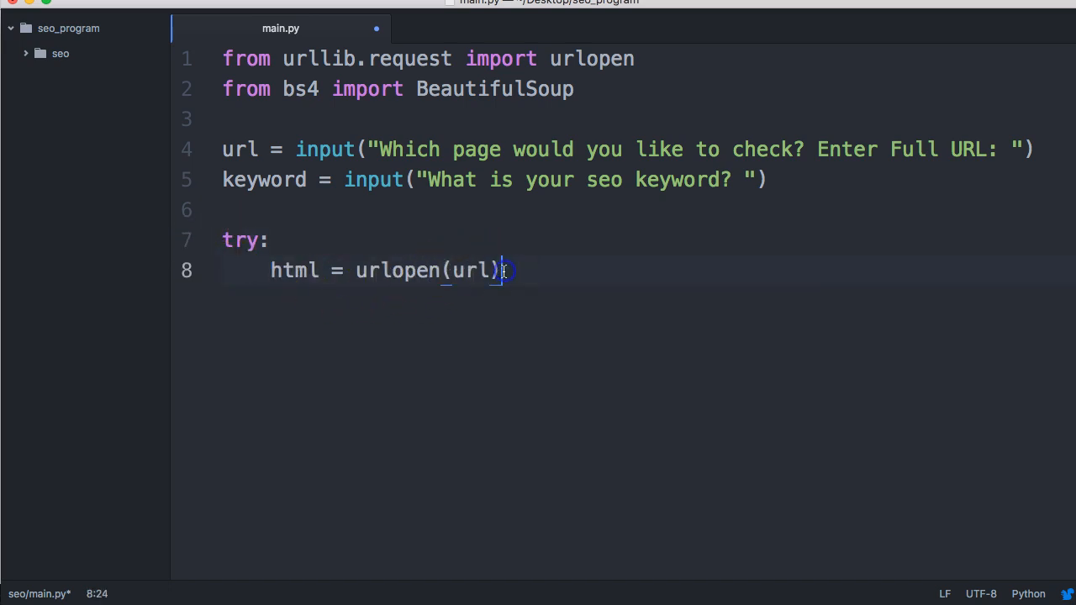
type("e")
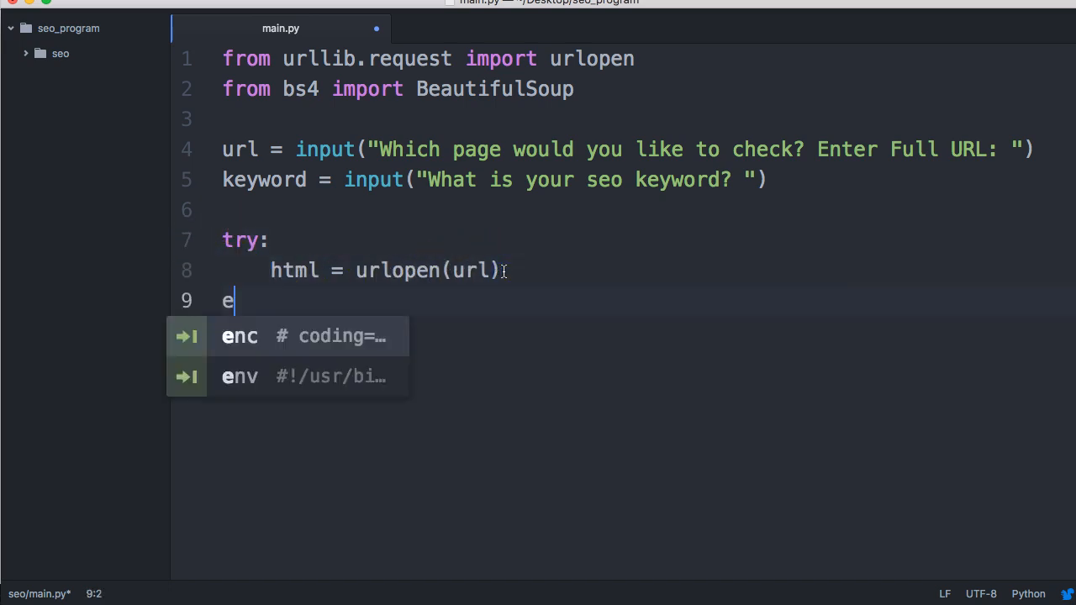
type("xc")
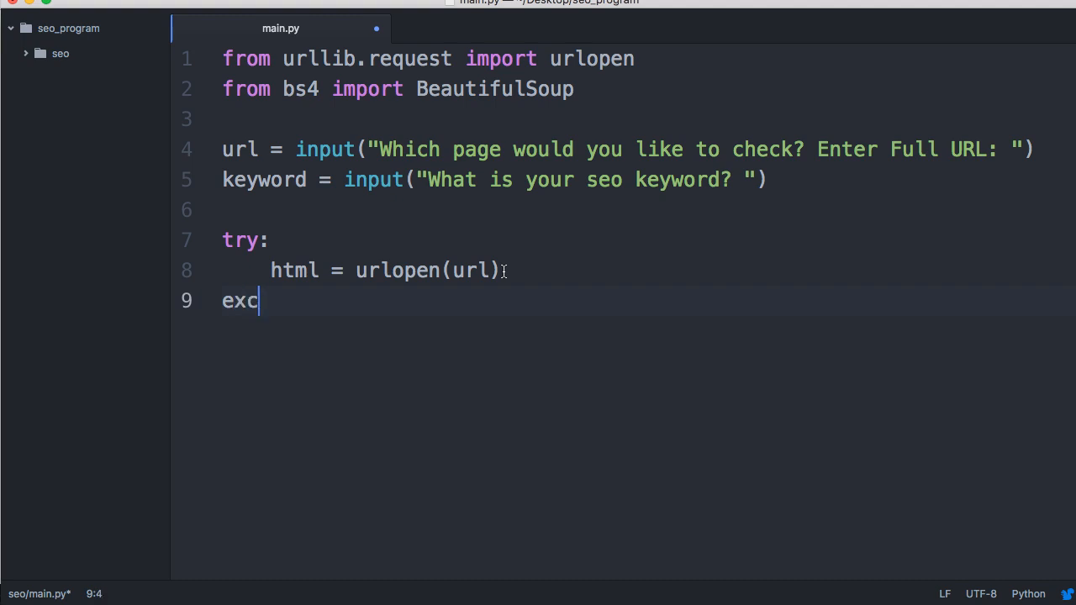
type("ept")
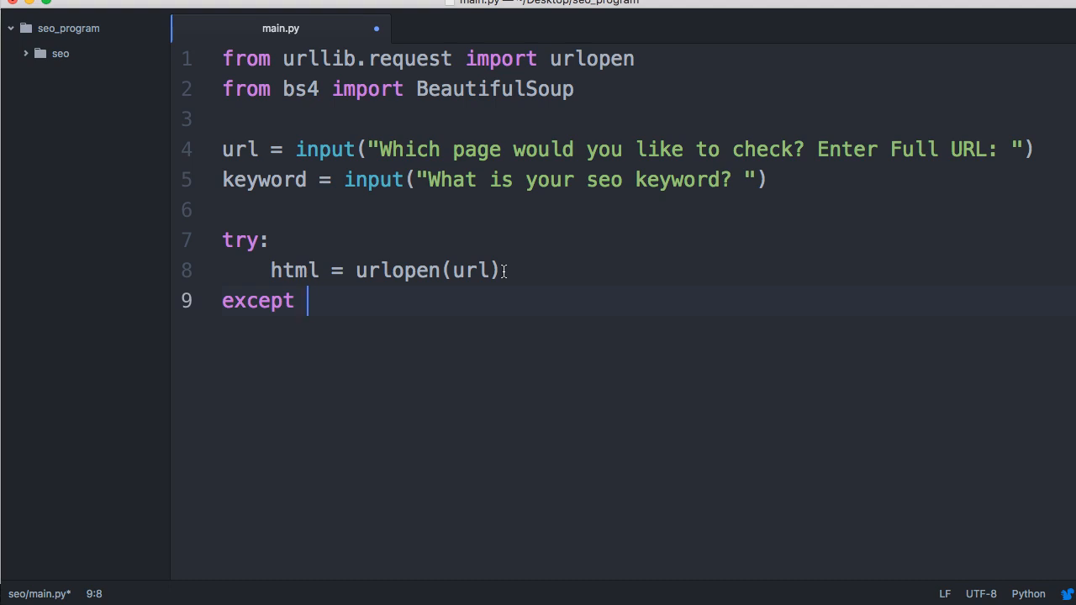
type("HTTPE")
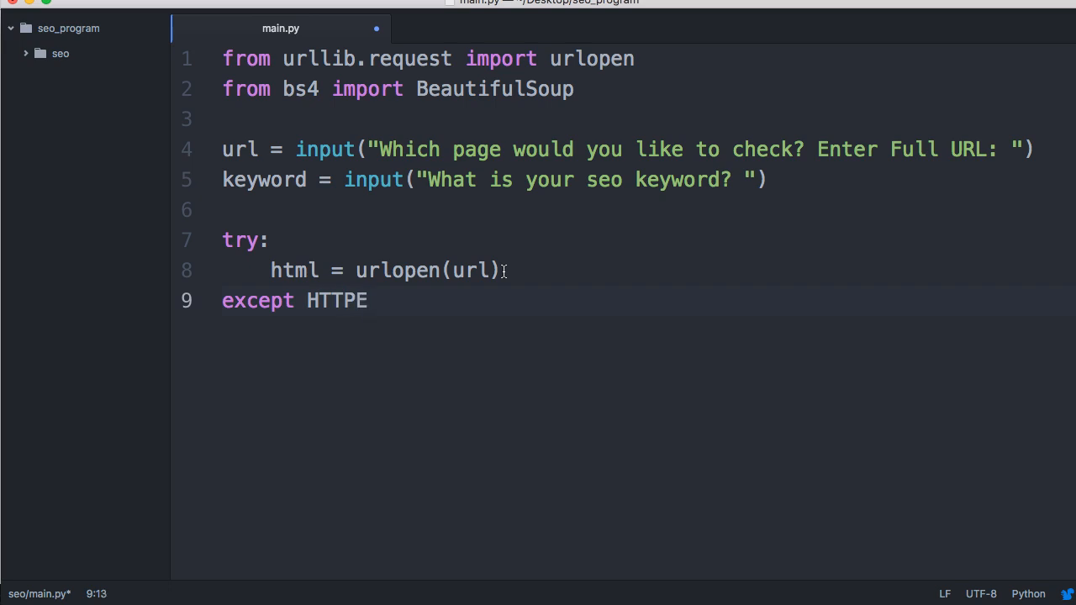
type("rror as e:")
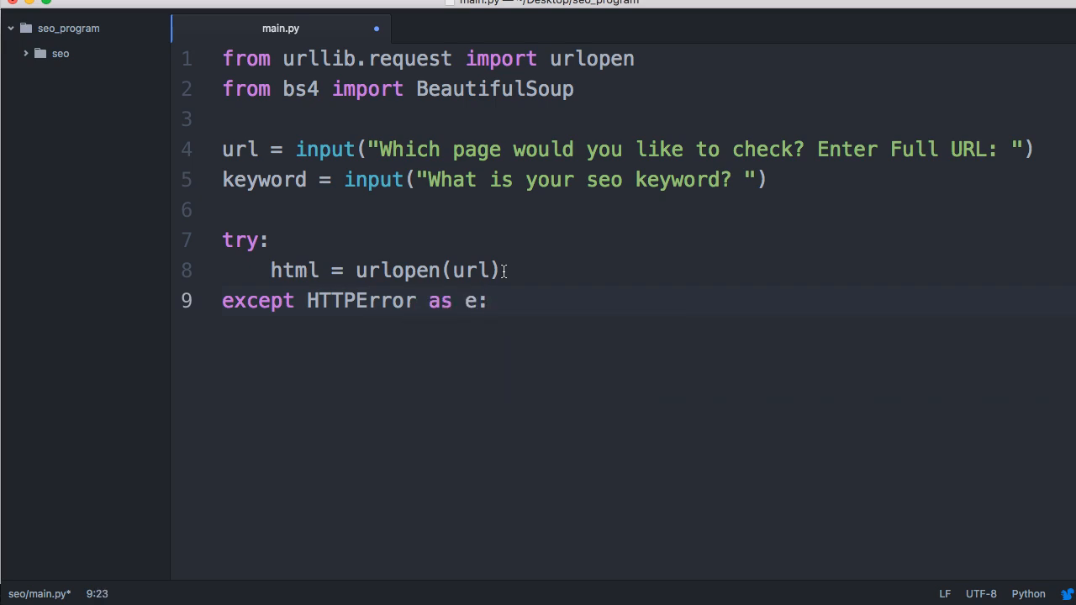
- Print the caught error with print(e) and leave a blank line before the next statement
type("pr")
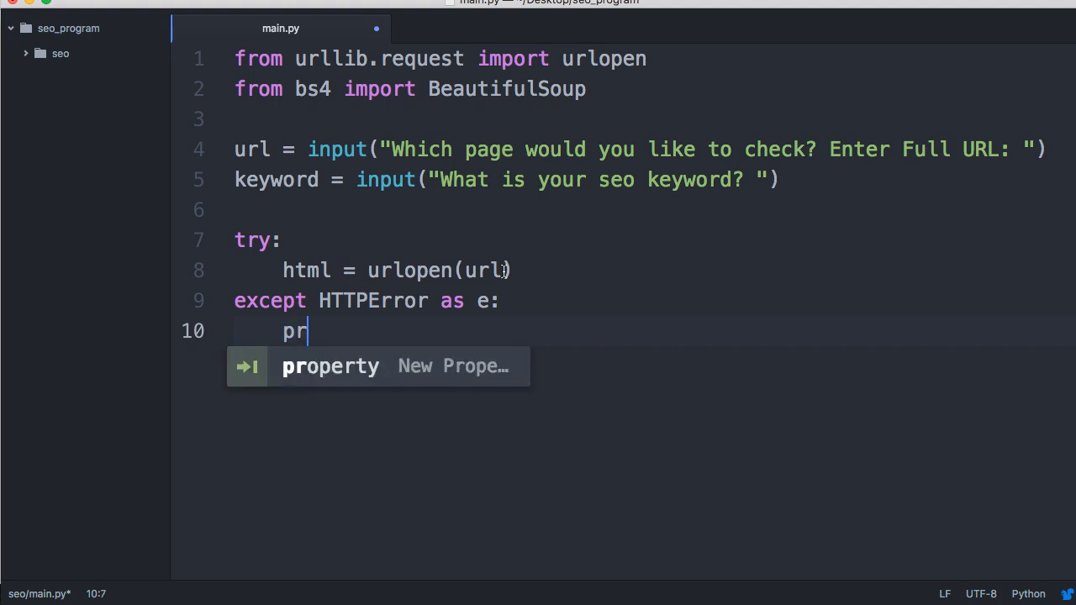
type("int(e)")
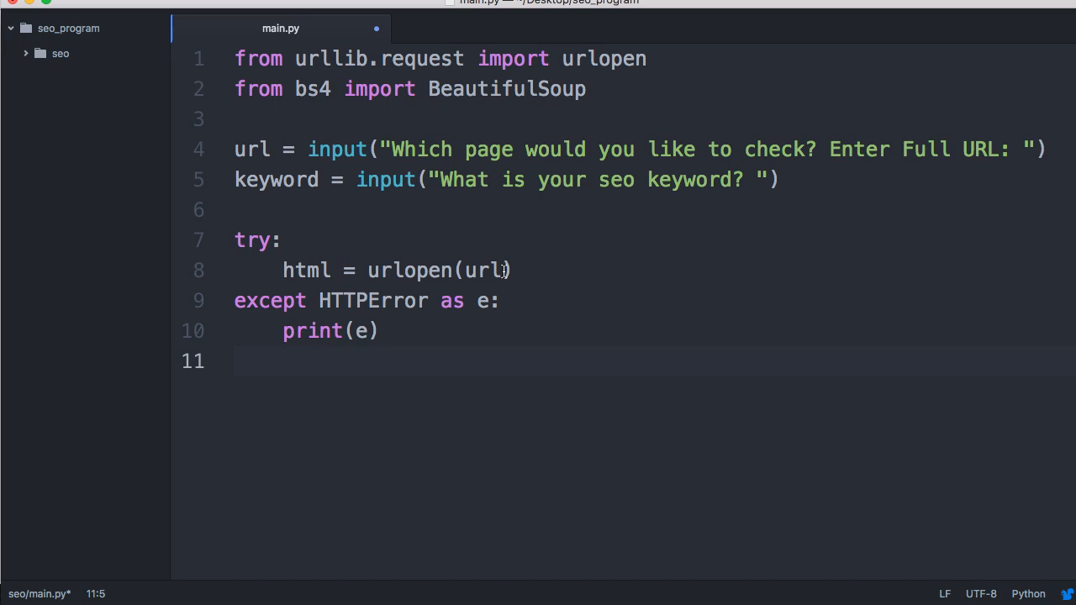
key("enter")
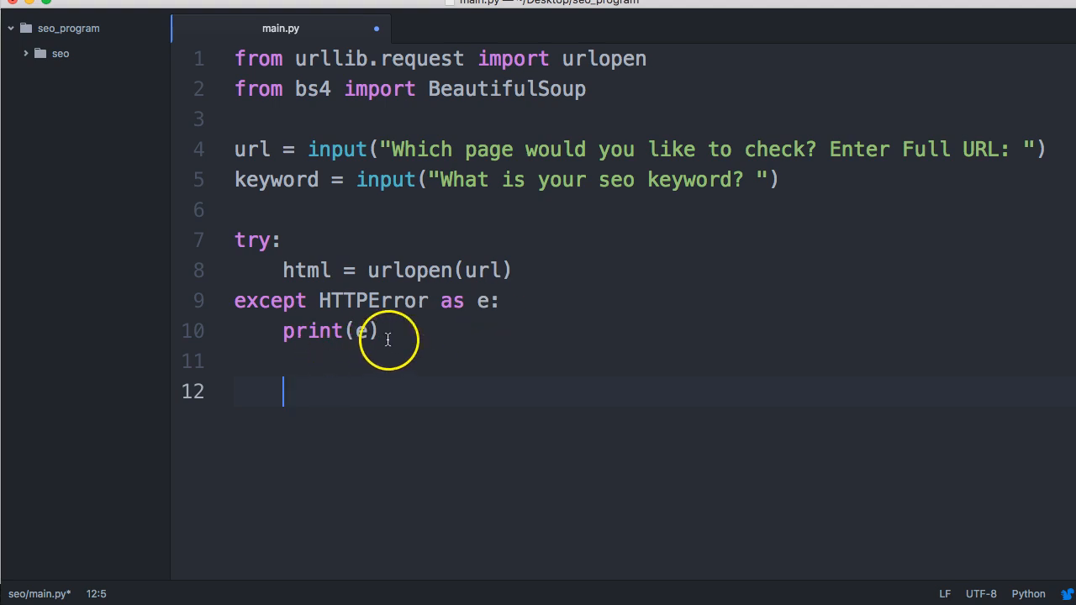
key("backspace")
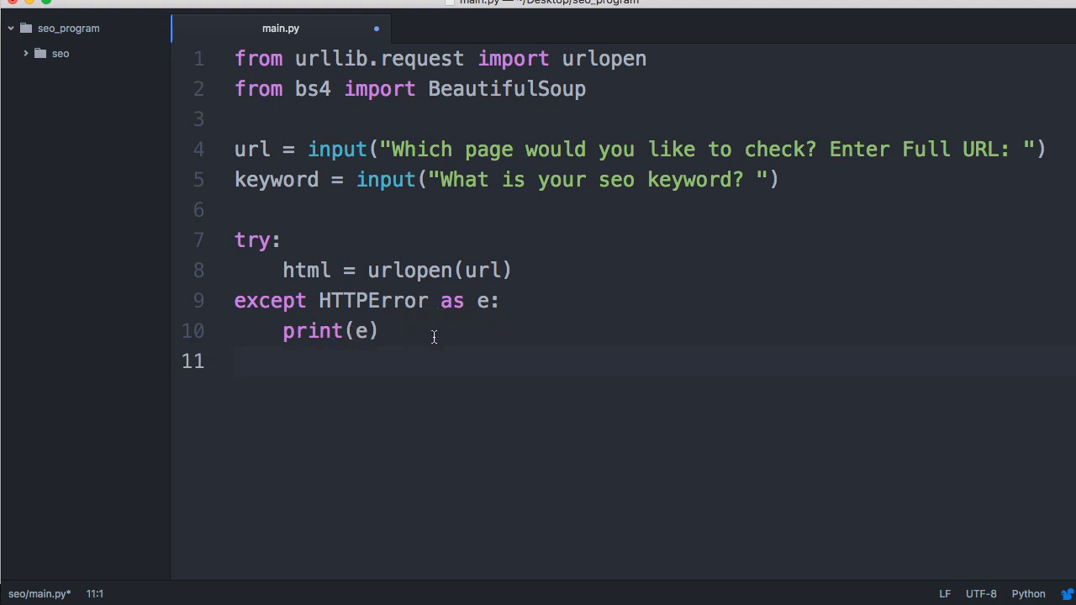
key("enter")
type("data =")
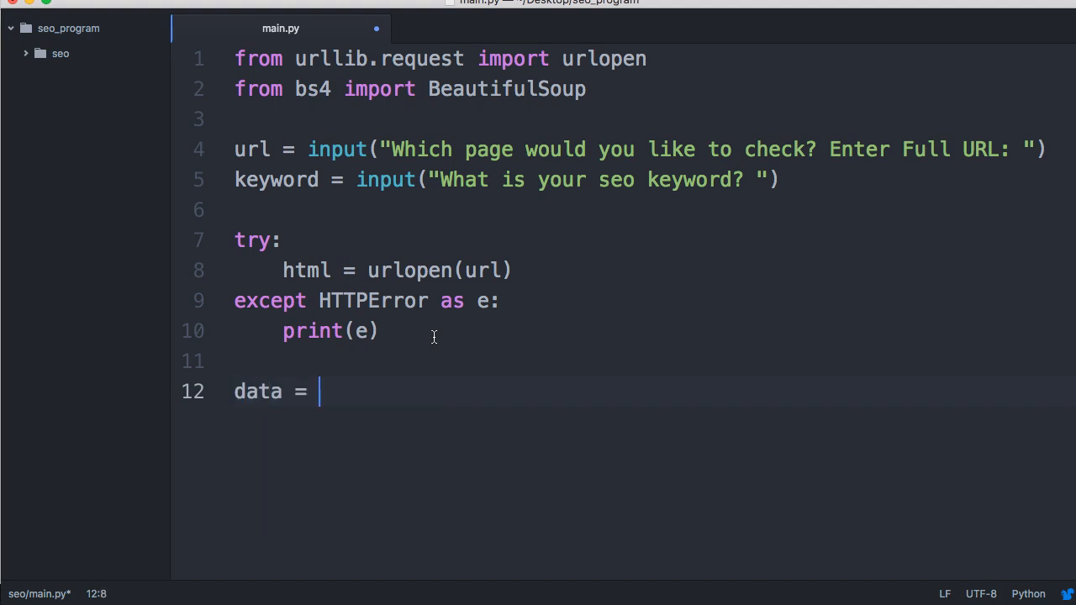
- Set data = BeautifulSoup(html, "html.parser") and leave an empty line 14 below it
type("Beat")
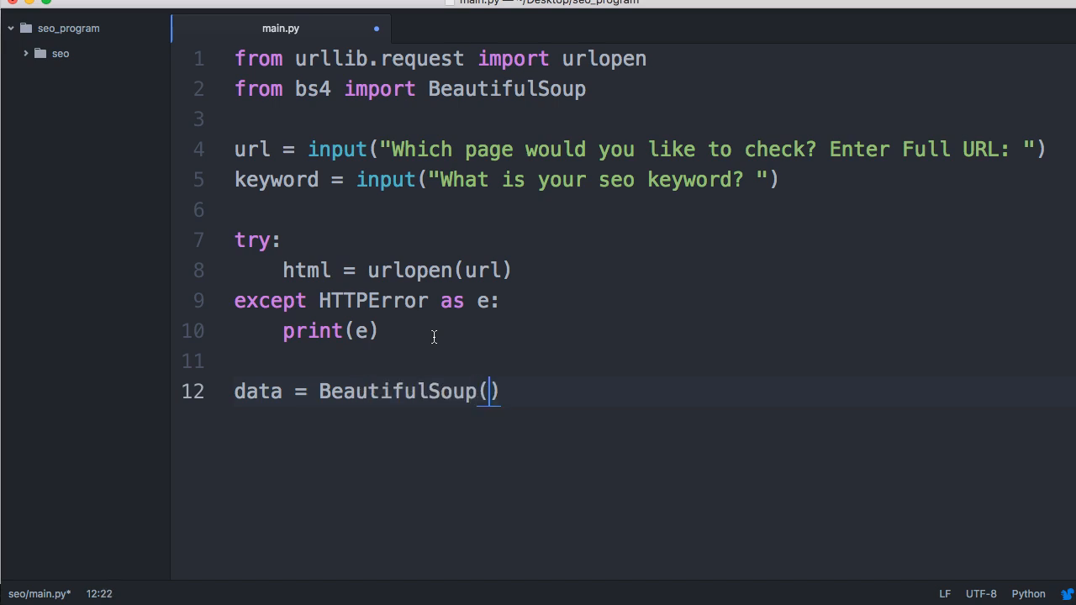
type("html,")
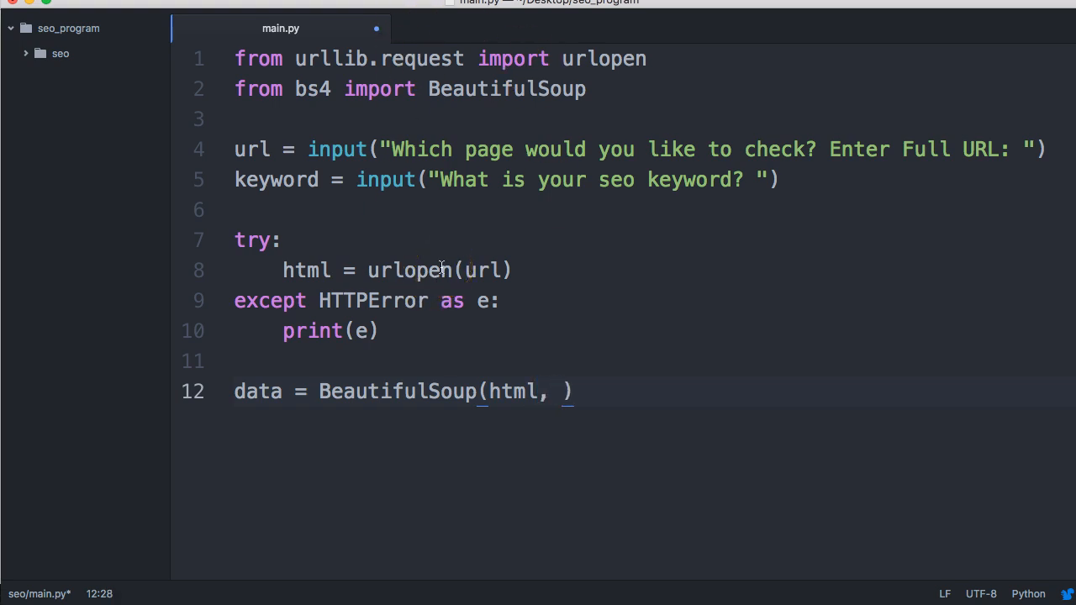
type("\"h\"")
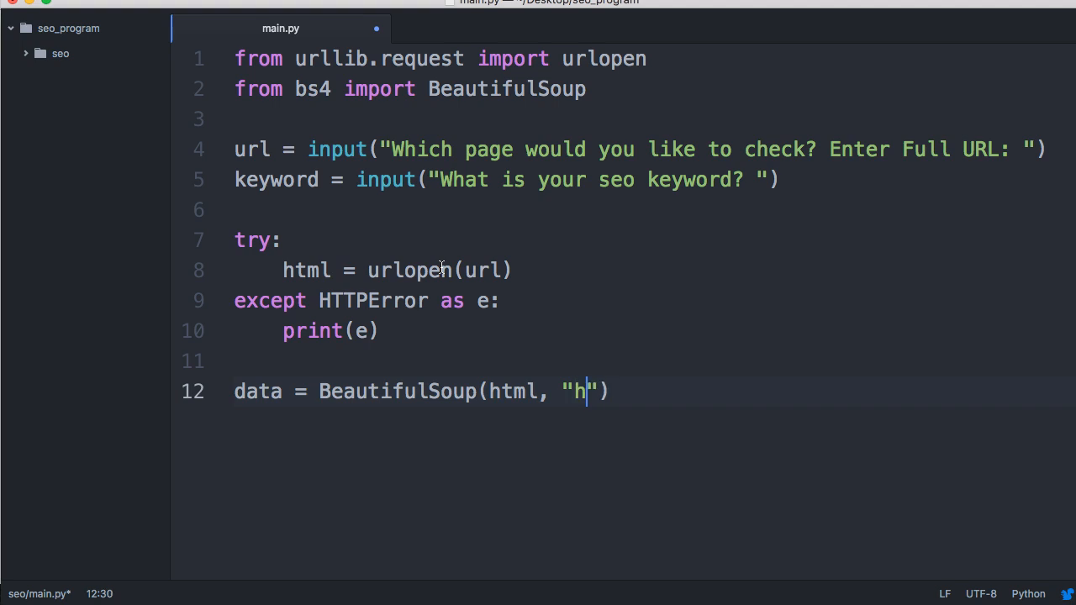
type("tml.para")
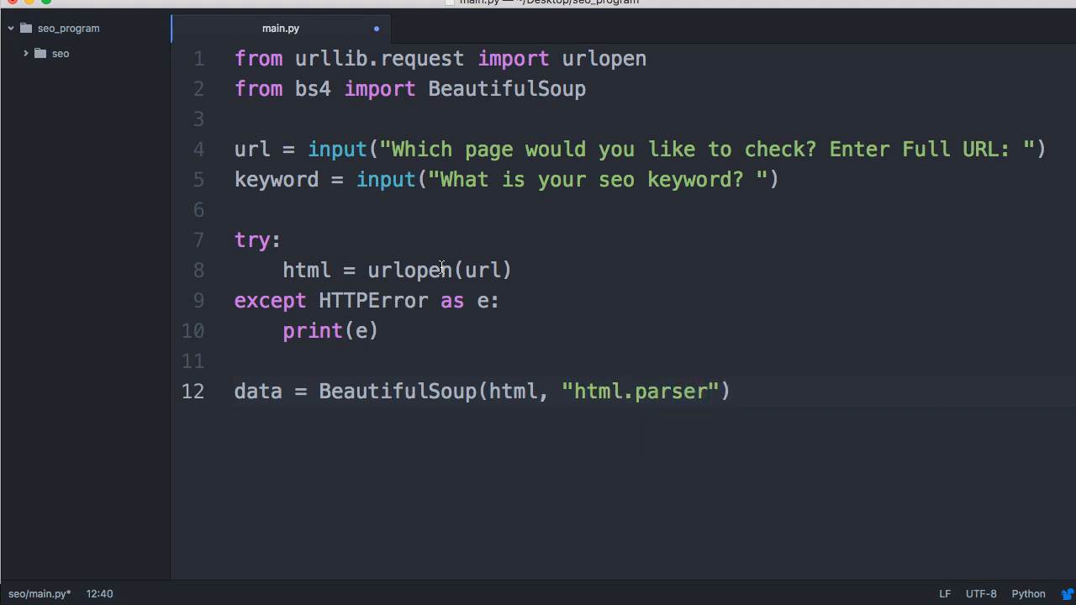
key("enter")
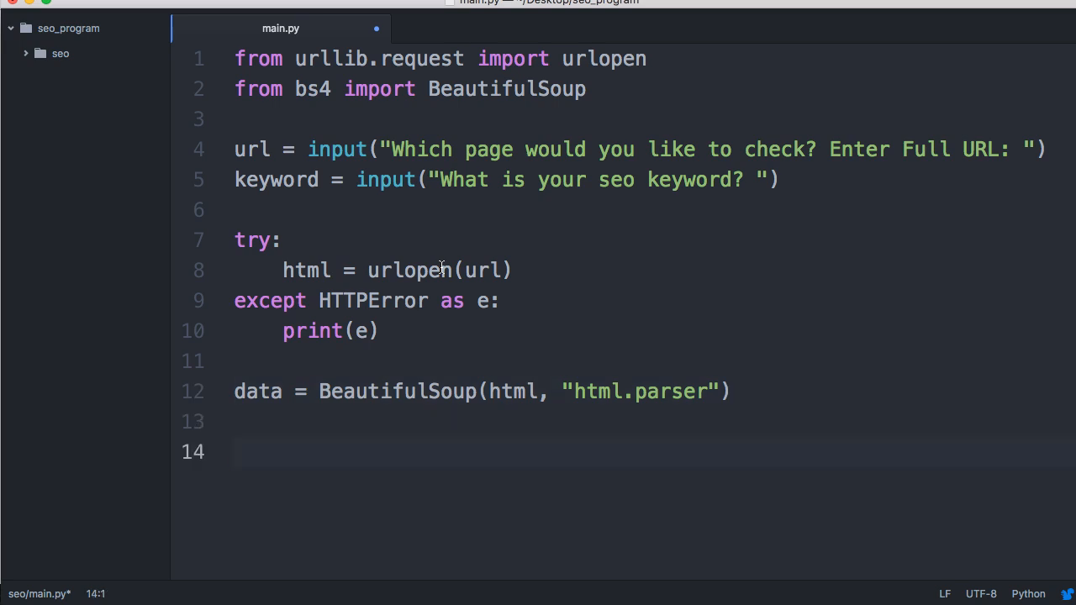
left_click(239, 450)
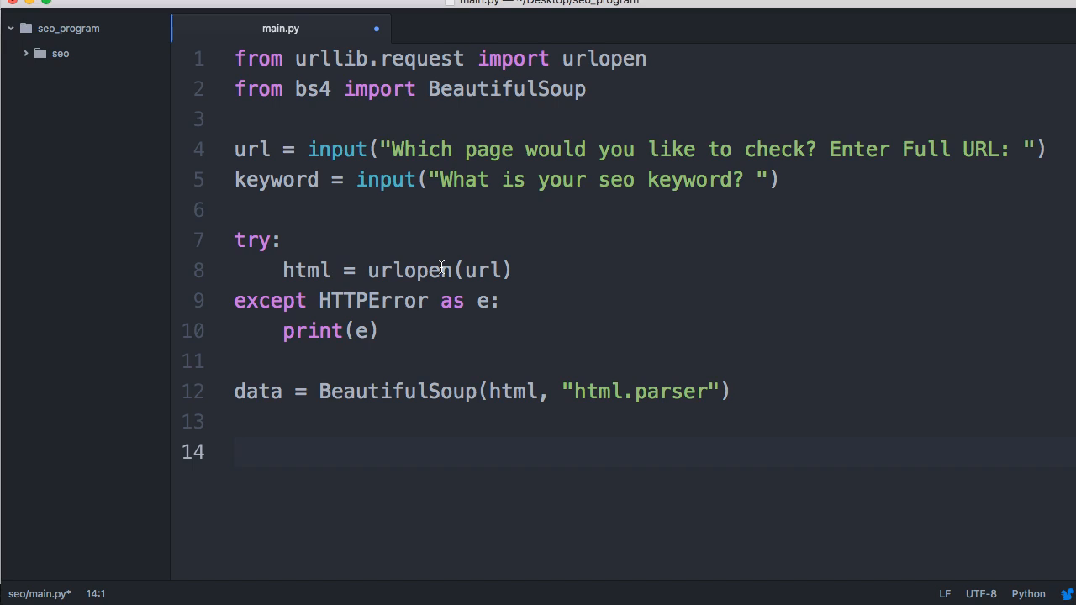
left_click(239, 451)
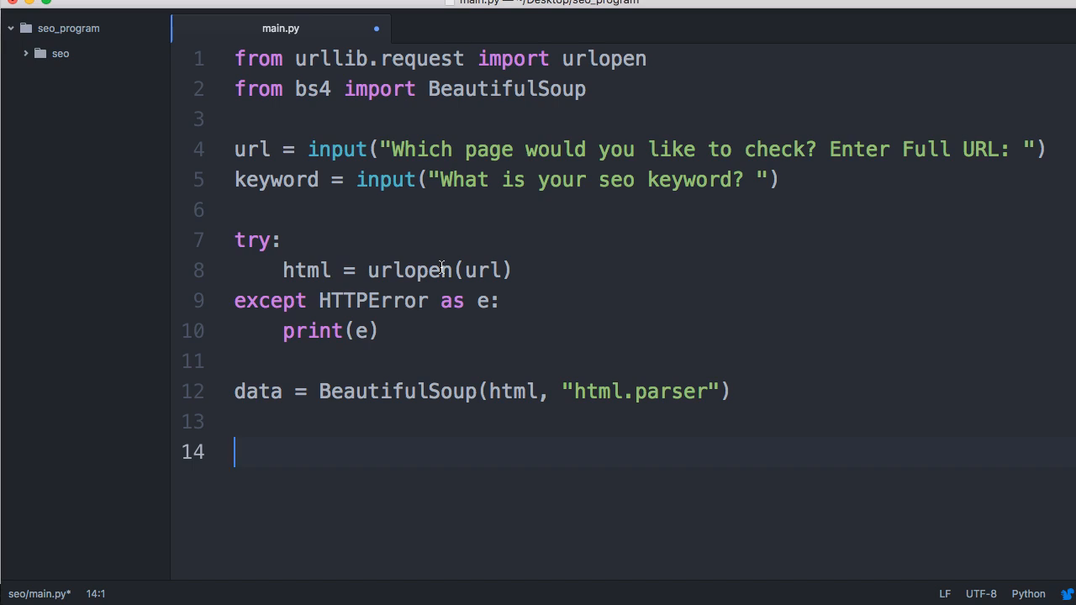
- Replace the stray <title text with def seo_title(keyword, data): and begin an if in its body
type("<title")
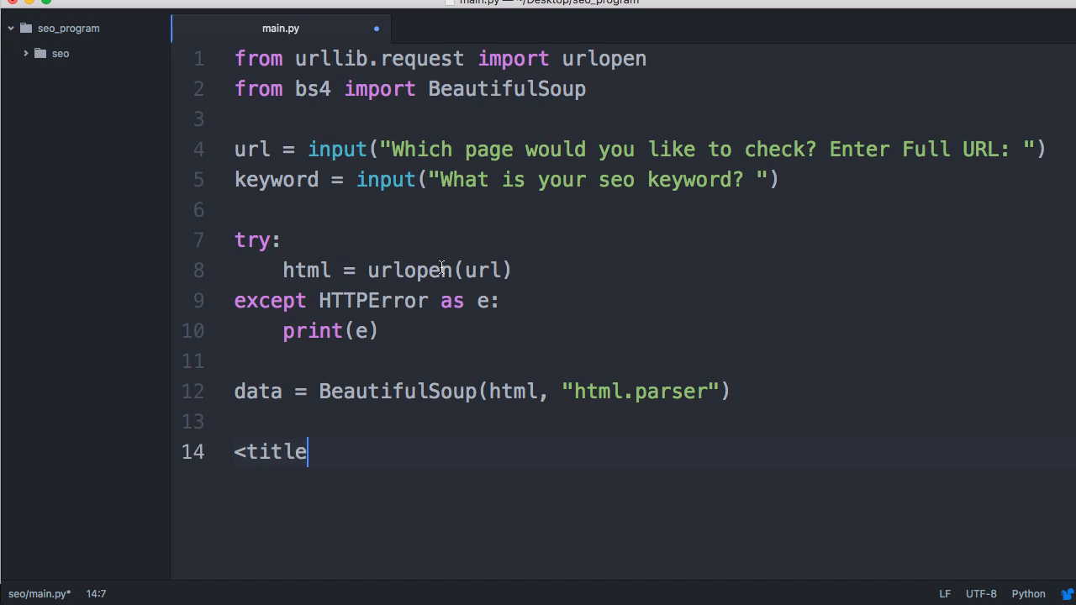
key("Backspace")
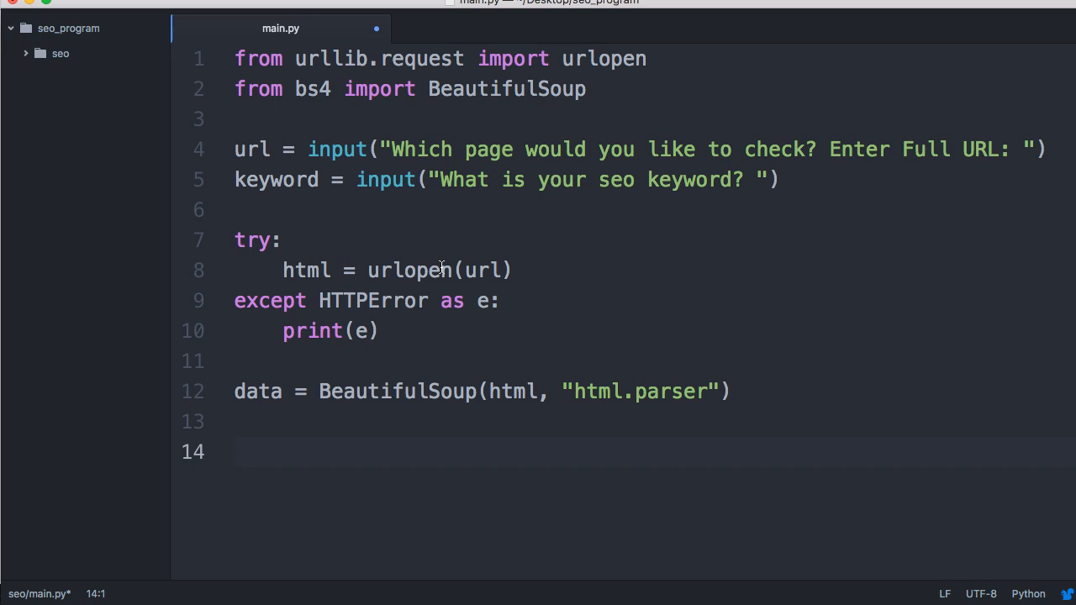
type("def se")
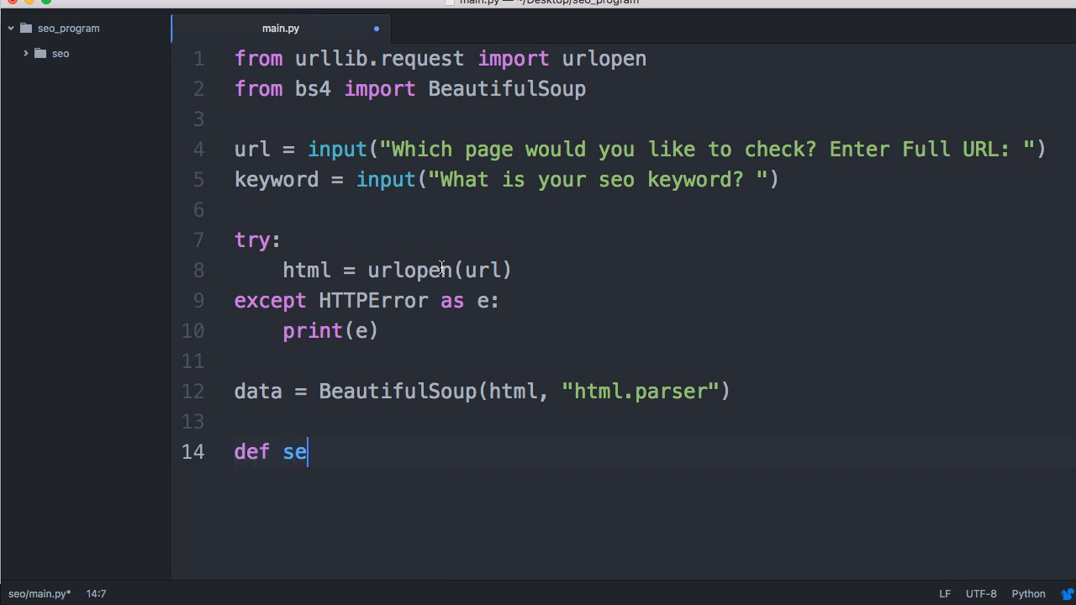
type("o_")
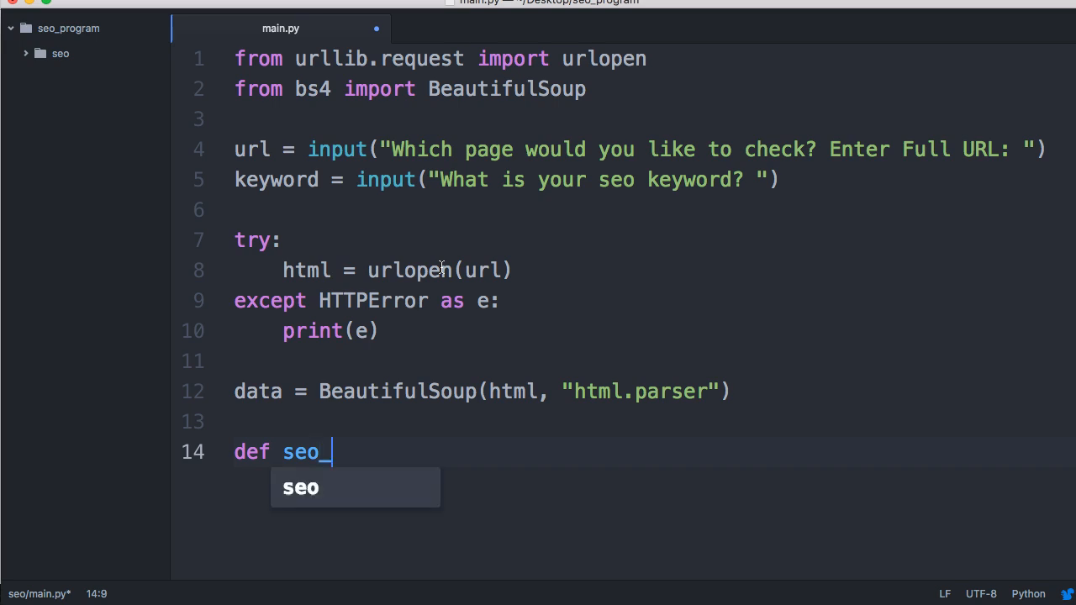
type("title()")
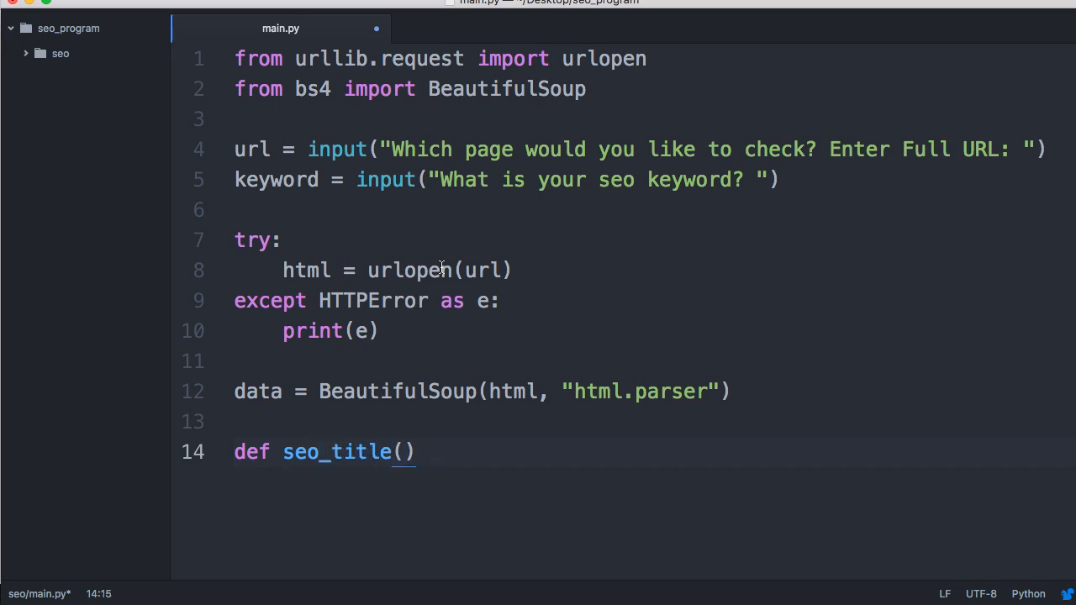
type("keyword, data")
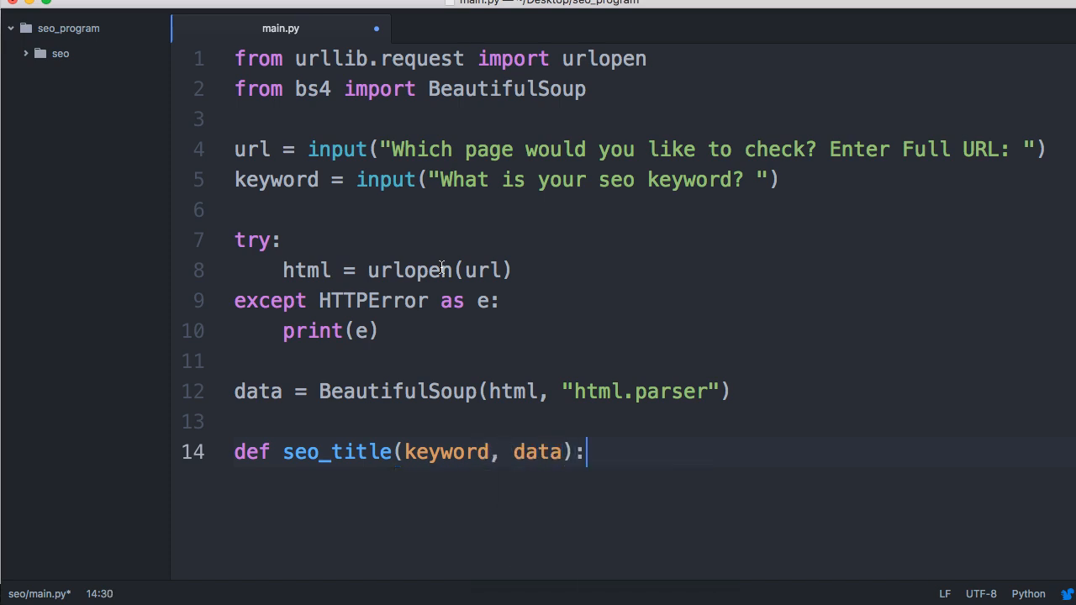
type("if")
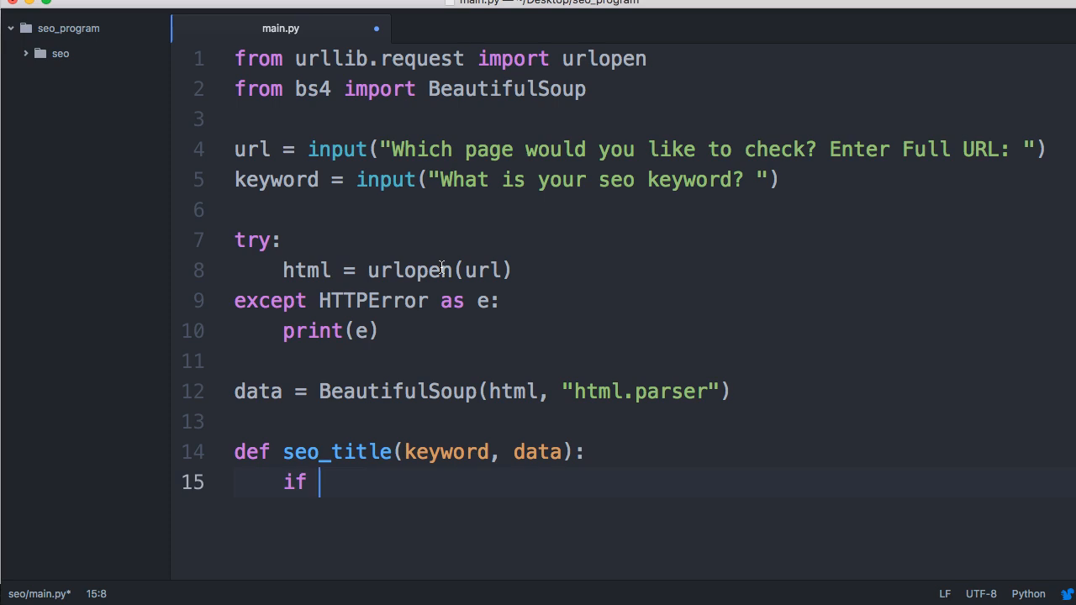
- Write the condition if keyword.casefold() in data.title.casefold():
type("key")
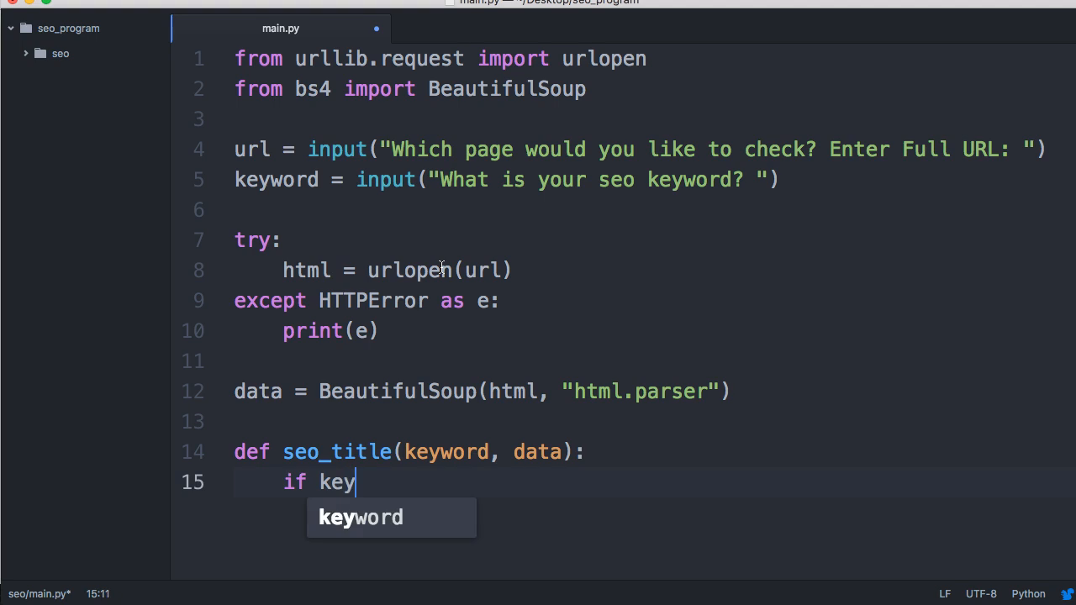
type("word.")
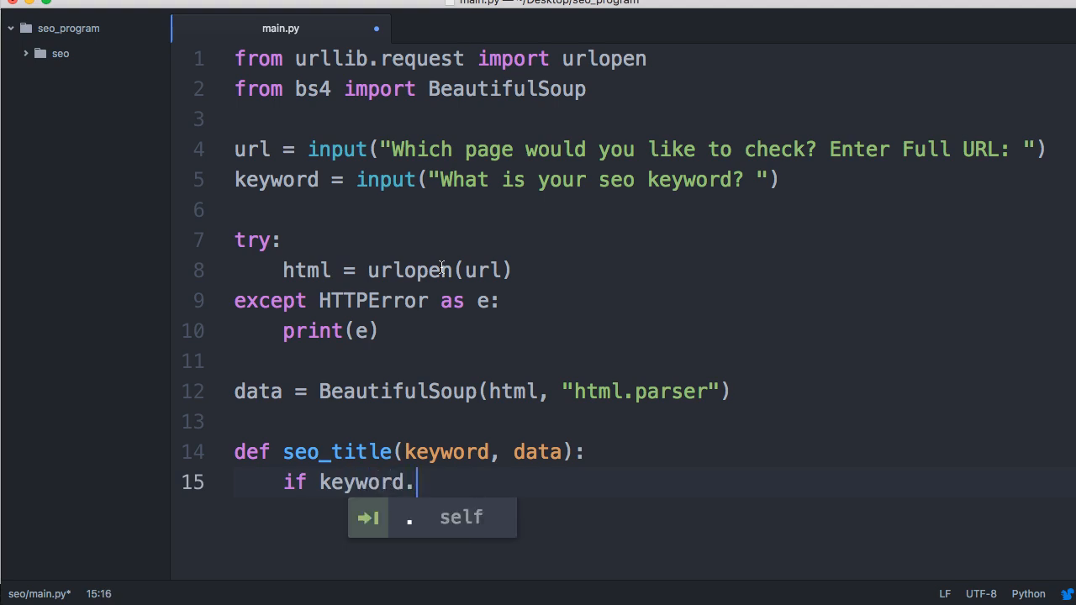
type("casefold")
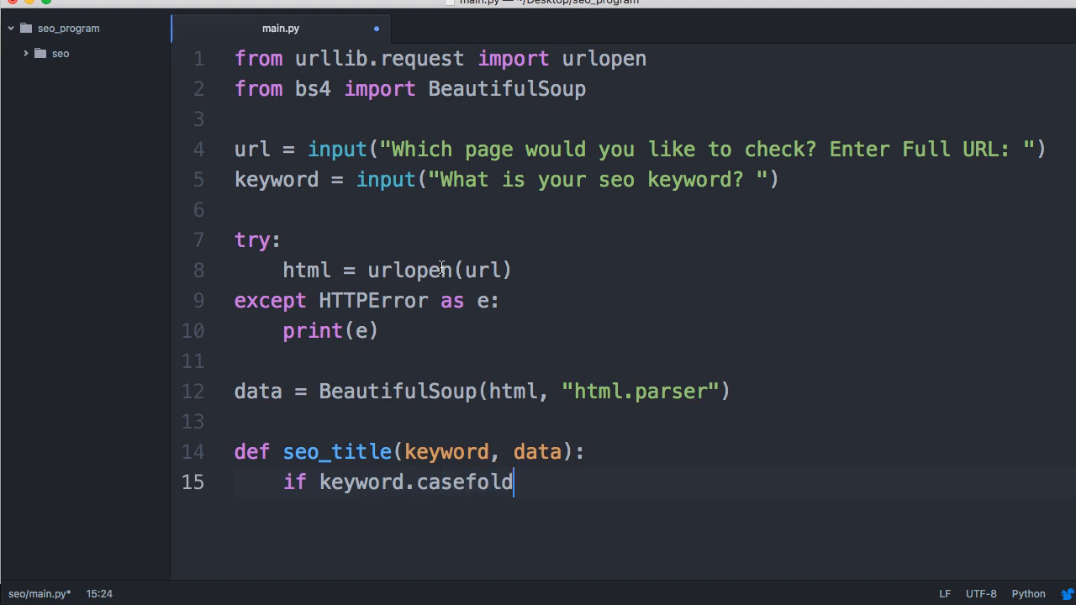
type("() in d")
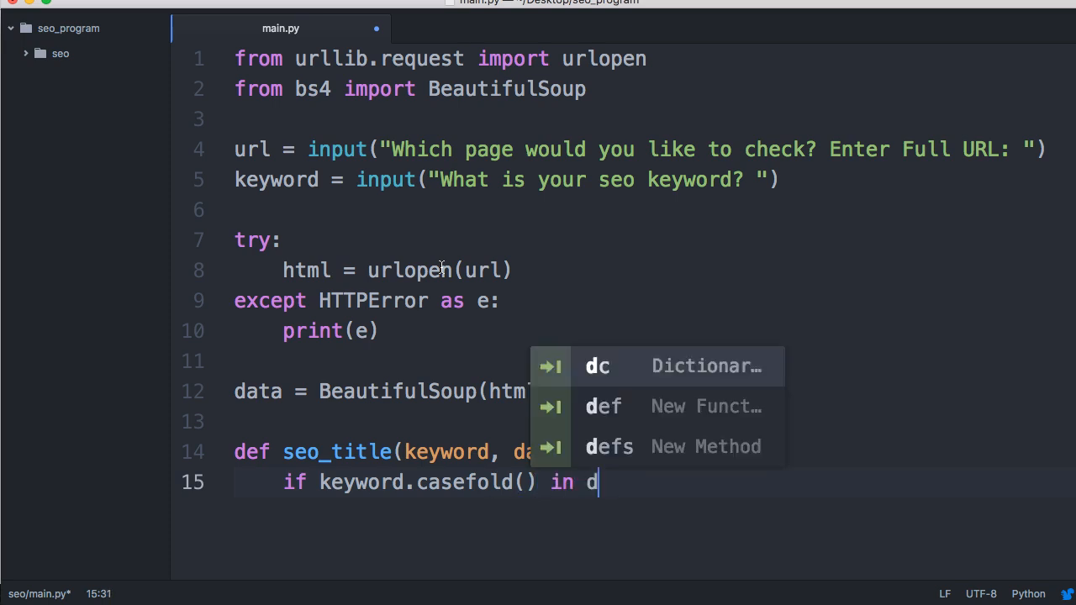
type("ata.title")
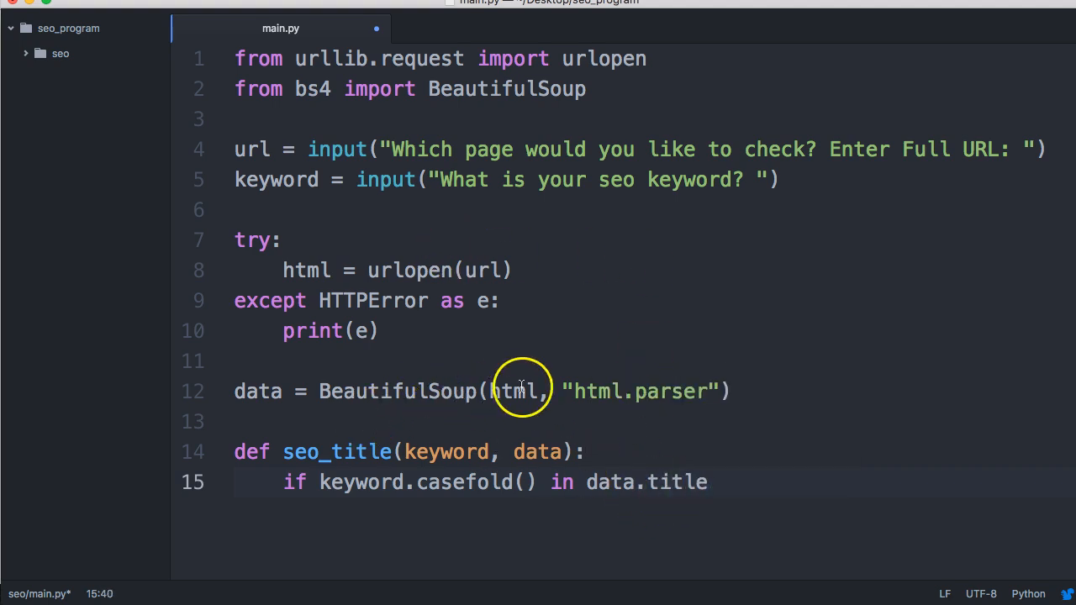
mouse_move(696, 481)
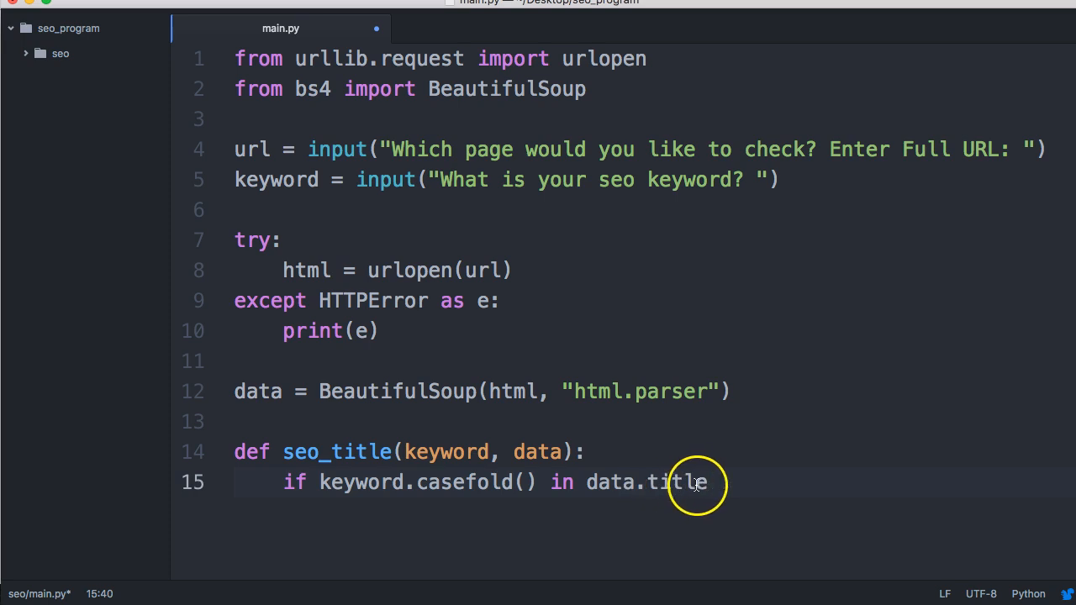
type(".")
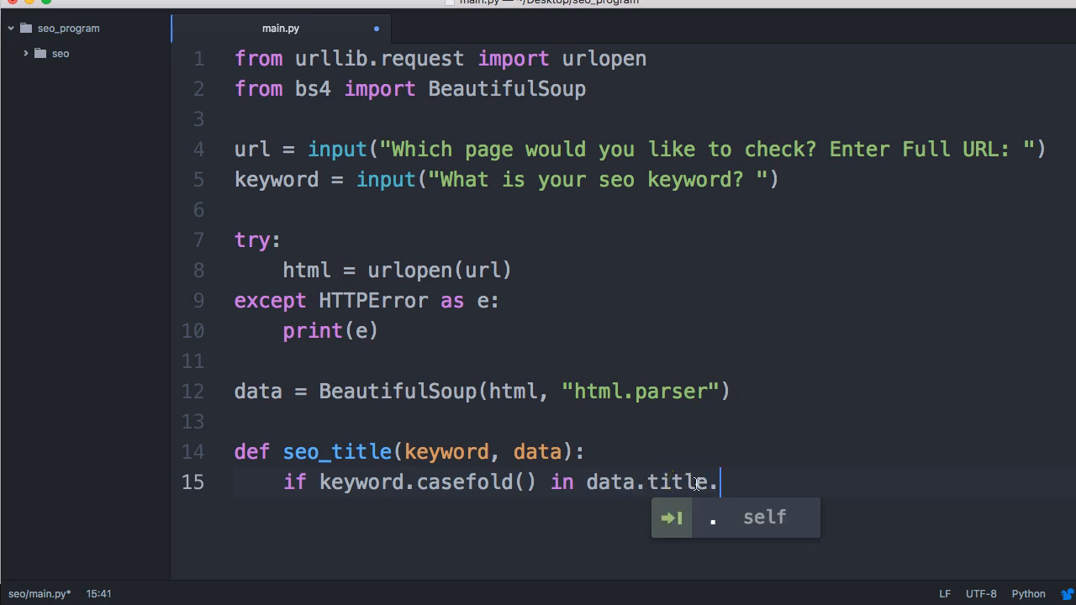
type("casefold(")
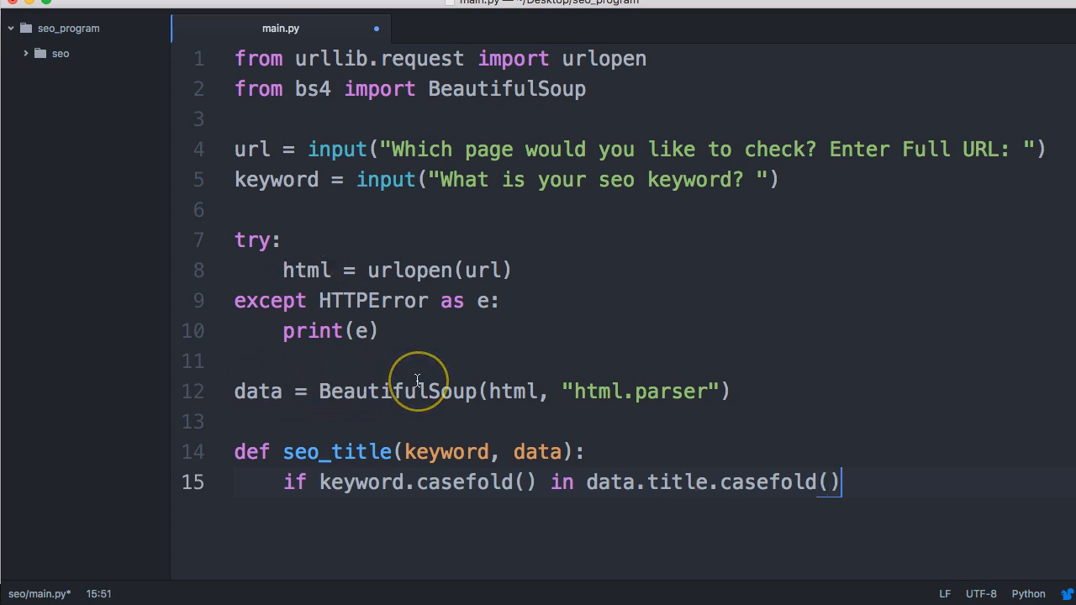
type(":")
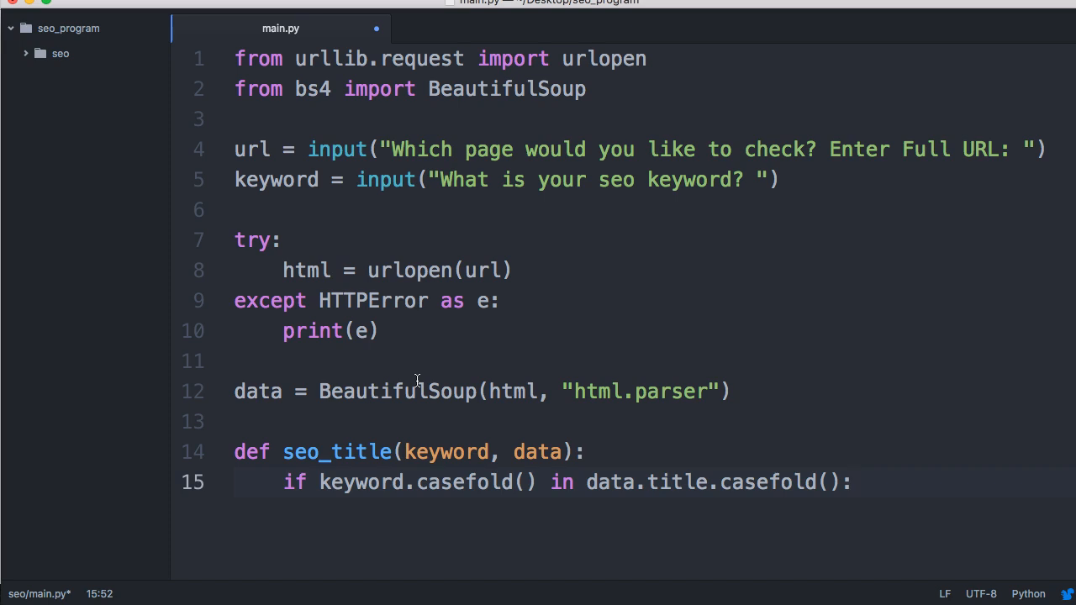
- Set status to "Found" or "Not Found" in the if/else branches and return status
left_click(854, 481)
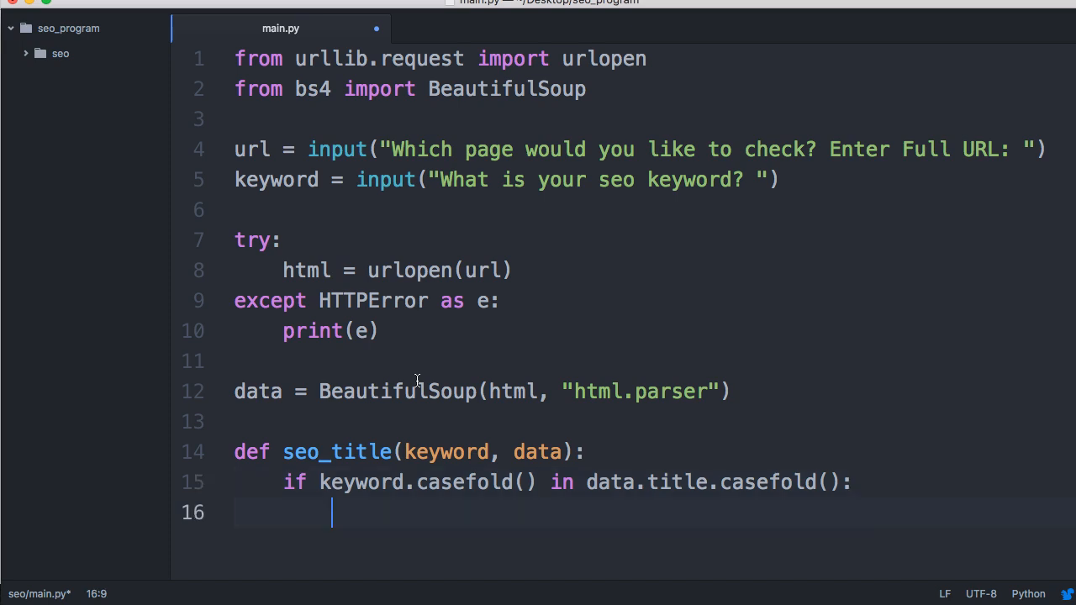
type("s")
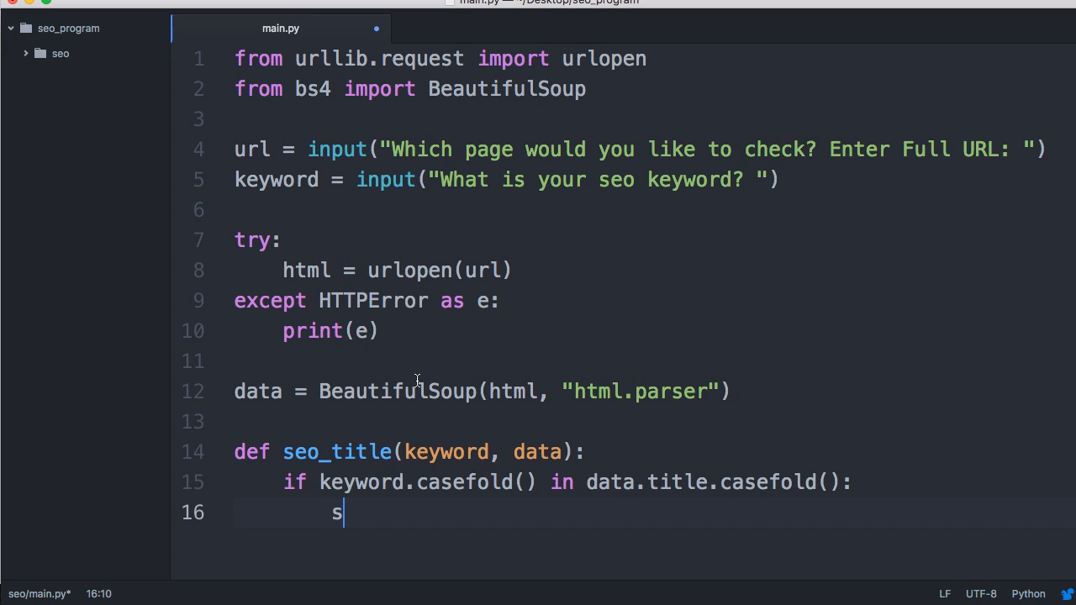
type("tatus = \"\"")
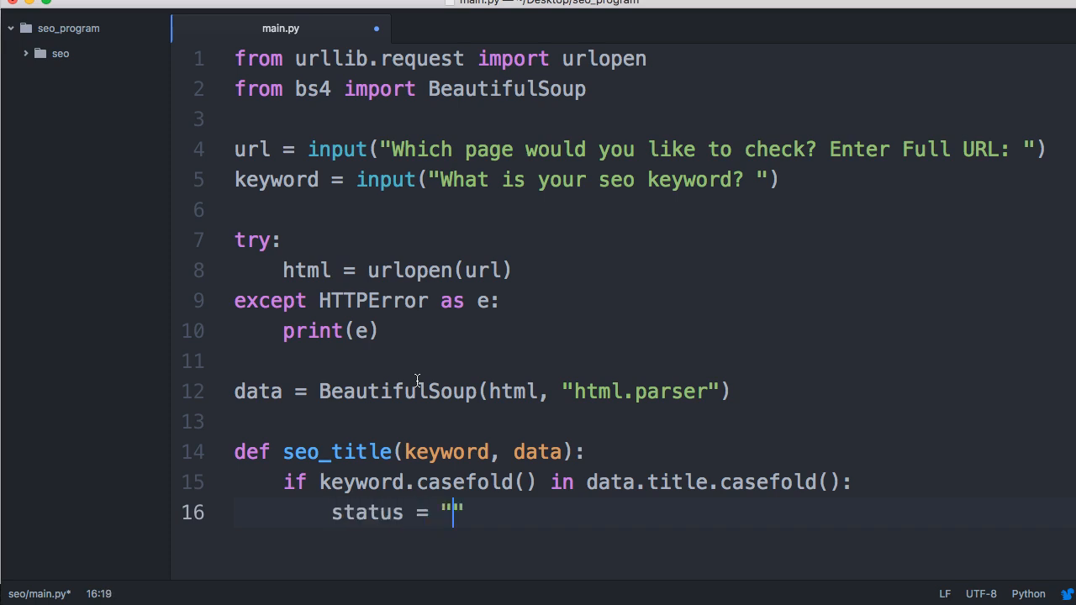
type("Fouu")
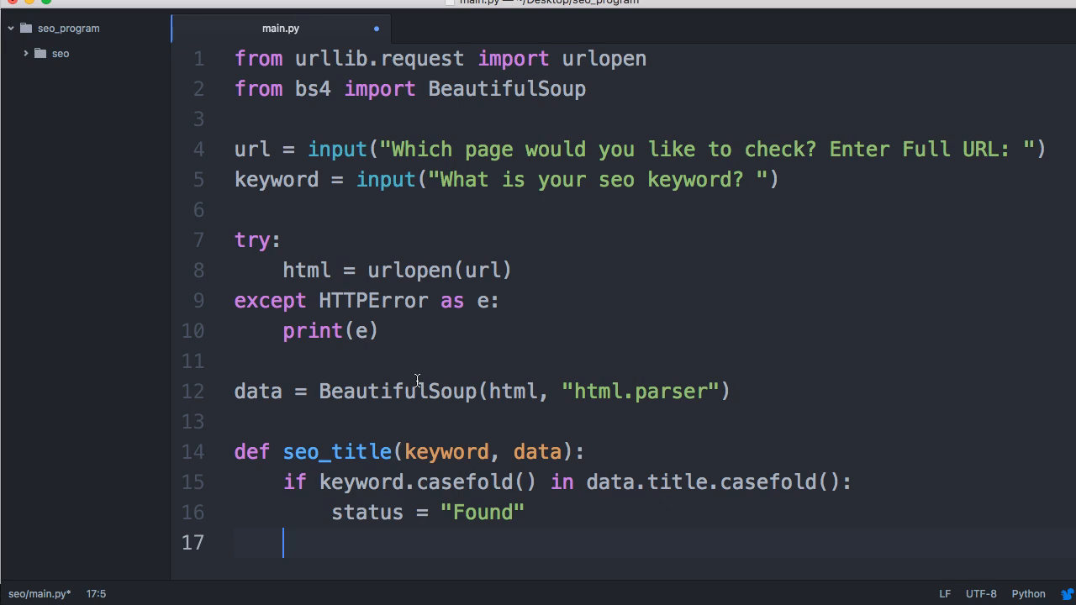
type("else:")
type("status =")
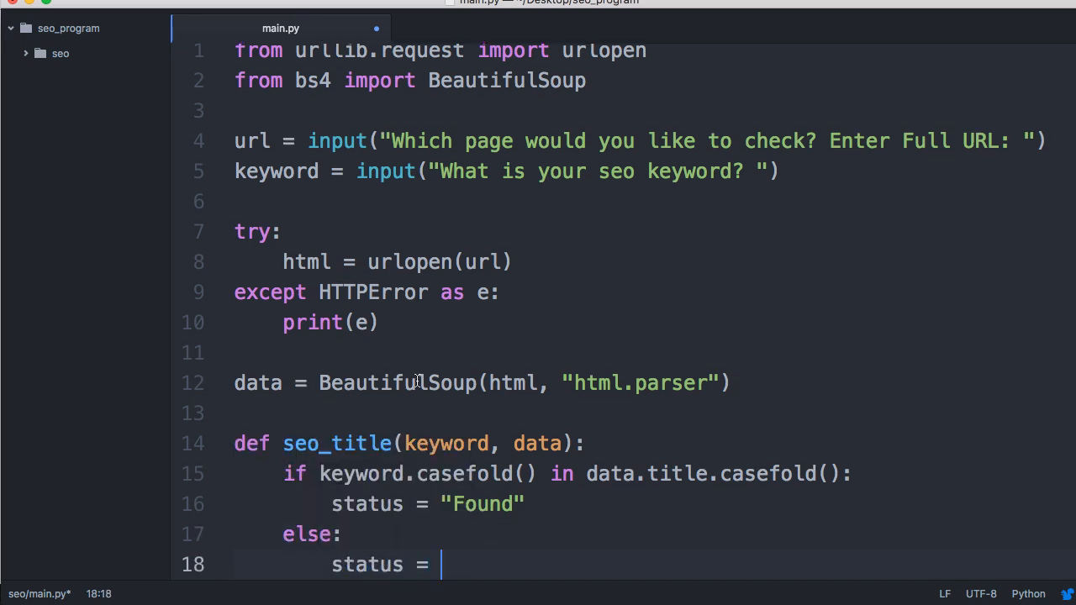
type("\"Not \"")
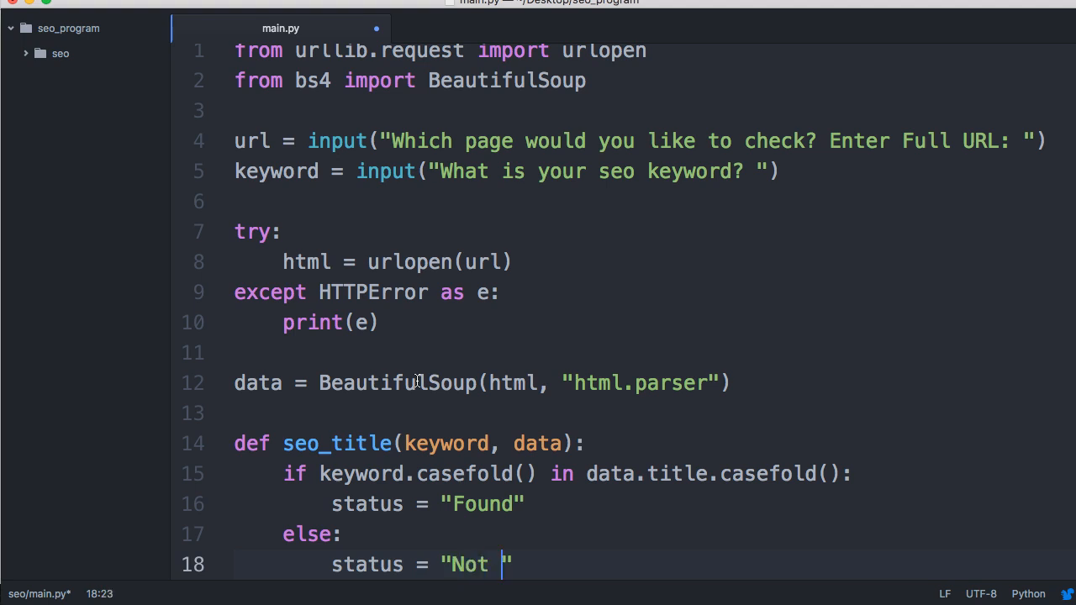
type("Found")
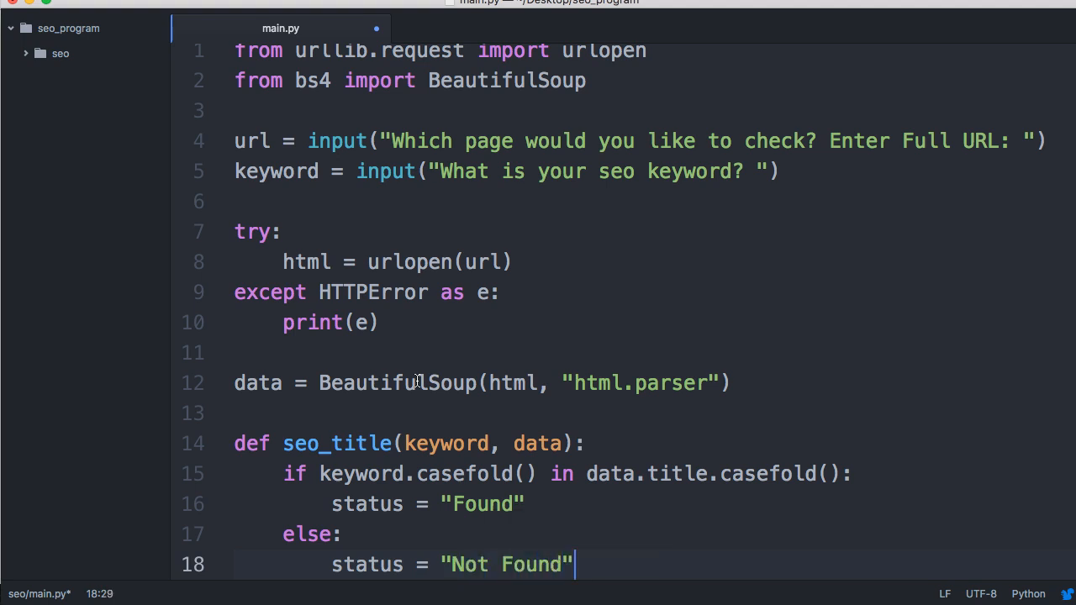
key("enter")
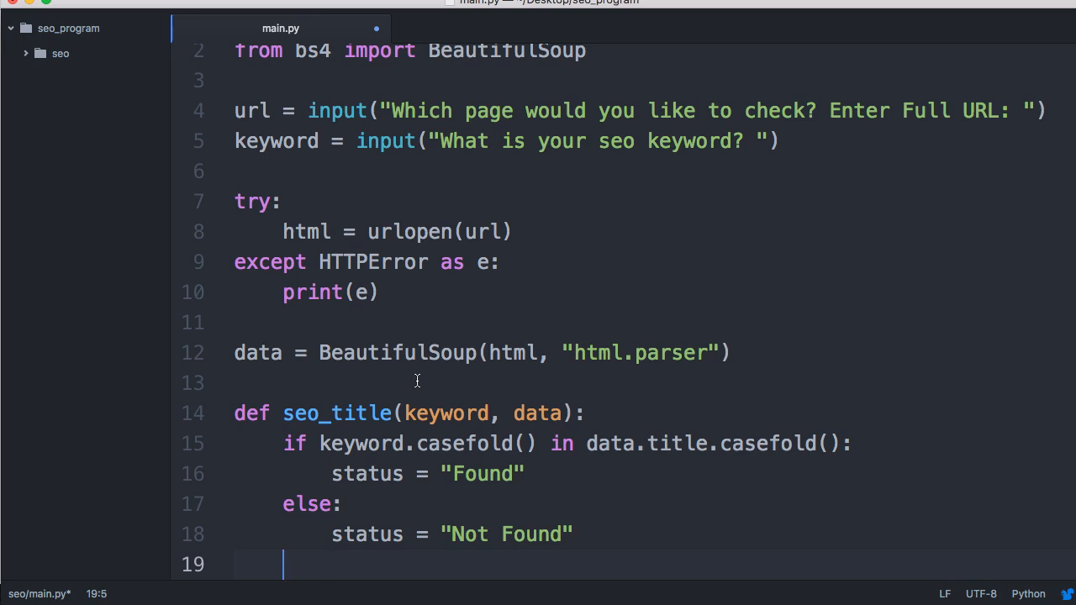
type("return status")
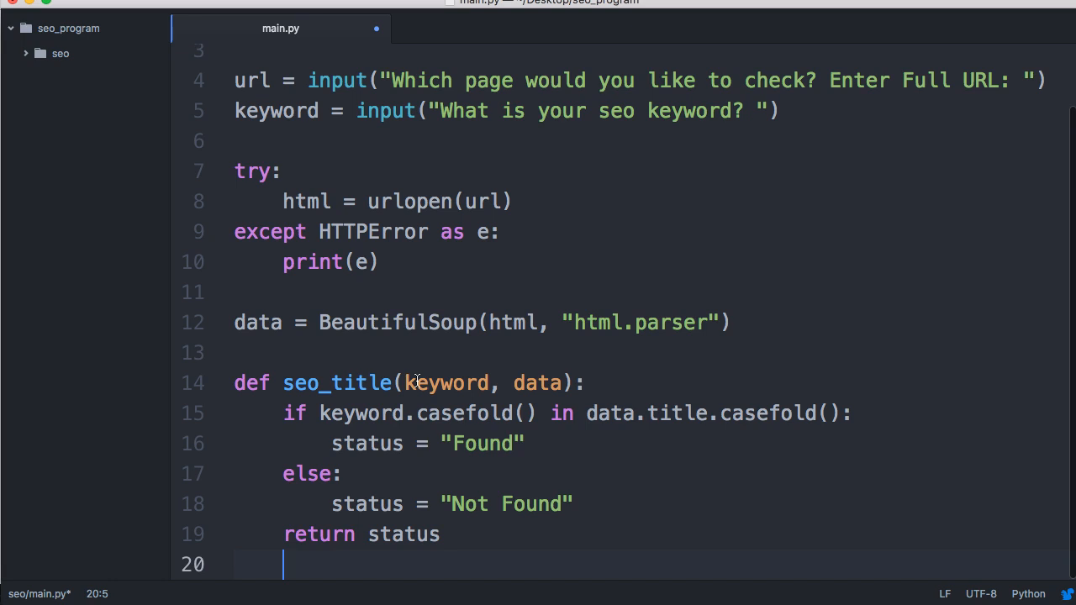
- Add a final print(seo_tile(keyword, data)) line and switch to the terminal
key("enter")
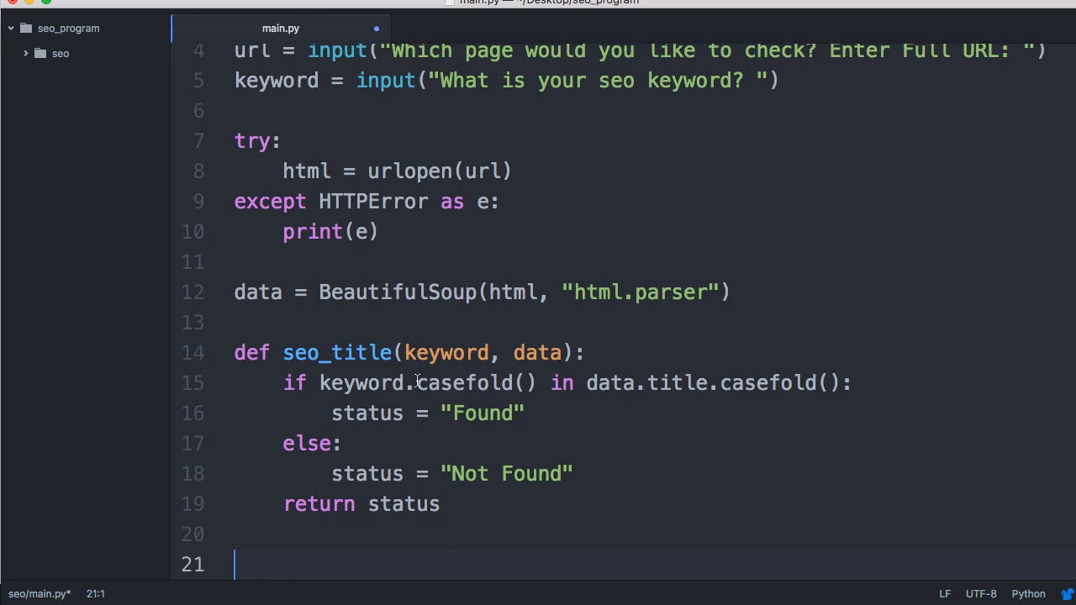
type("pritn")
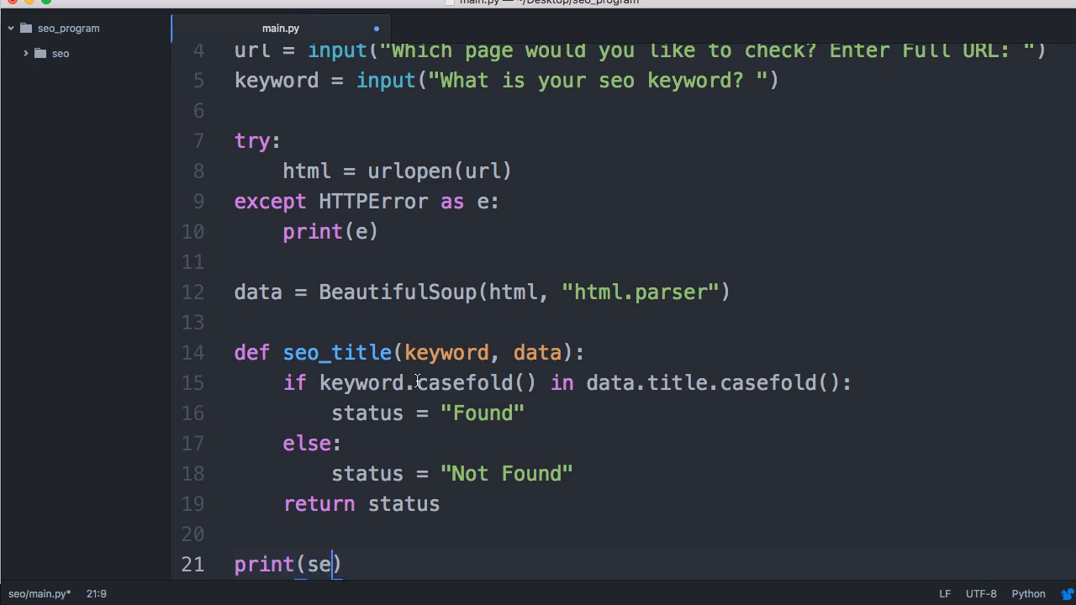
type("o_tile")
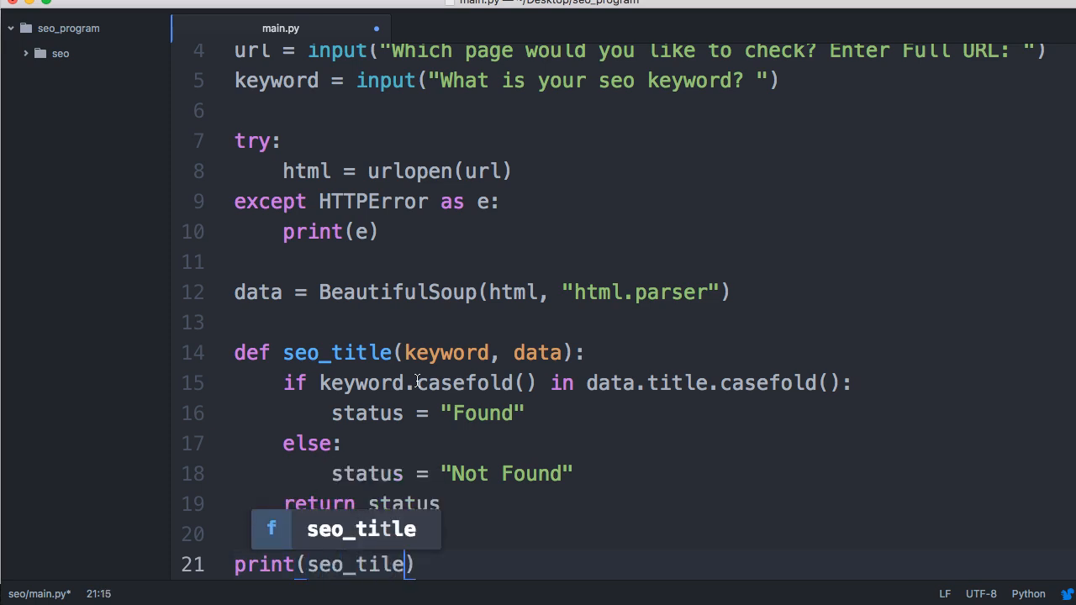
type("(keyword,")
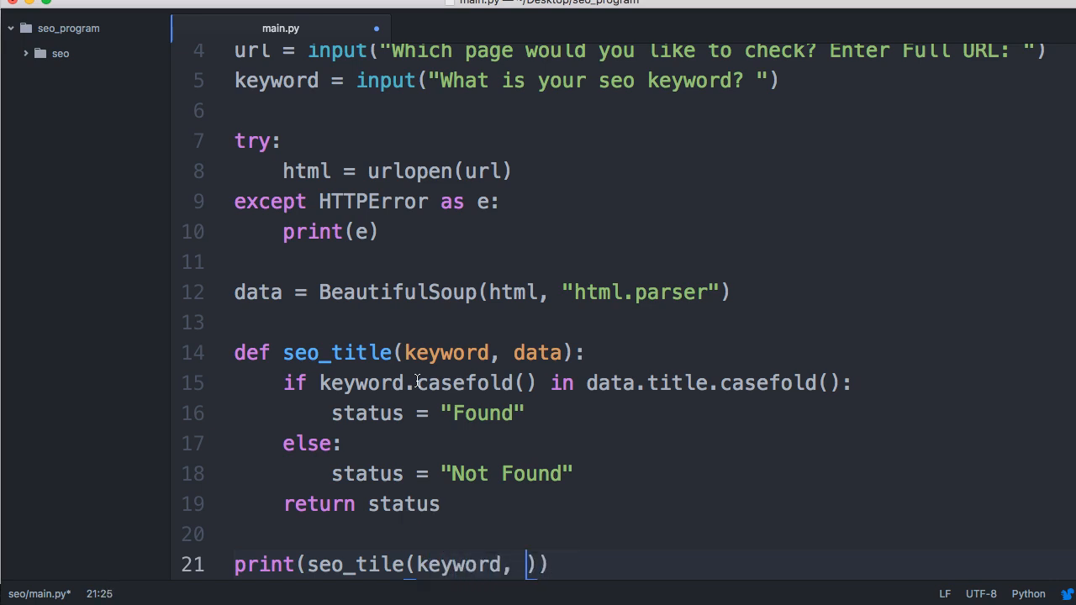
type("data")
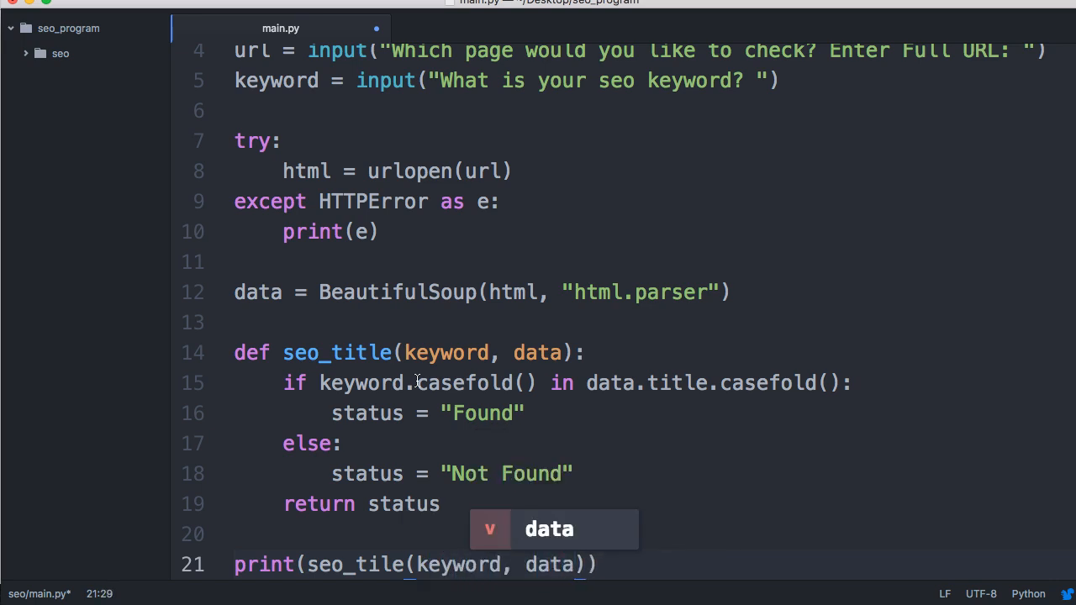
scroll("down", 3)
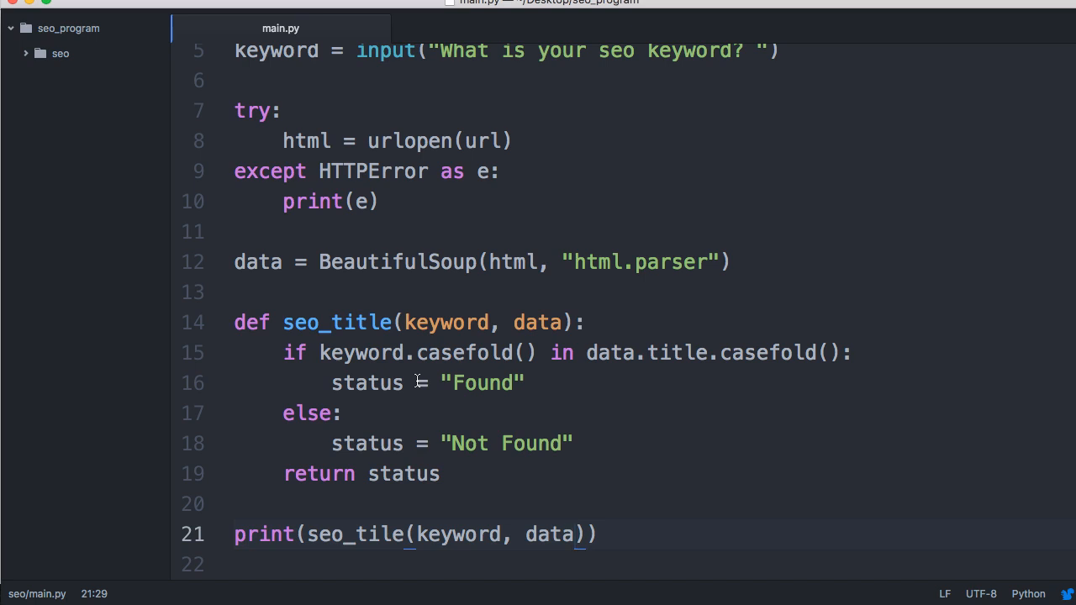
left_click(575, 534)
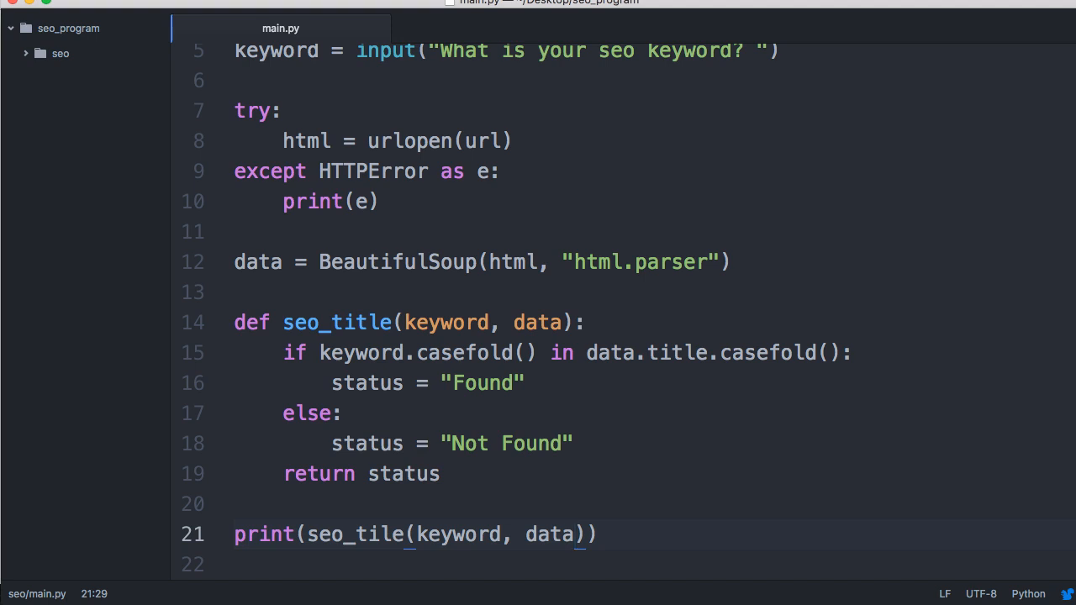
left_click(575, 535)
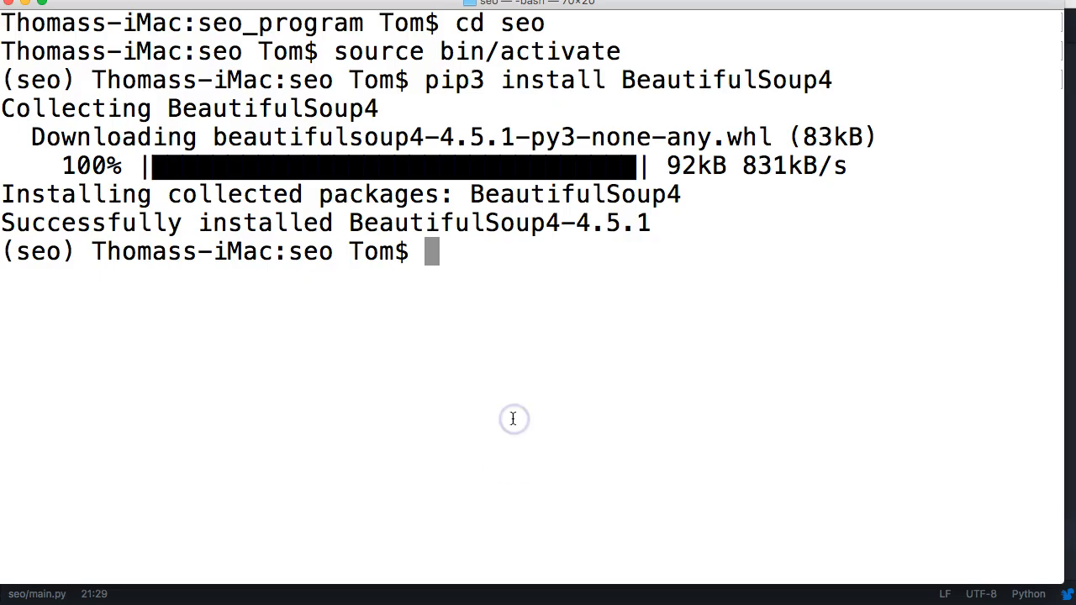
- Run python3 main.py in Terminal
type("python")
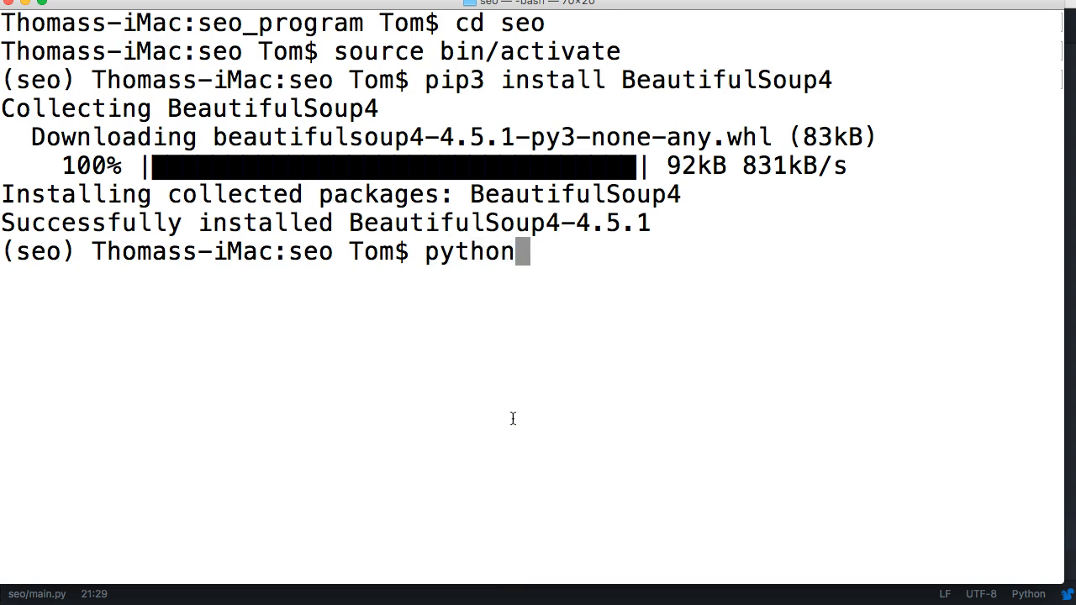
type("3")
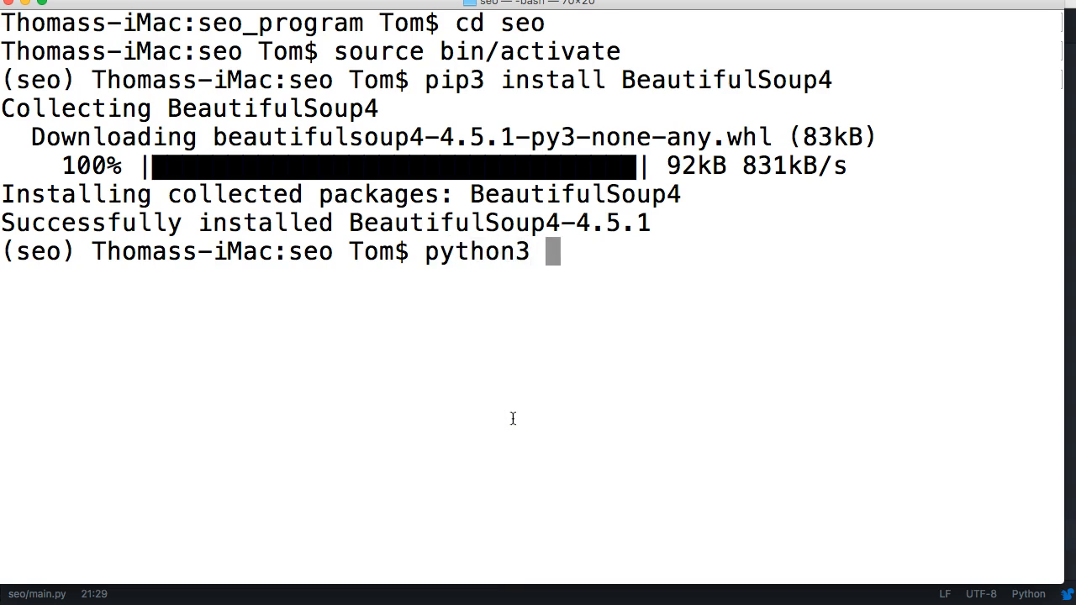
type("ma")
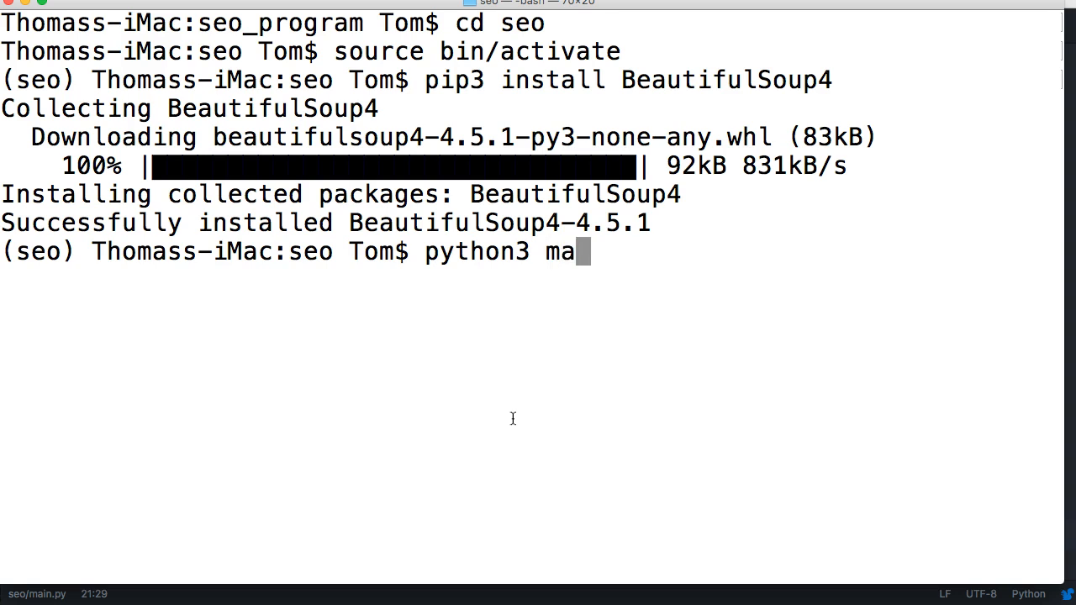
type("in.py")
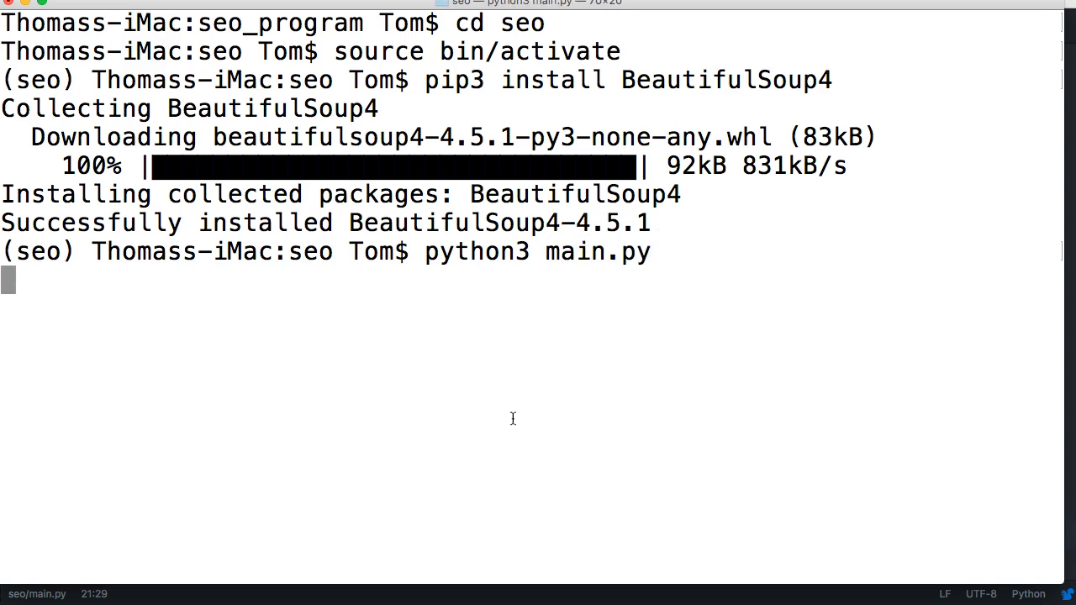
key("Return")
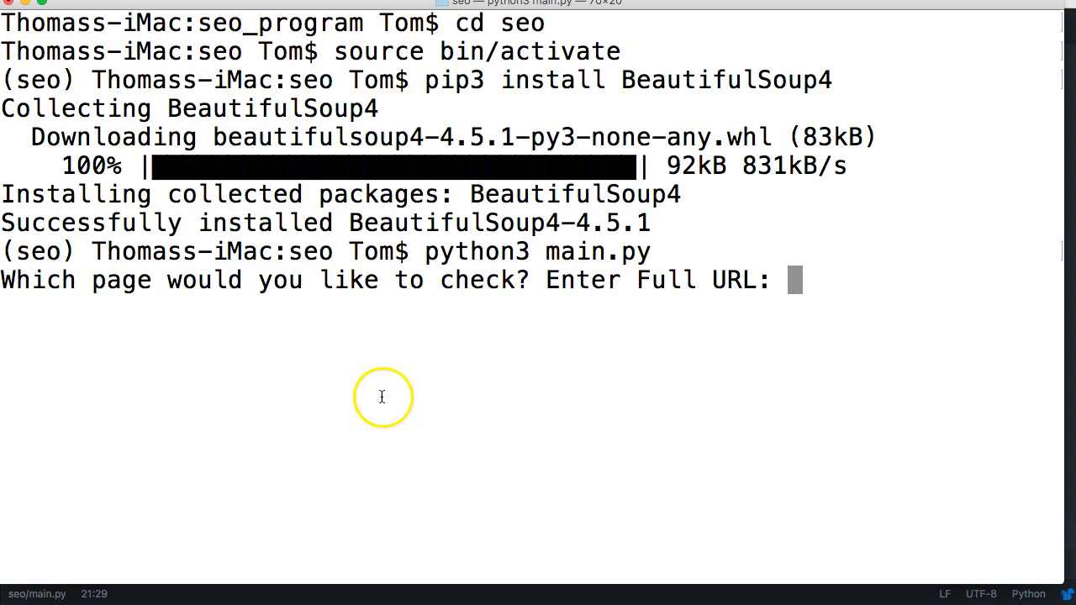
mouse_move(377, 397)
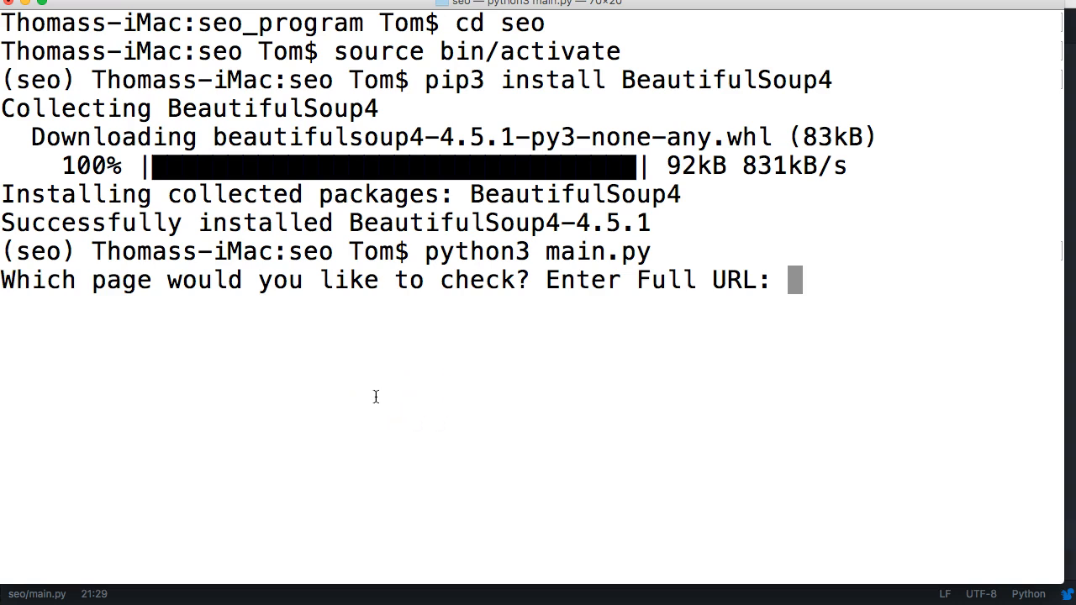
type("htt")
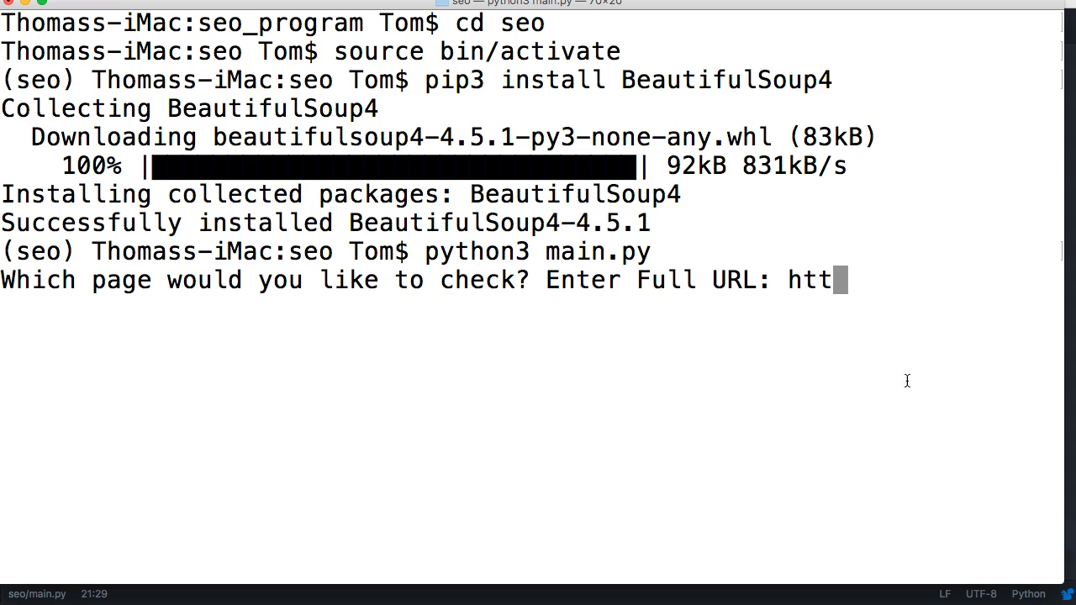
type("p://goo")
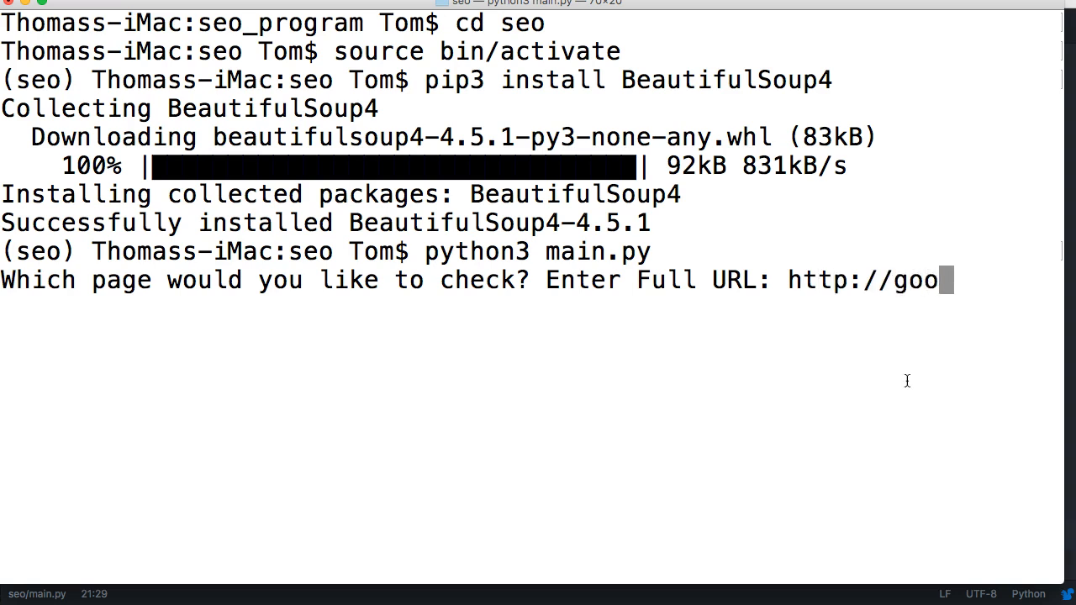
type("gle.com")
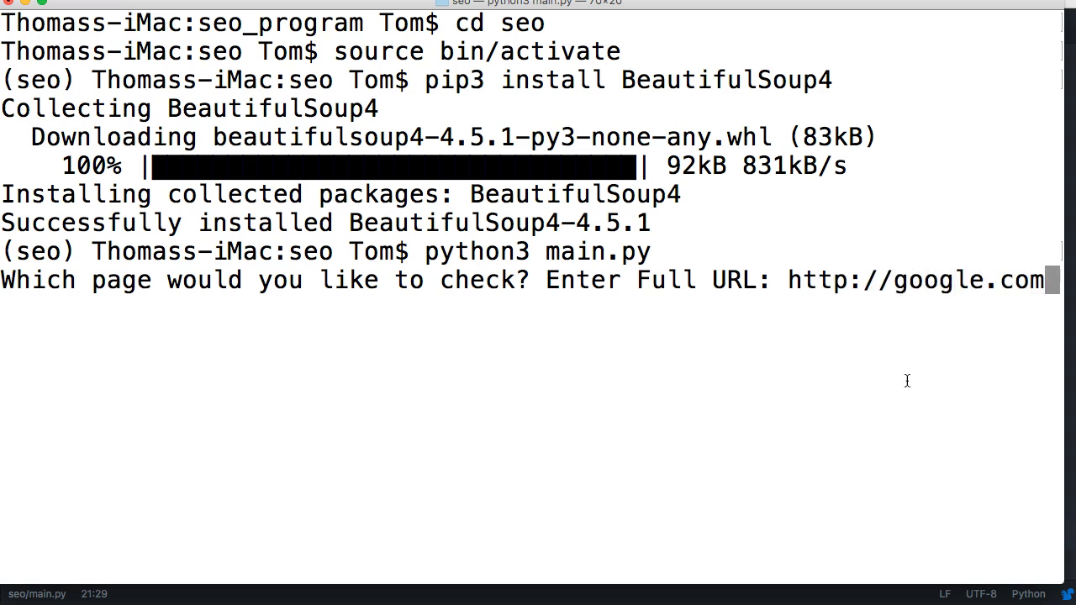
key("enter")
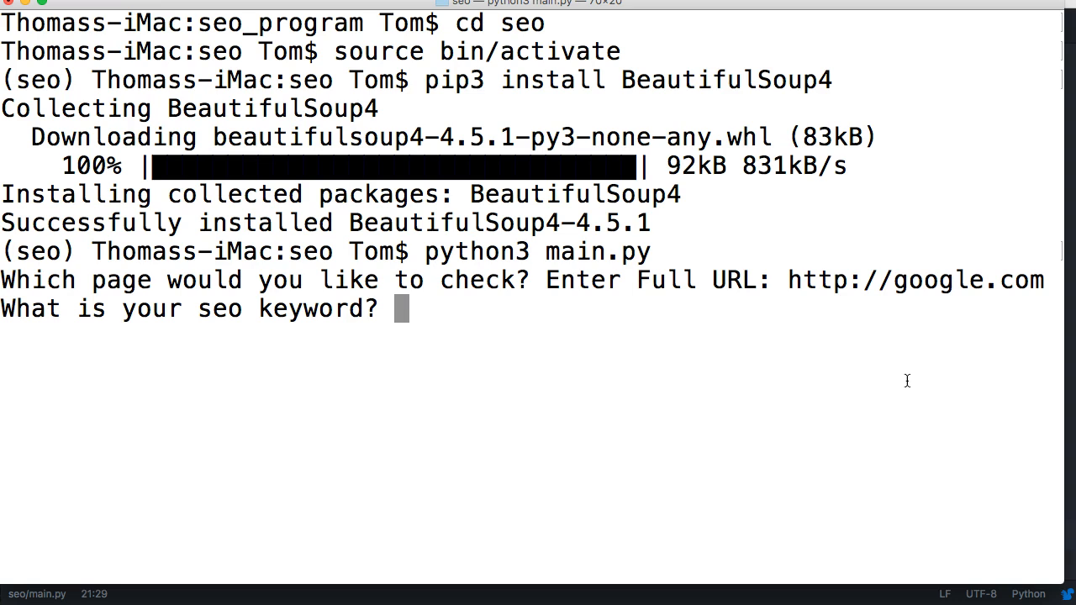
type("search")
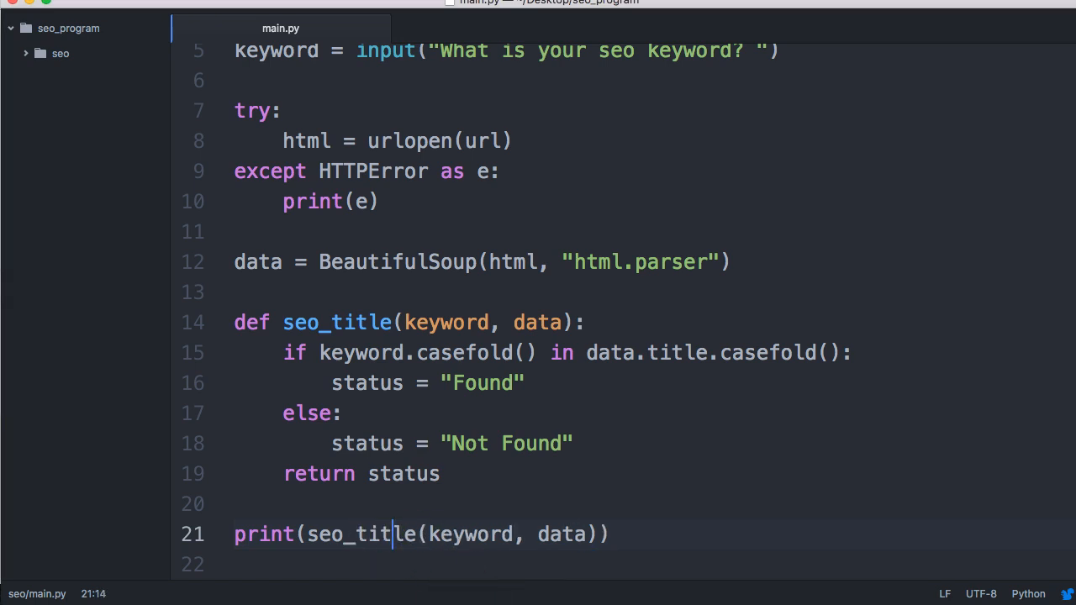
- Insert the missing t so line 21 calls seo_title, then return to the terminal
type("t")
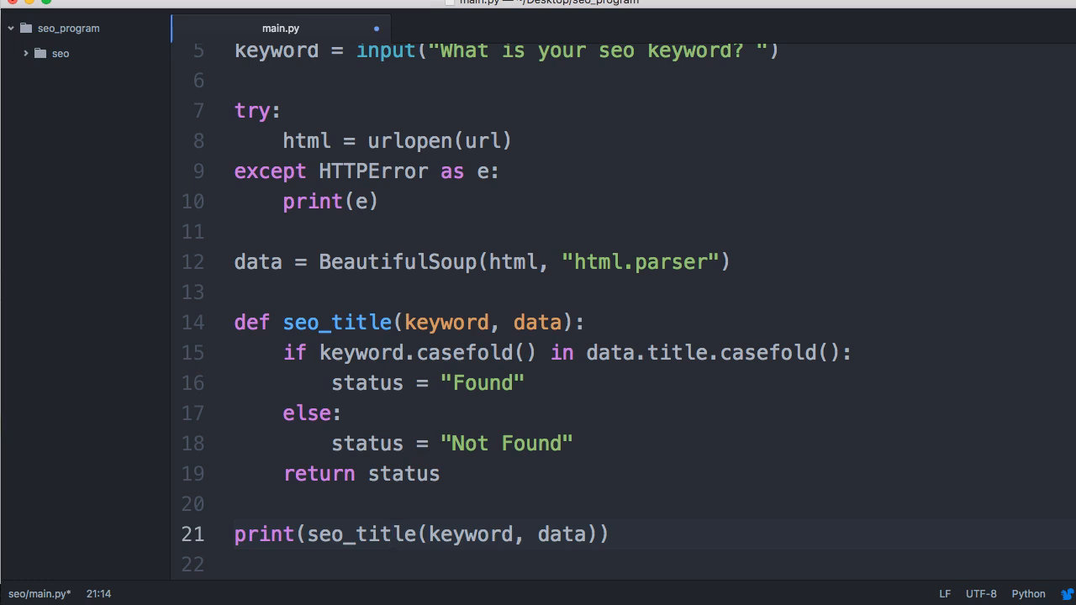
left_click(392, 535)
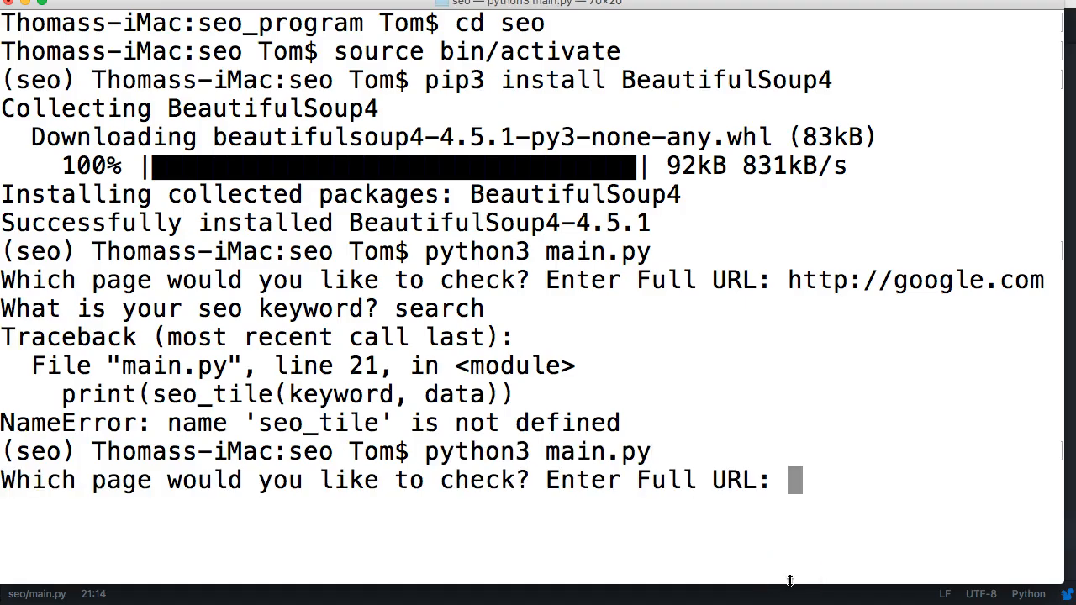
type("http:")
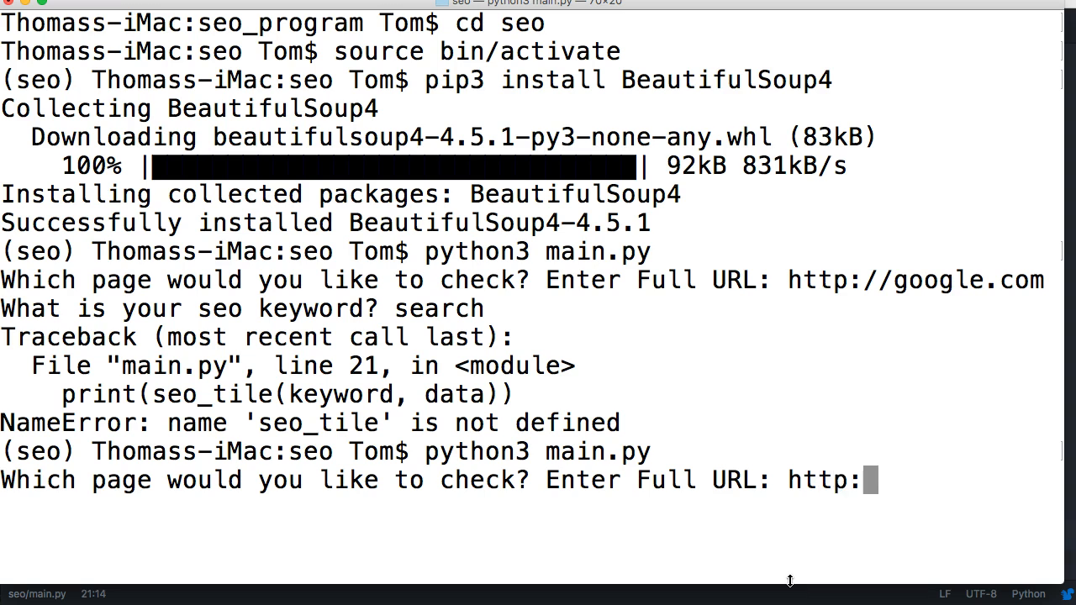
type("//gogle.")
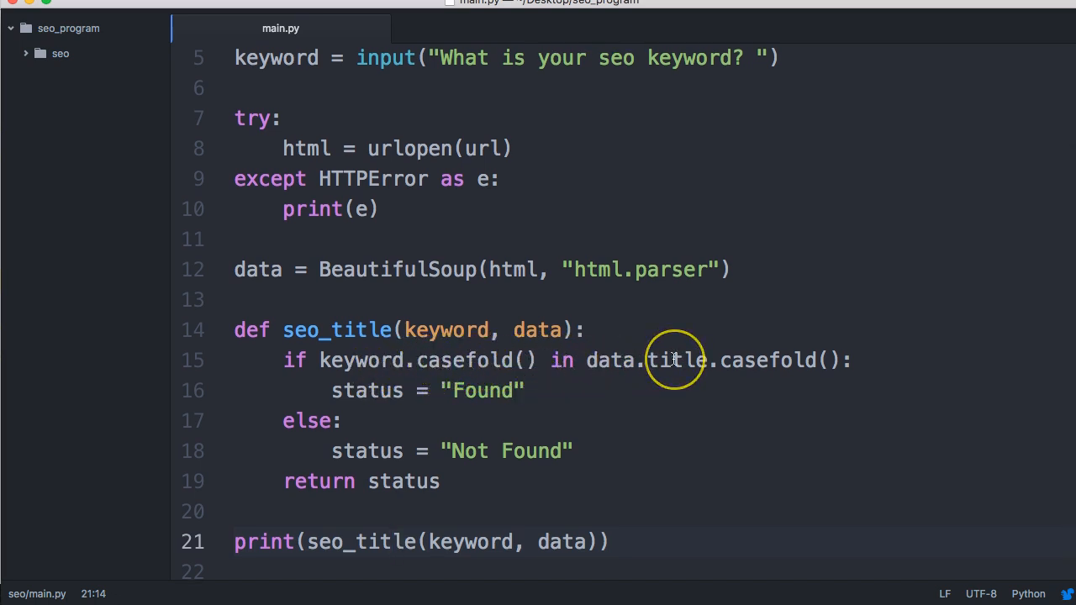
- Change line 15 to use data.title.text.casefold() by inserting text. after title
left_click(394, 542)
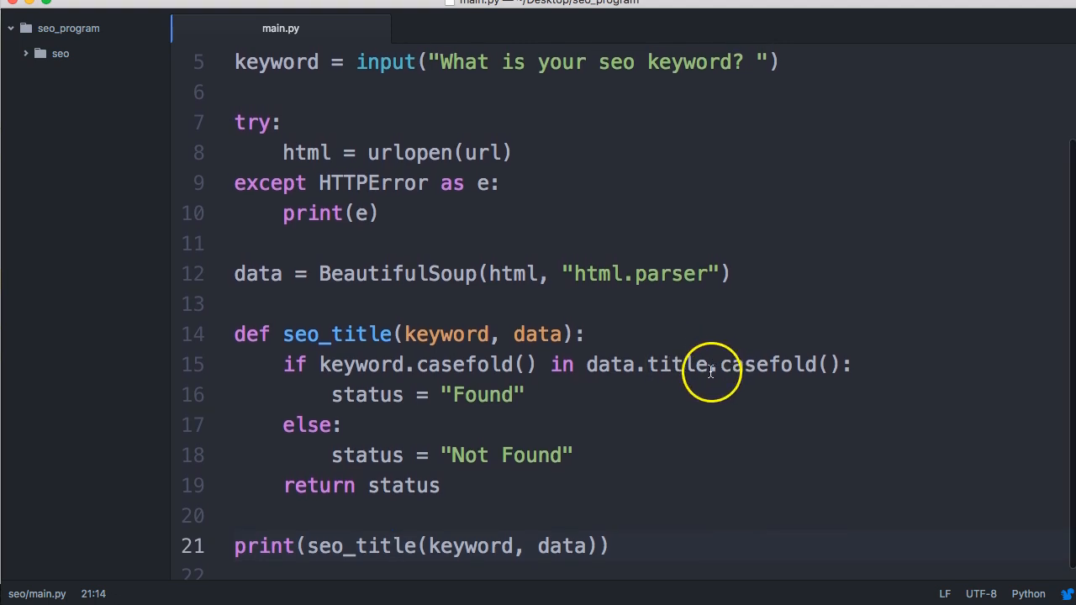
left_click(393, 545)
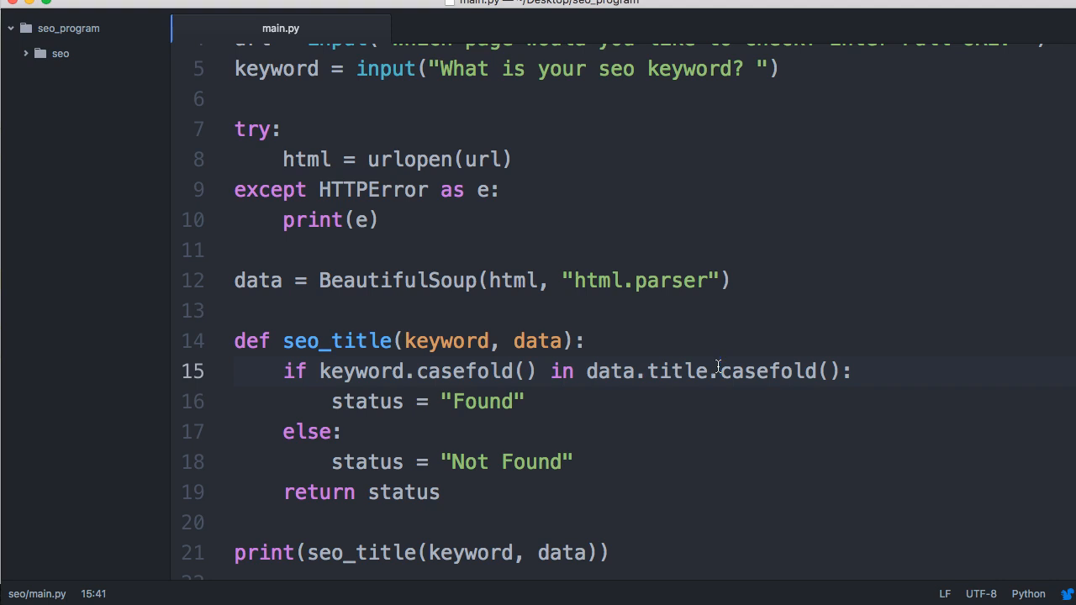
type("tex")
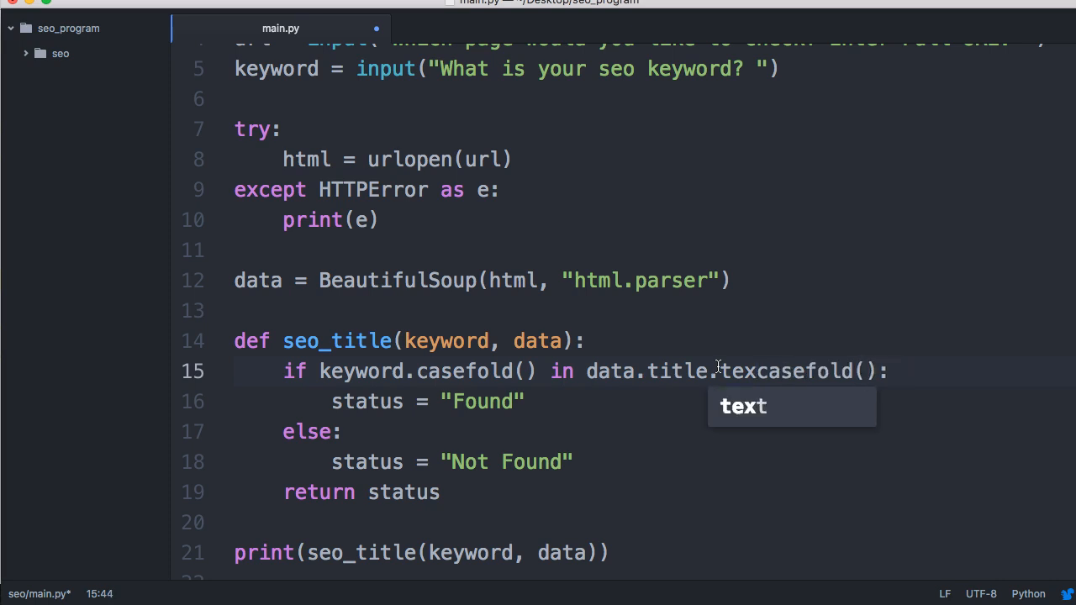
type(".")
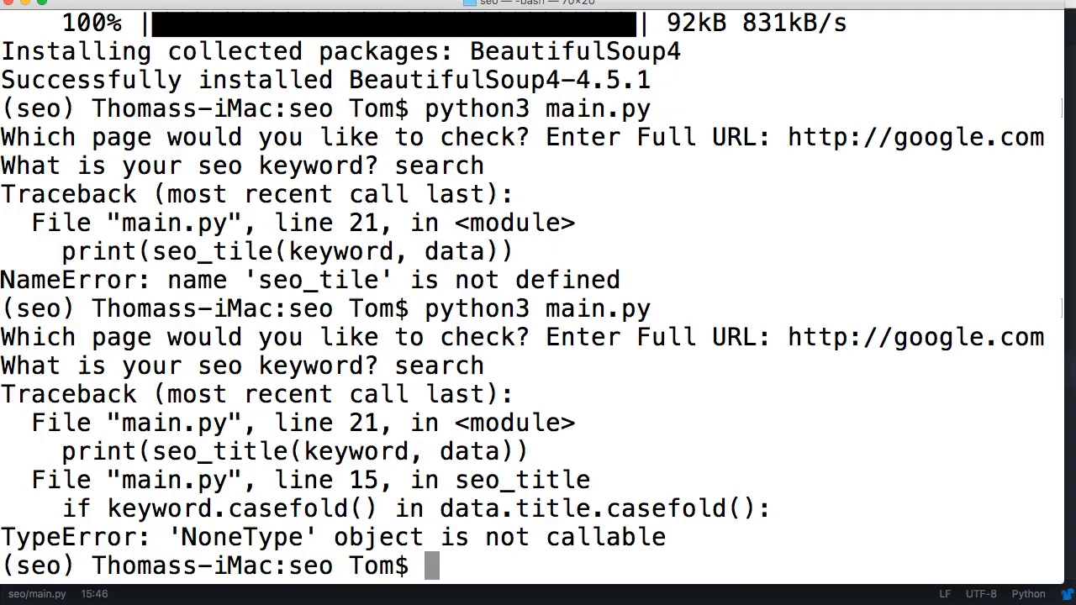
type("python3 main.py")
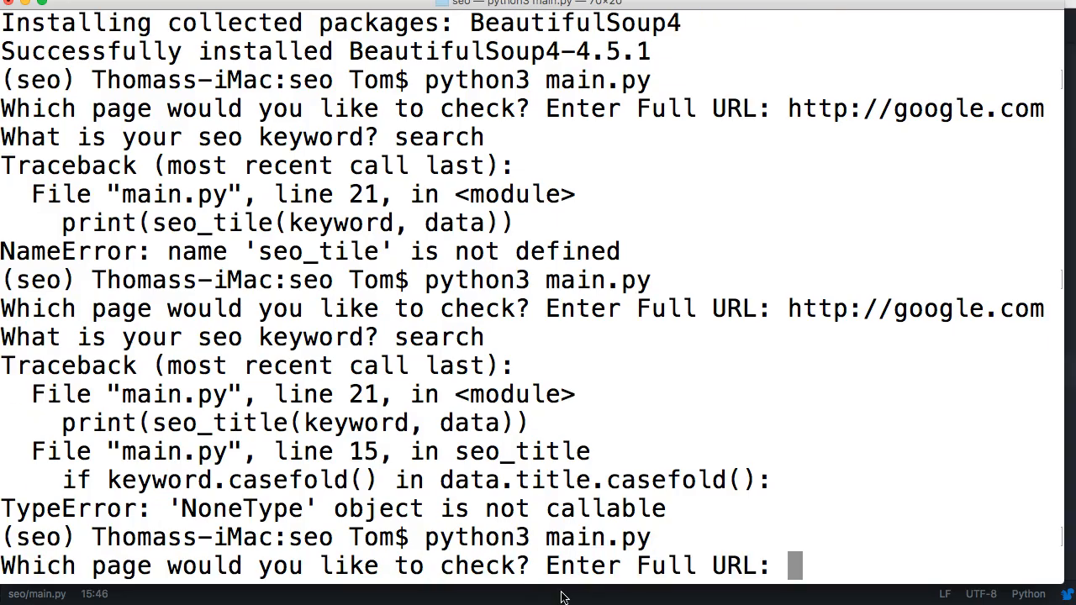
type("http://google.com")
type("search")
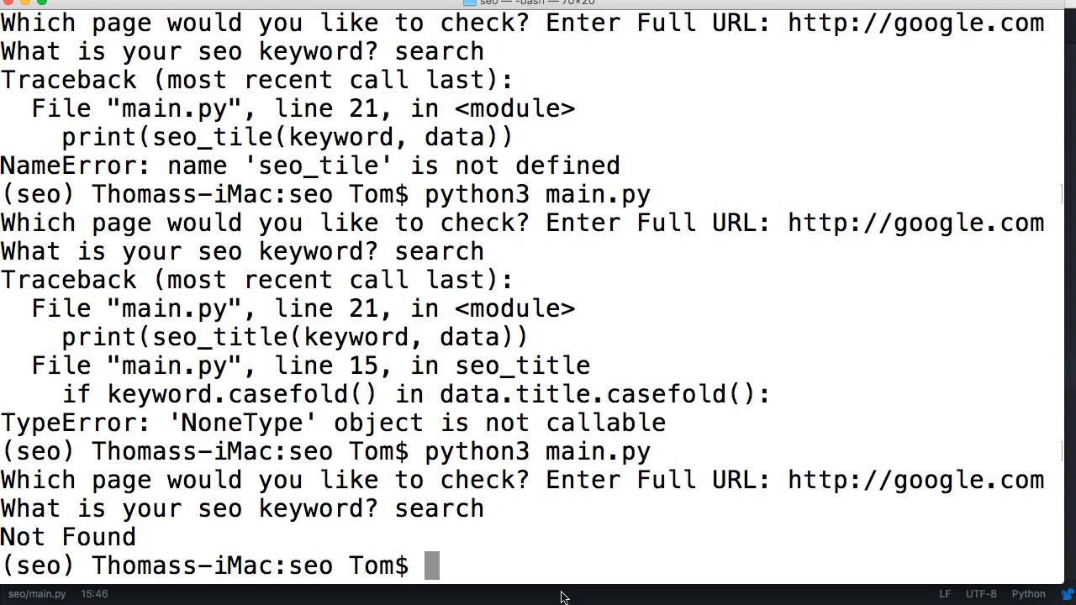
mouse_move(146, 521)
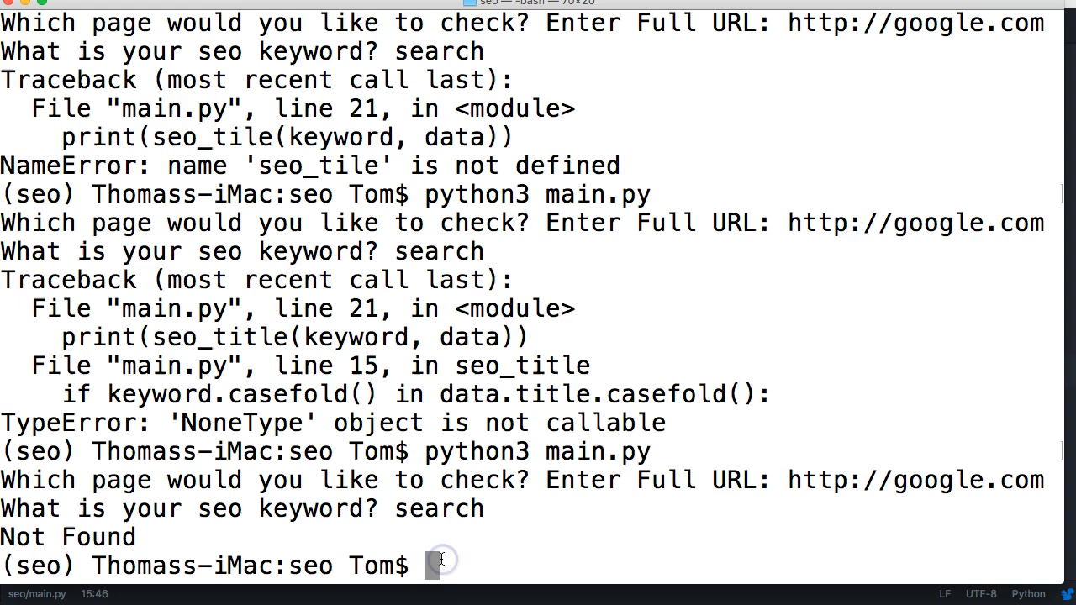
- Run main.py again on the mastercode.online course URL with keyword python
type("python3 main.py")
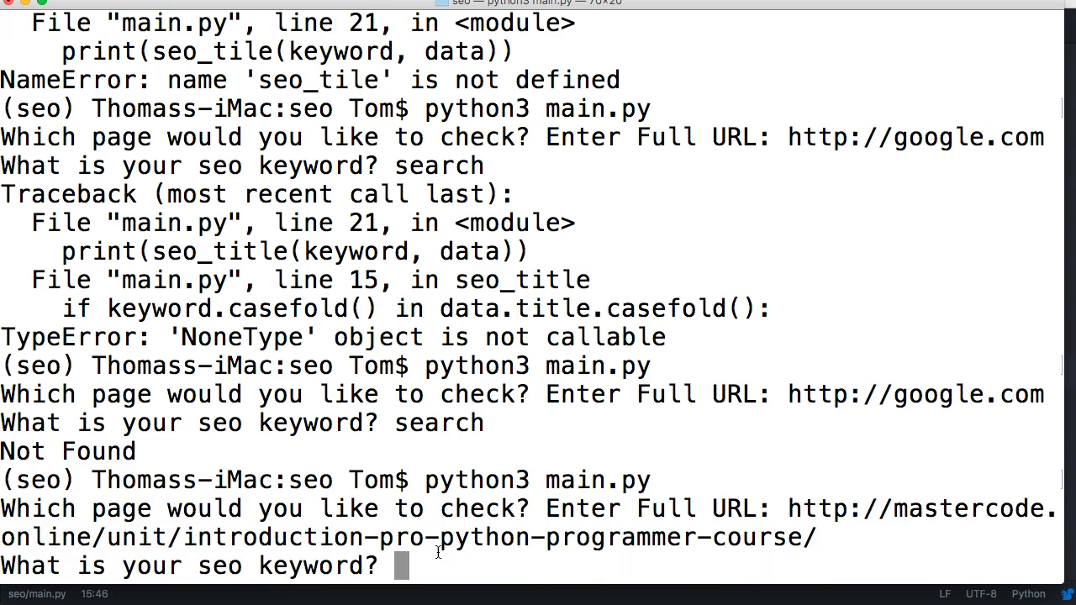
type("python")
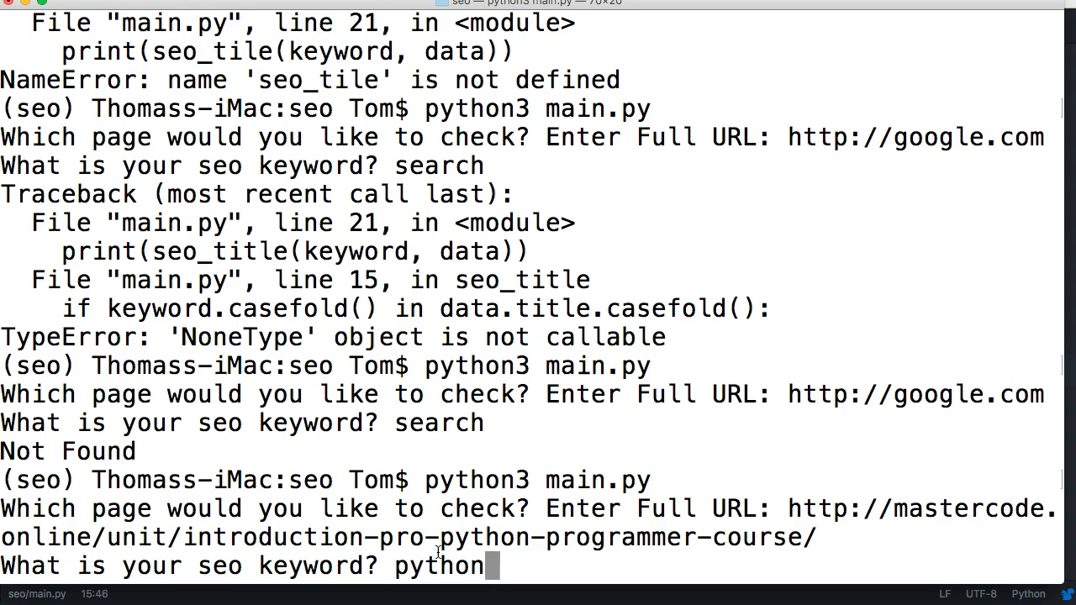